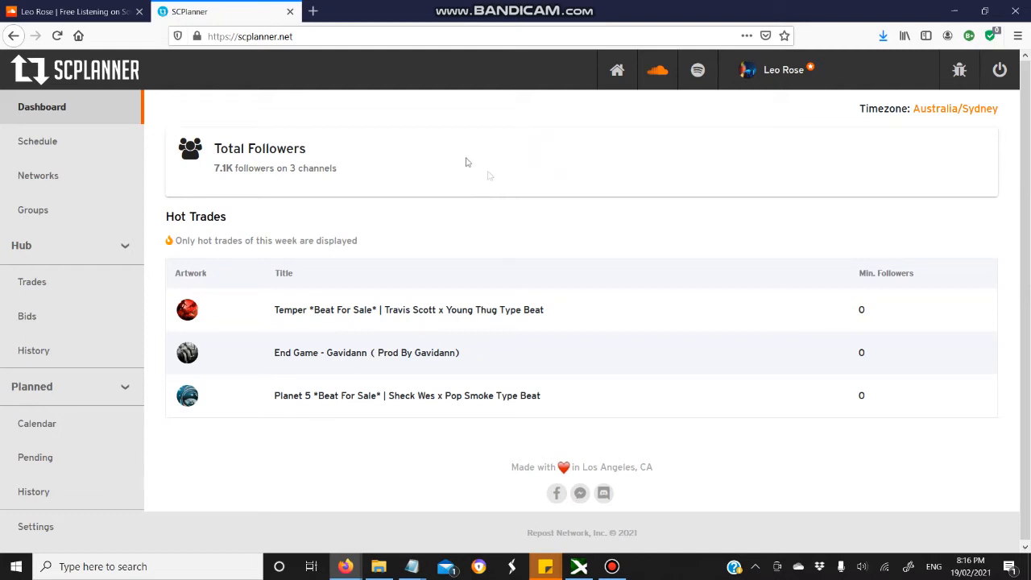
pyautogui.moveTo(491, 210)
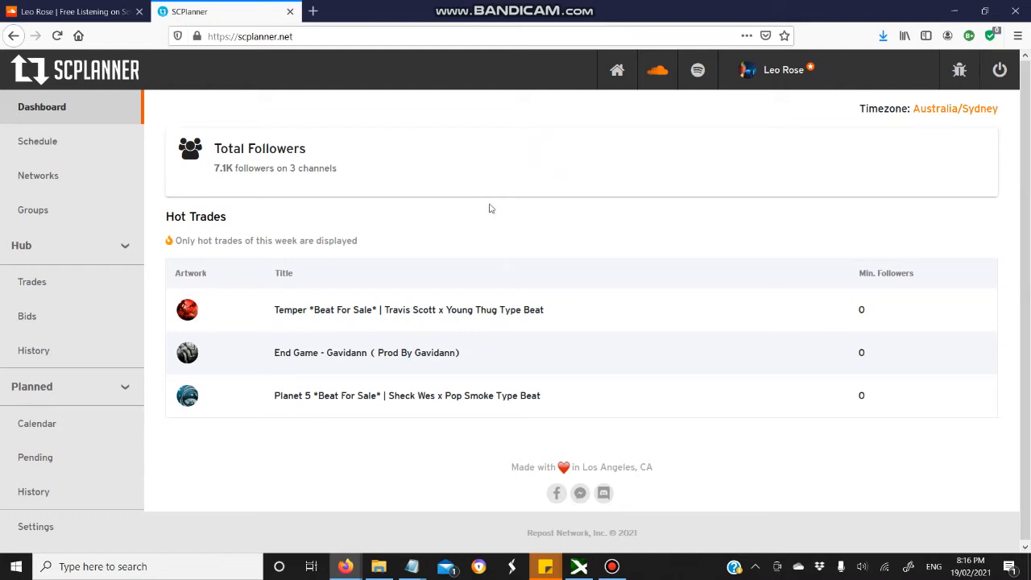
pyautogui.moveTo(495, 209)
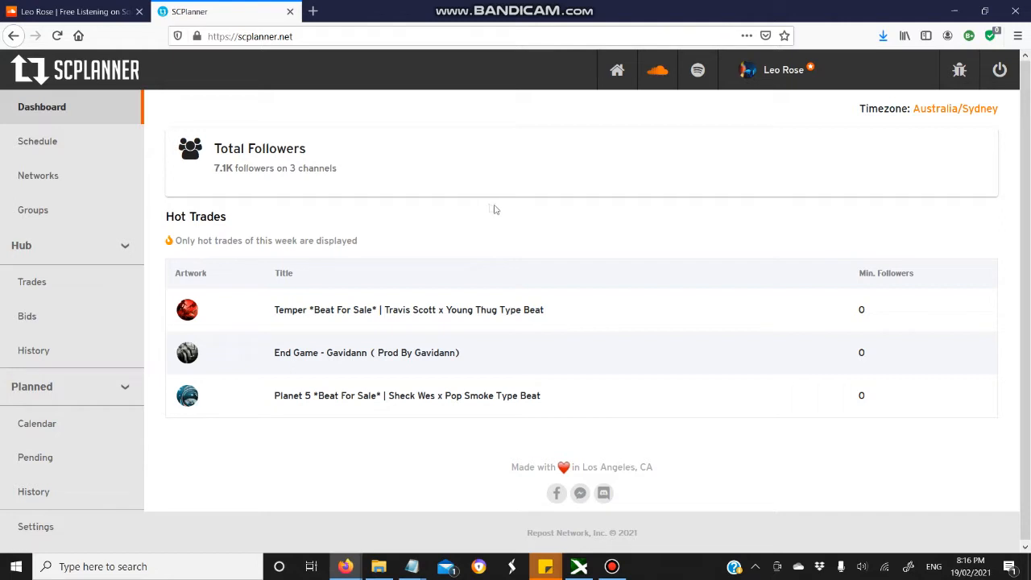
pyautogui.moveTo(519, 222)
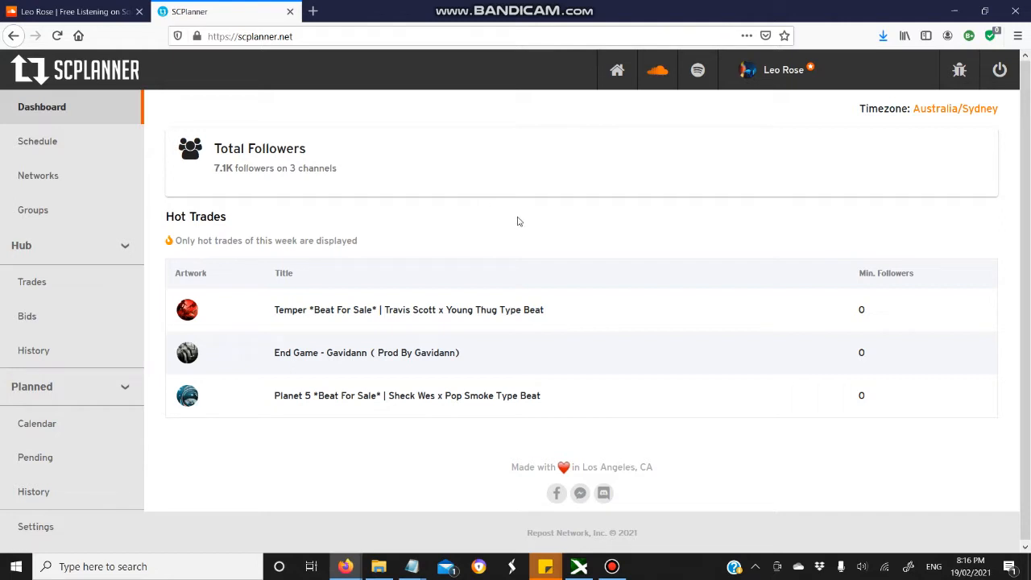
pyautogui.moveTo(536, 283)
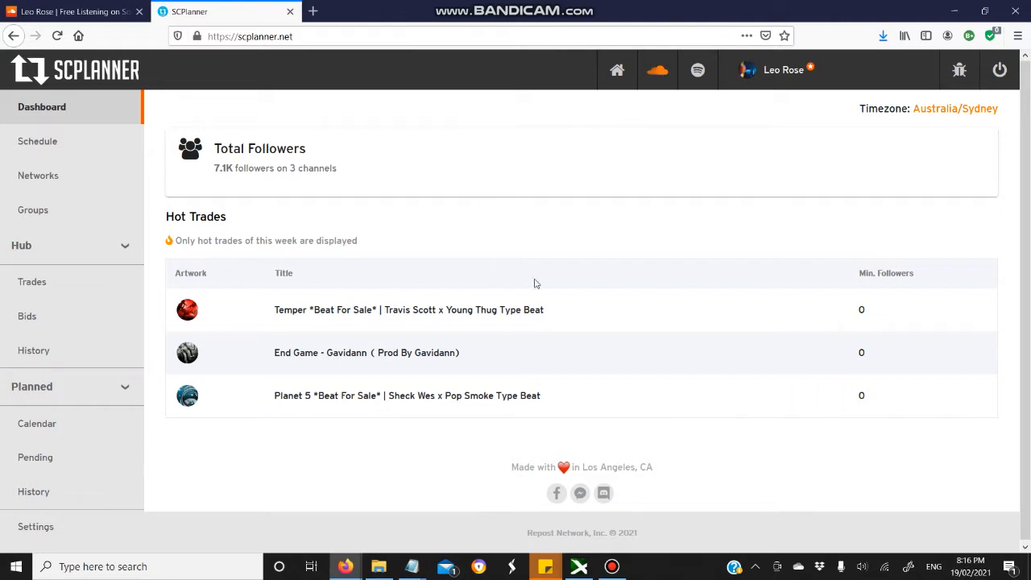
pyautogui.moveTo(548, 314)
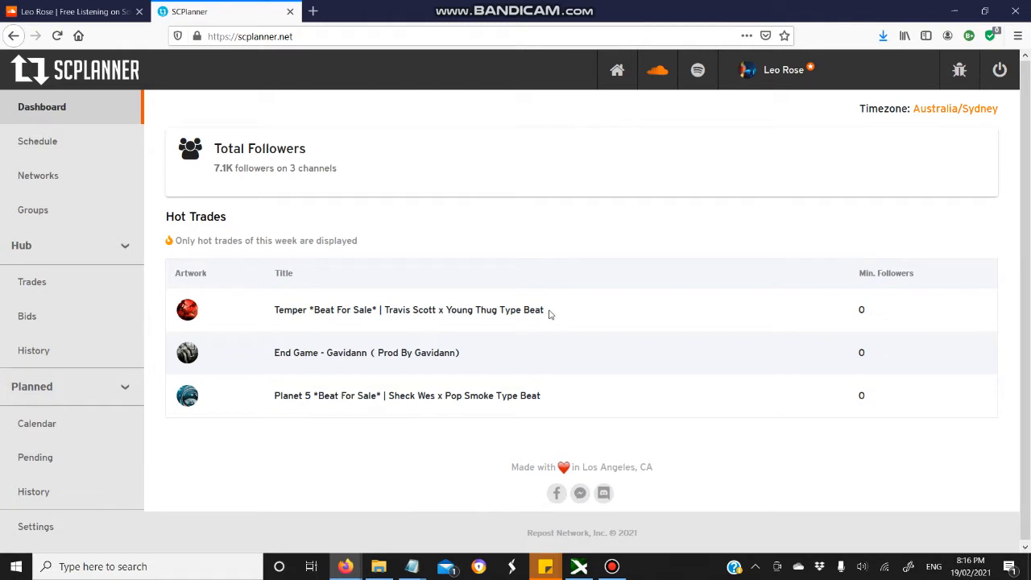
pyautogui.moveTo(491, 226)
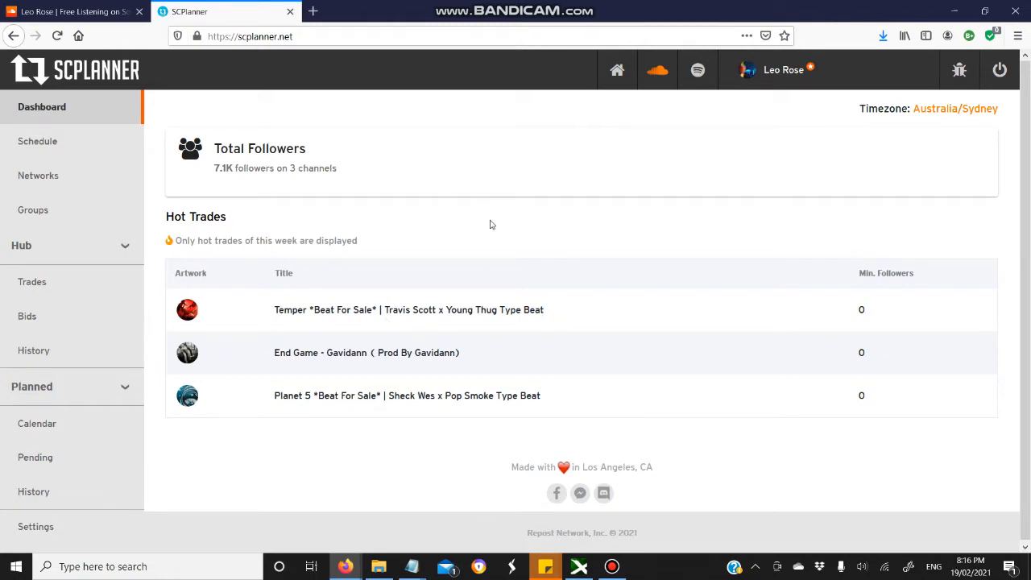
pyautogui.moveTo(474, 224)
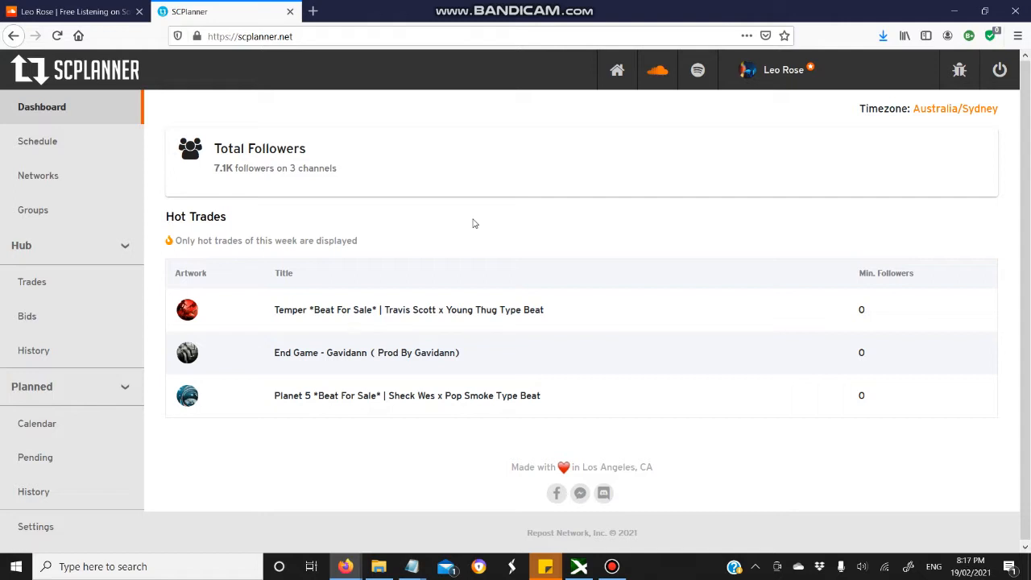
pyautogui.moveTo(638, 195)
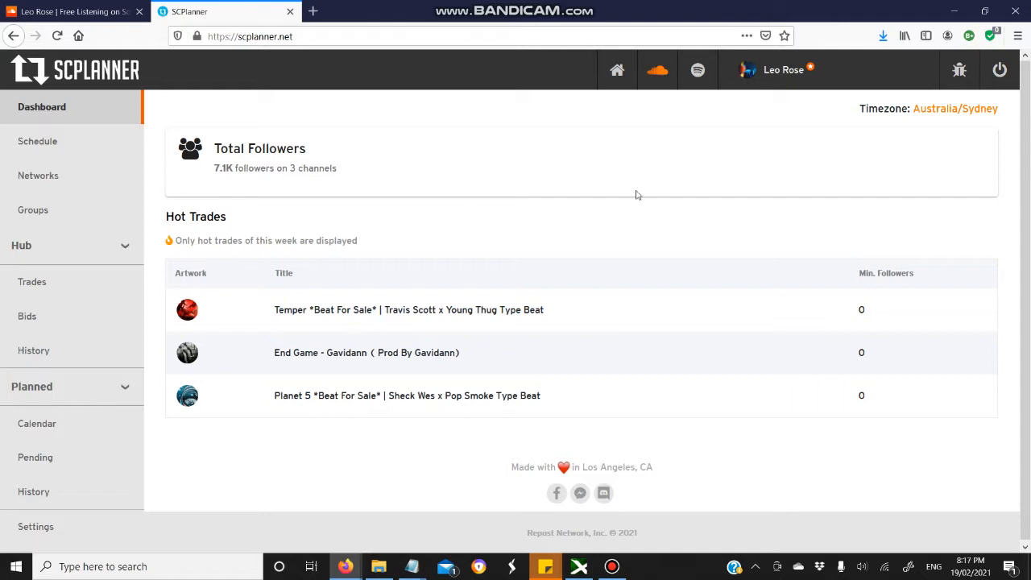
pyautogui.moveTo(229, 180)
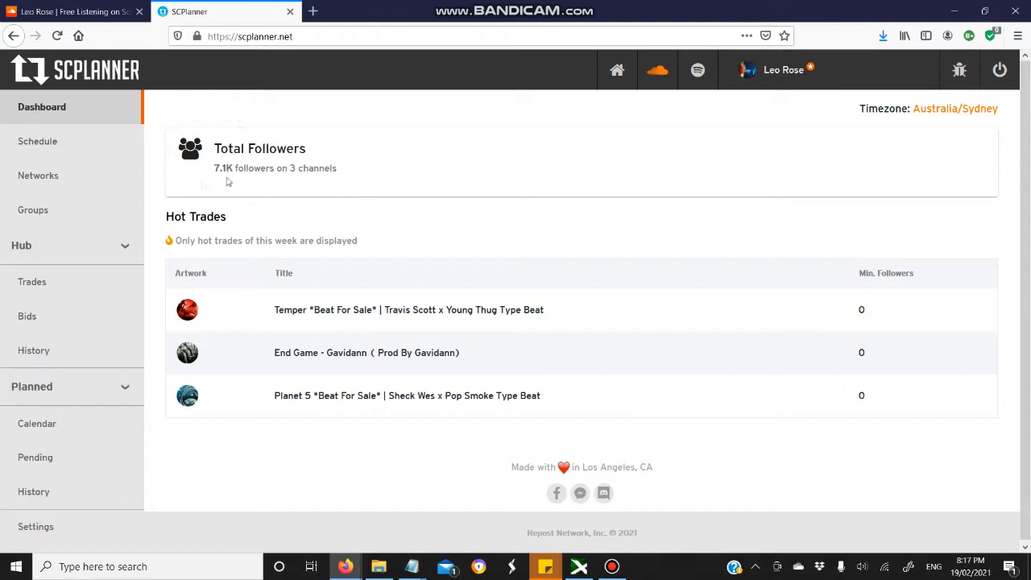
pyautogui.moveTo(788, 74)
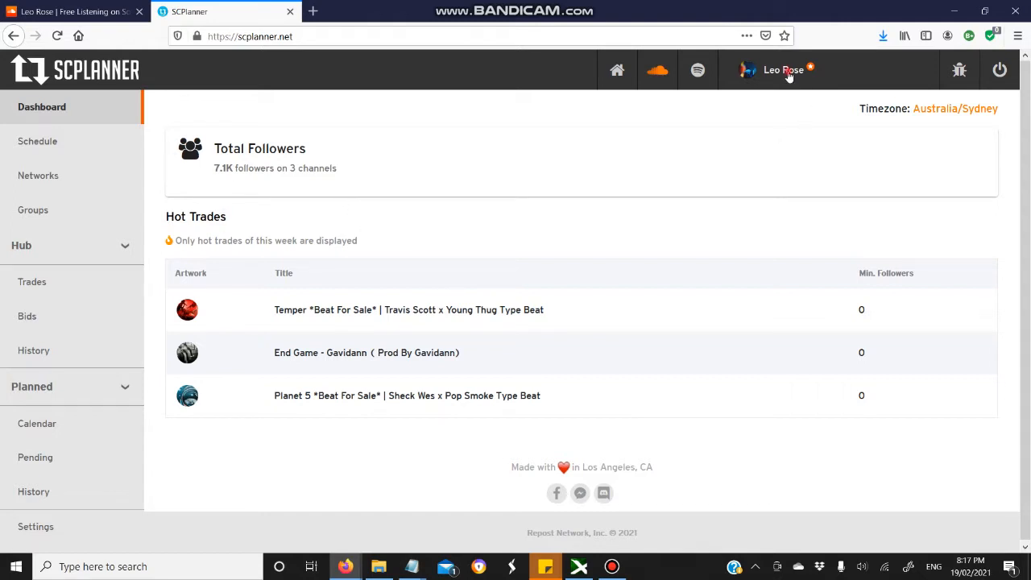
pyautogui.moveTo(524, 144)
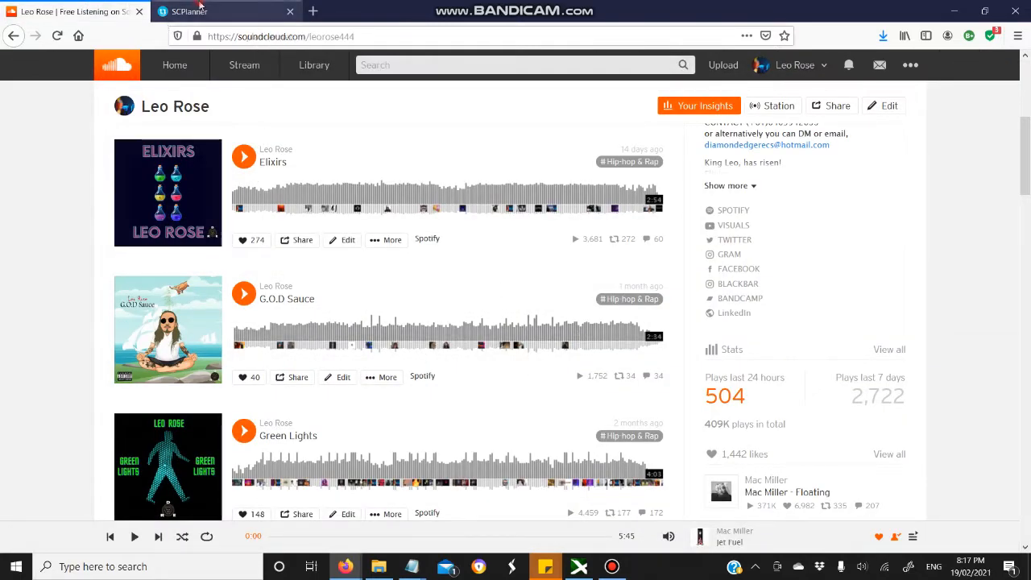
# Return from the SoundCloud profile tab to the SCPlanner dashboard
pyautogui.click(225, 11)
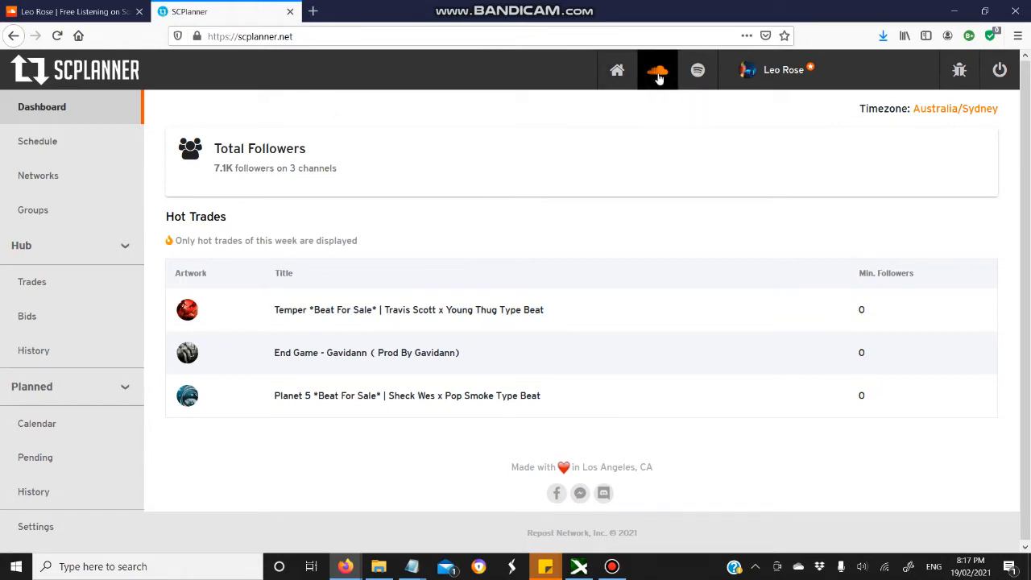
# Switch the dashboard to Spotify stats and bring up the Hub trades list
pyautogui.click(698, 71)
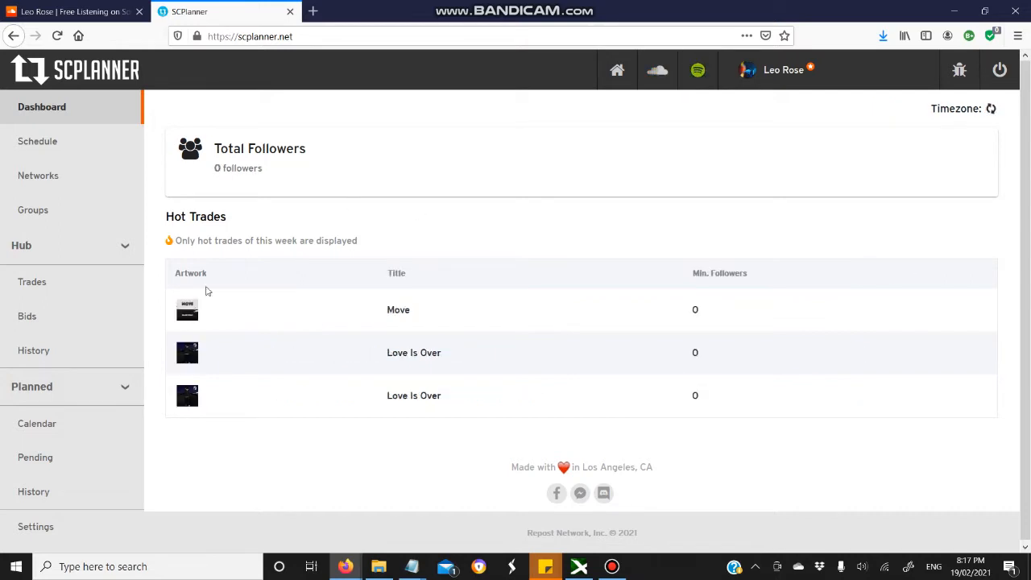
pyautogui.click(32, 280)
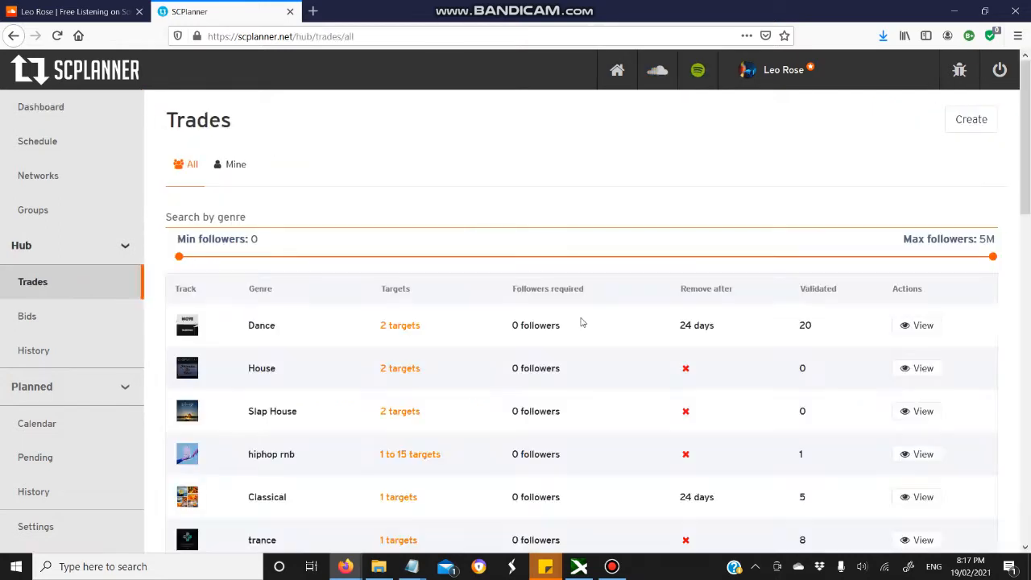
pyautogui.scroll(-3)
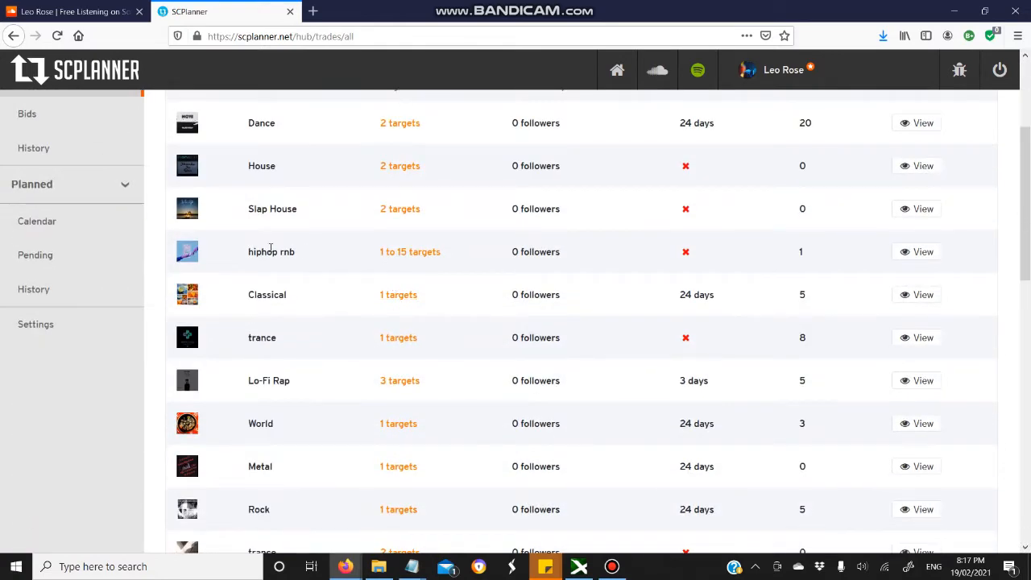
pyautogui.moveTo(187, 251)
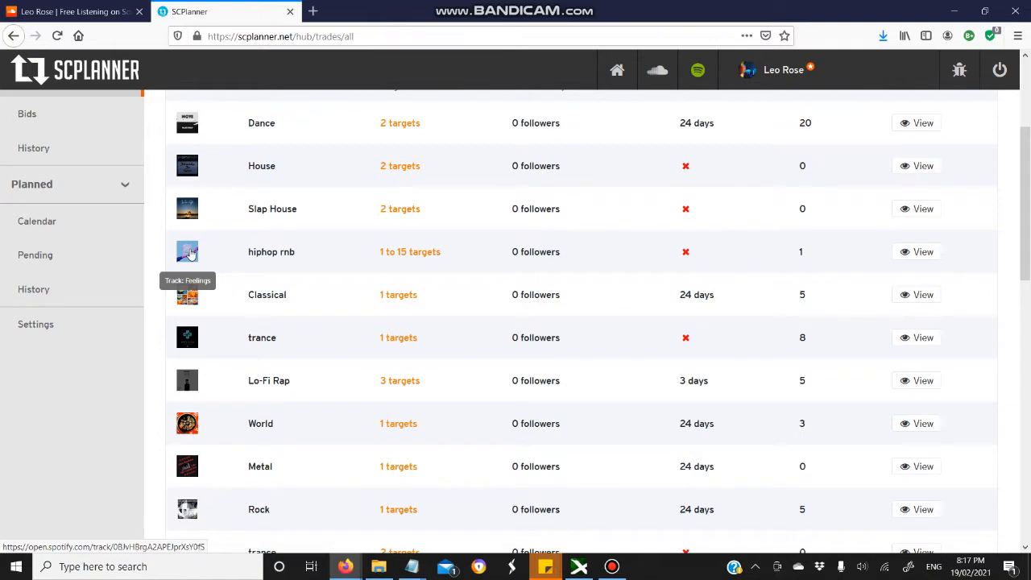
pyautogui.moveTo(325, 329)
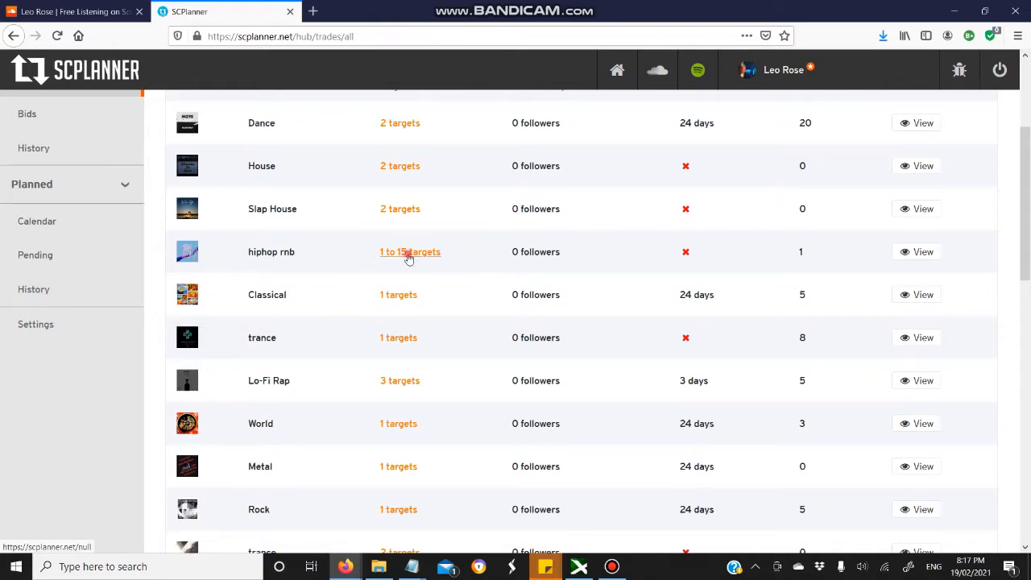
# View the target playlists of the hiphop rnb trade and the six targets of the House trade
pyautogui.click(410, 251)
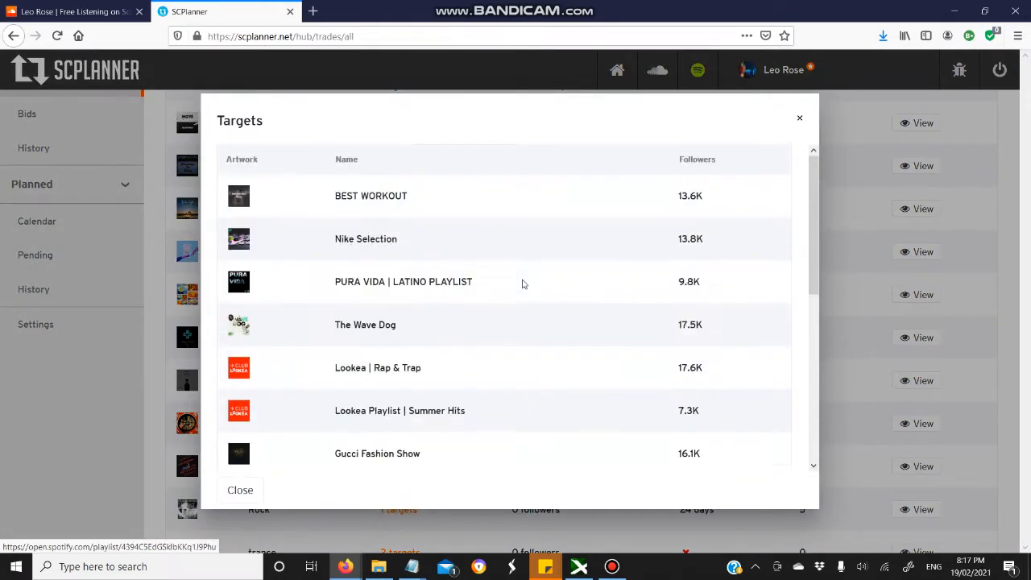
pyautogui.moveTo(233, 213)
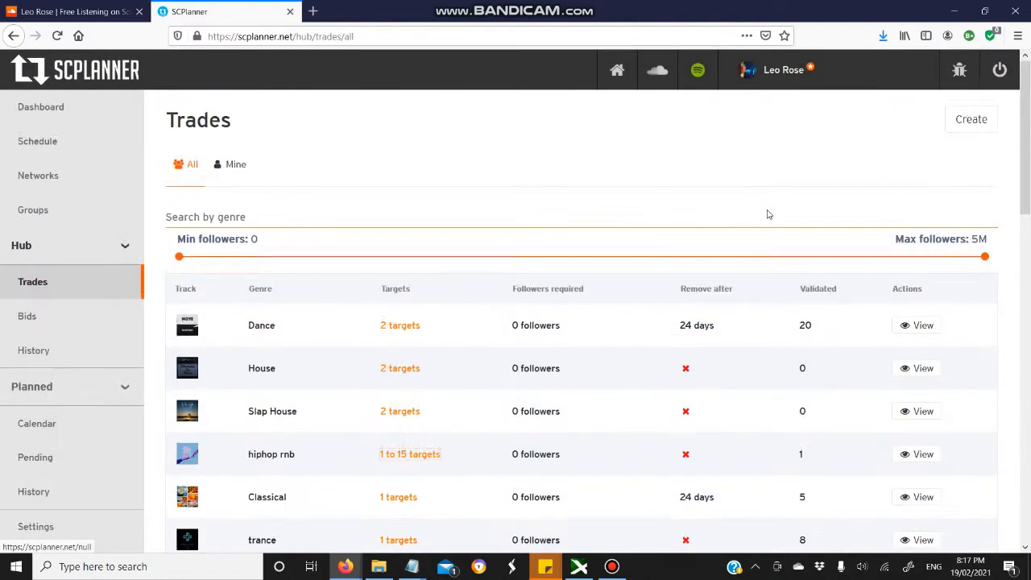
pyautogui.moveTo(532, 393)
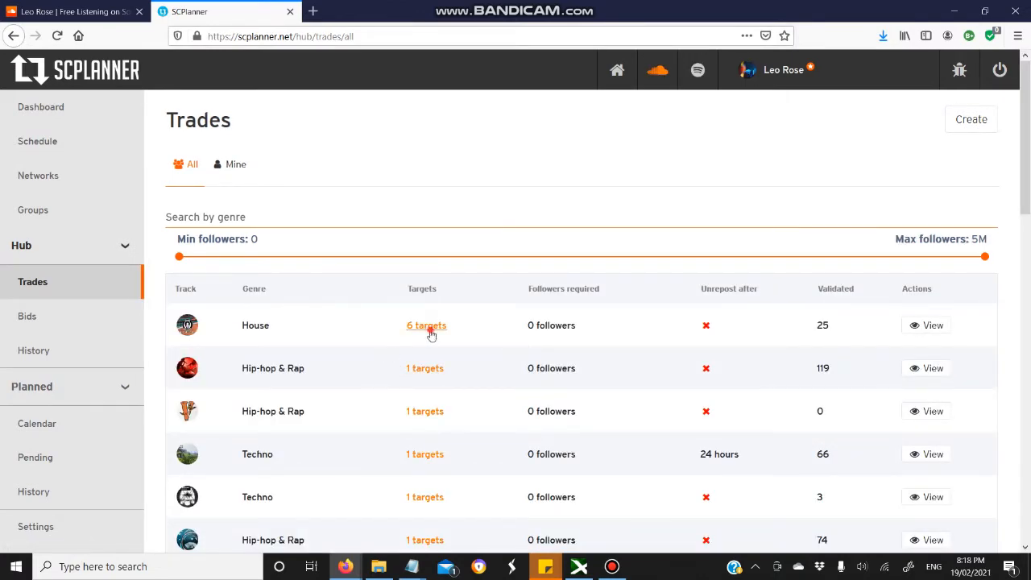
pyautogui.click(425, 325)
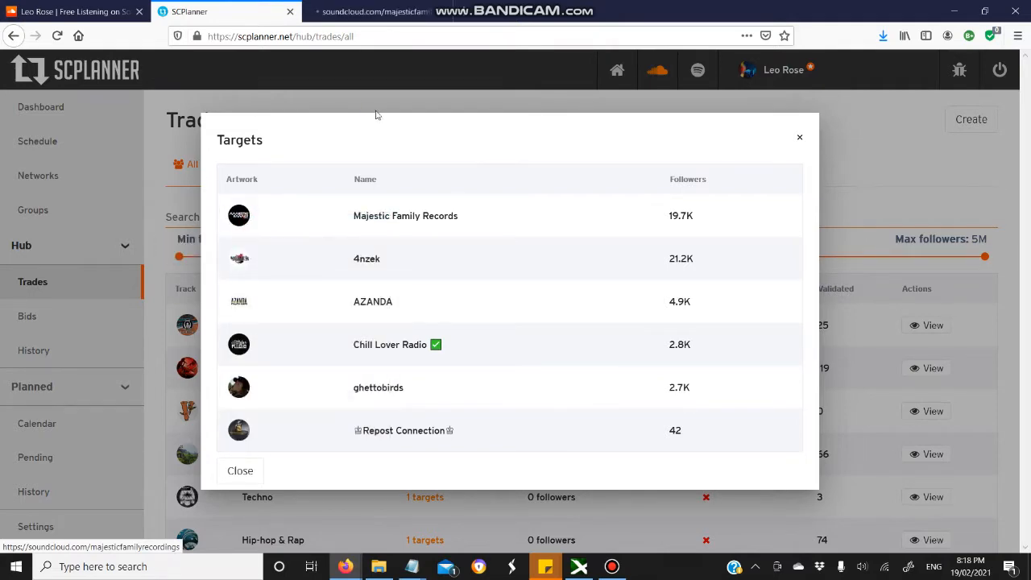
pyautogui.click(406, 216)
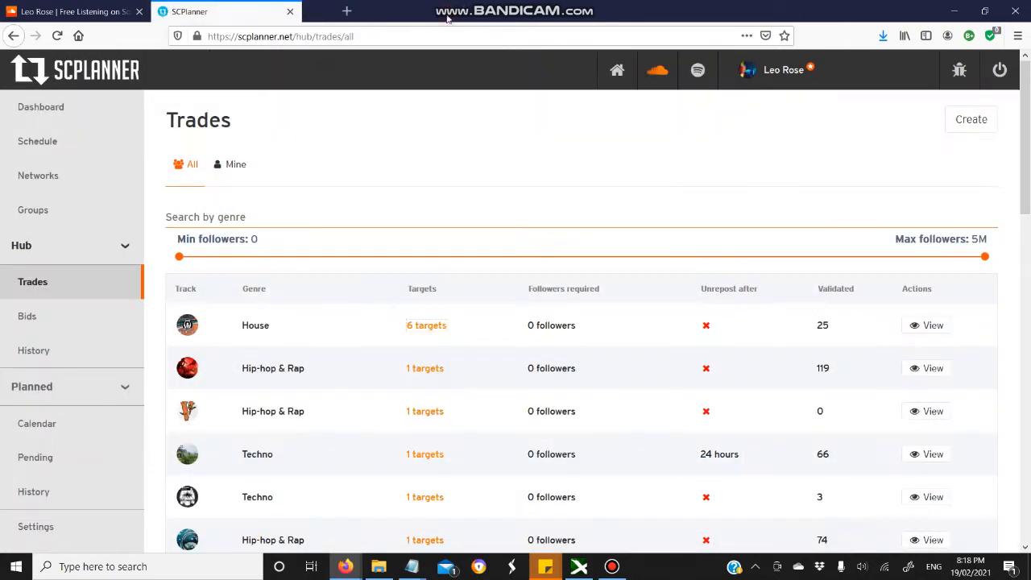
# Go via the dashboard to the Schedule page's first step, returning from the SoundCloud tab
pyautogui.click(42, 106)
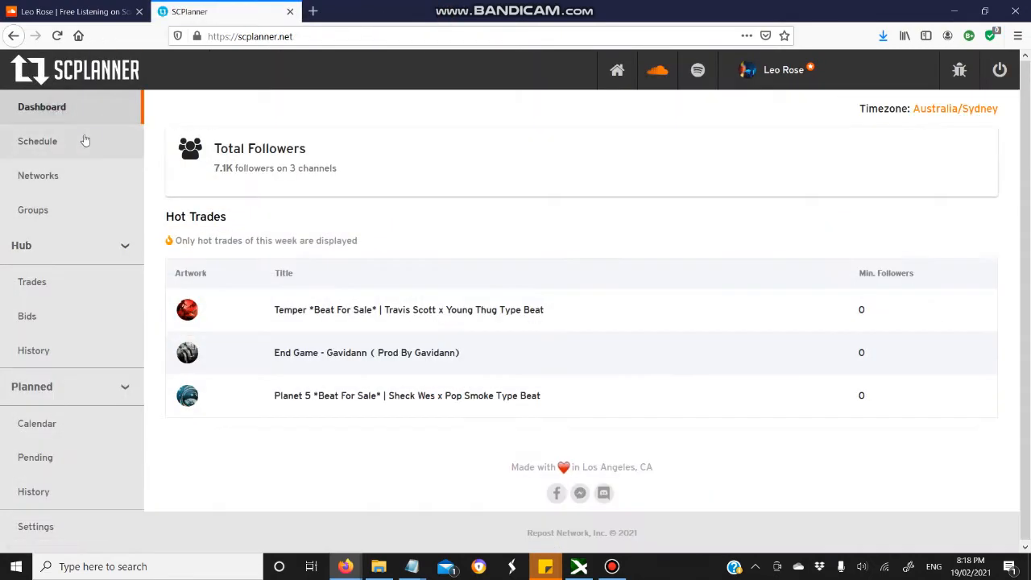
pyautogui.click(39, 142)
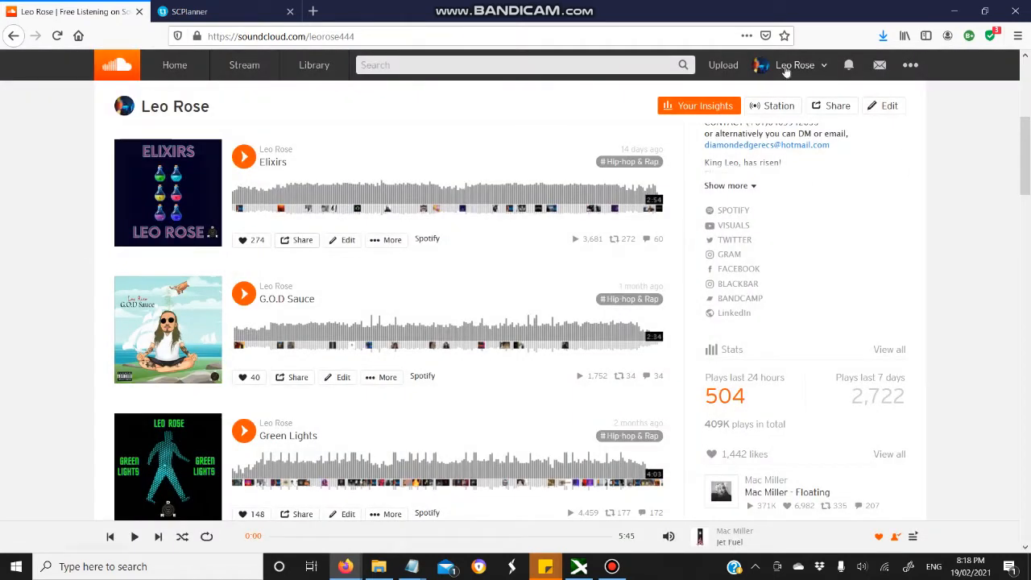
pyautogui.click(194, 12)
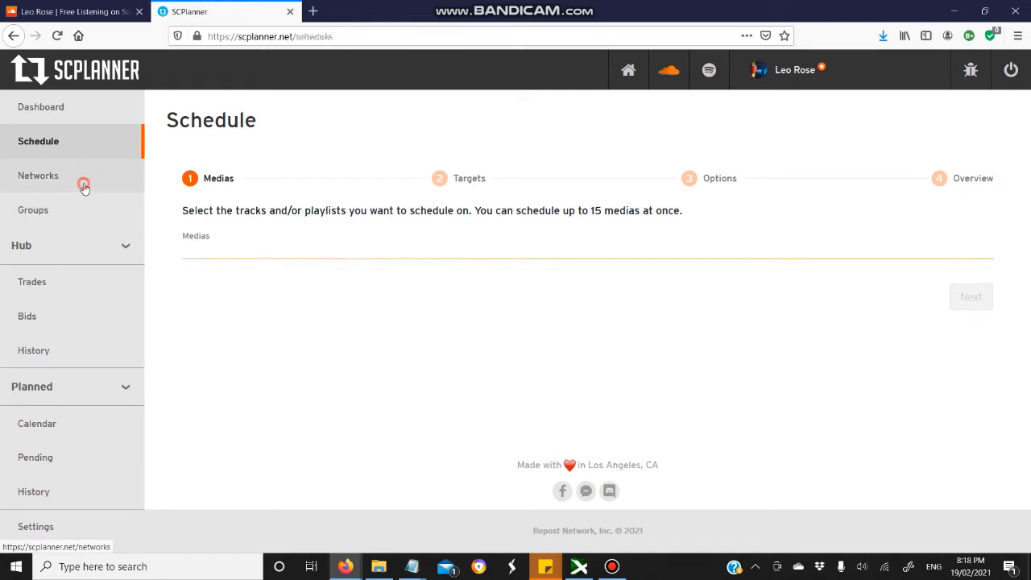
# On Networks, manage Leo Rose's 6.9K-follower channel and look through its playlists
pyautogui.click(39, 175)
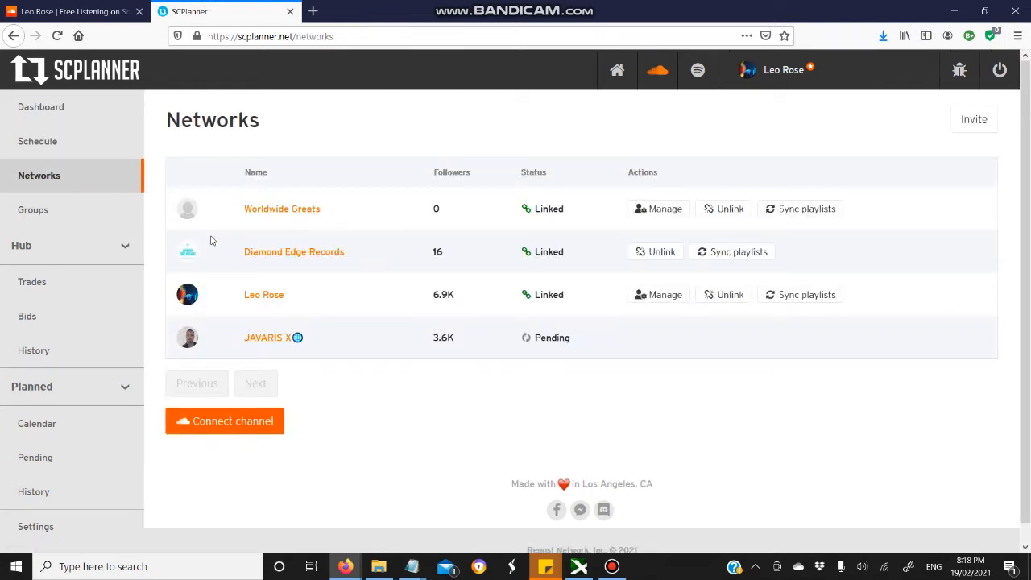
pyautogui.moveTo(245, 209)
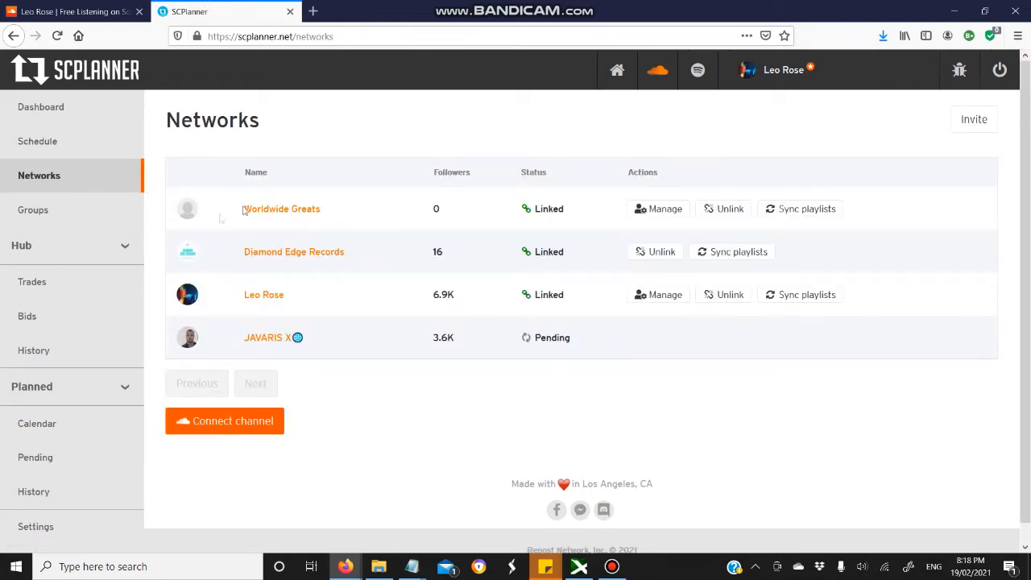
pyautogui.moveTo(264, 293)
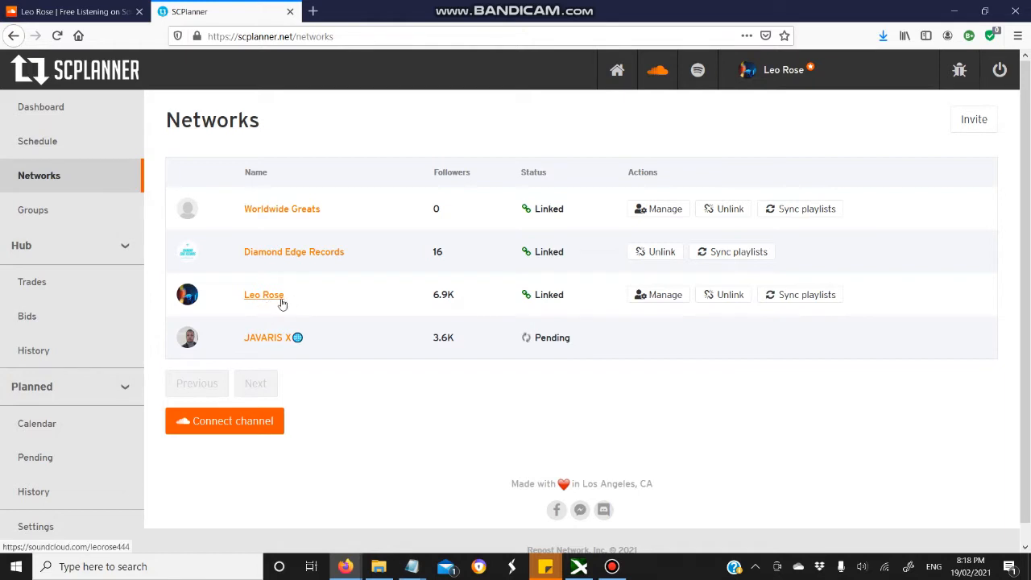
pyautogui.moveTo(398, 269)
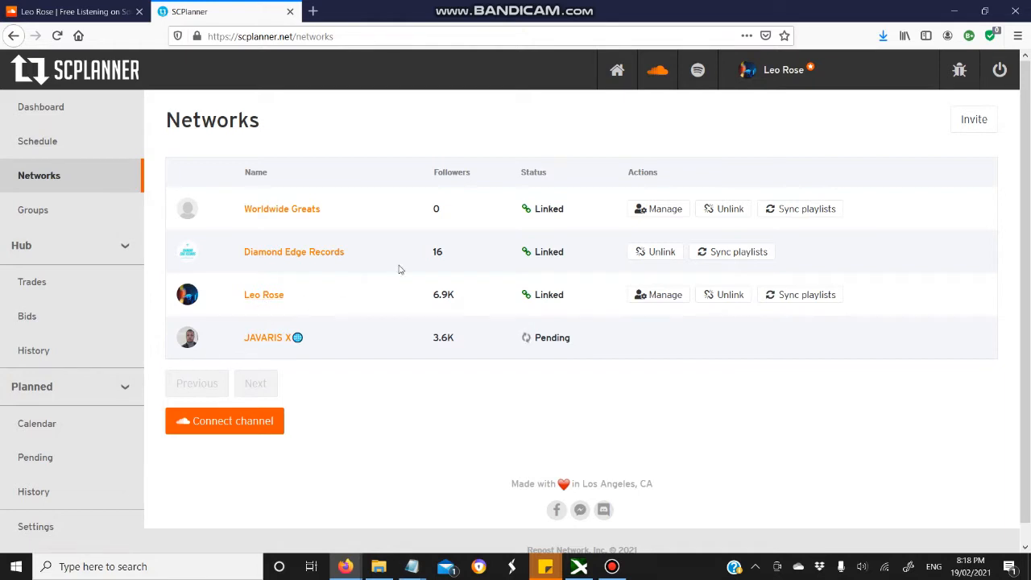
pyautogui.moveTo(419, 264)
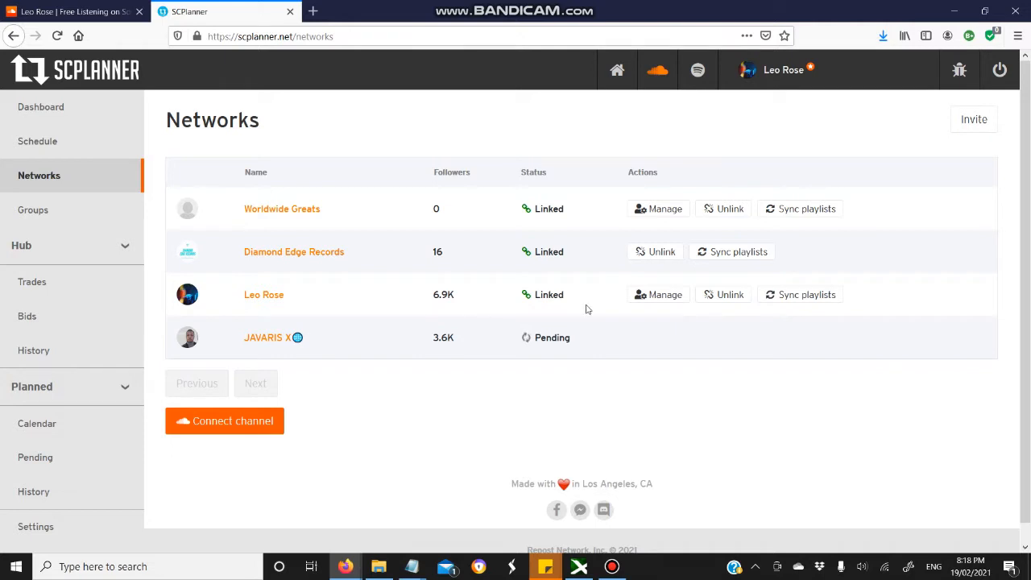
pyautogui.moveTo(806, 295)
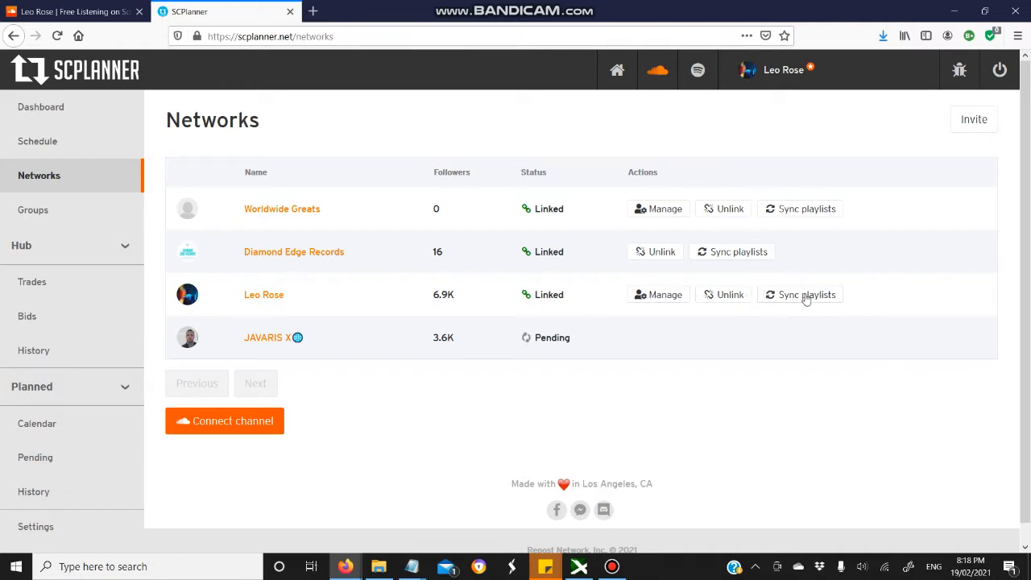
pyautogui.click(657, 293)
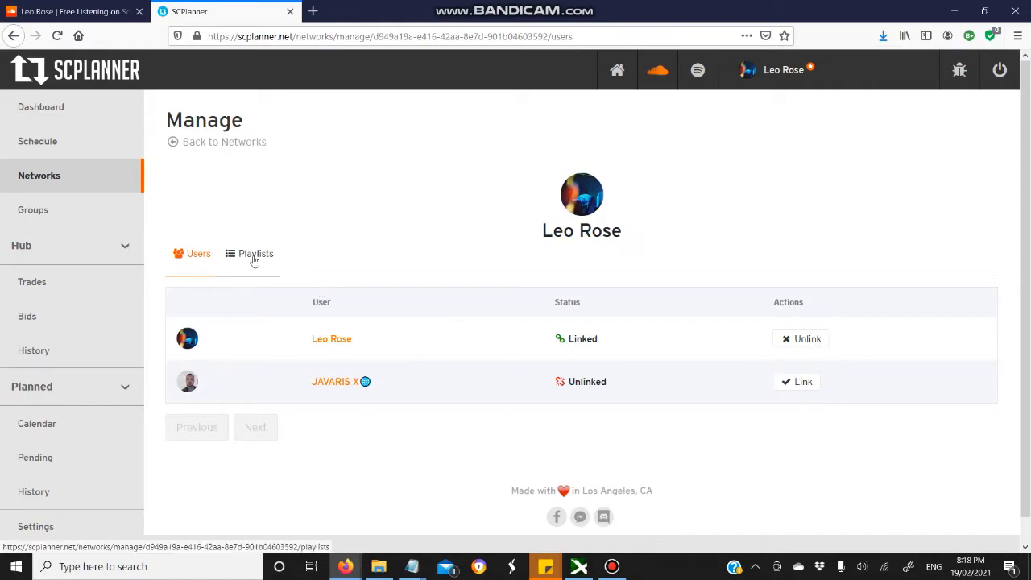
pyautogui.click(254, 253)
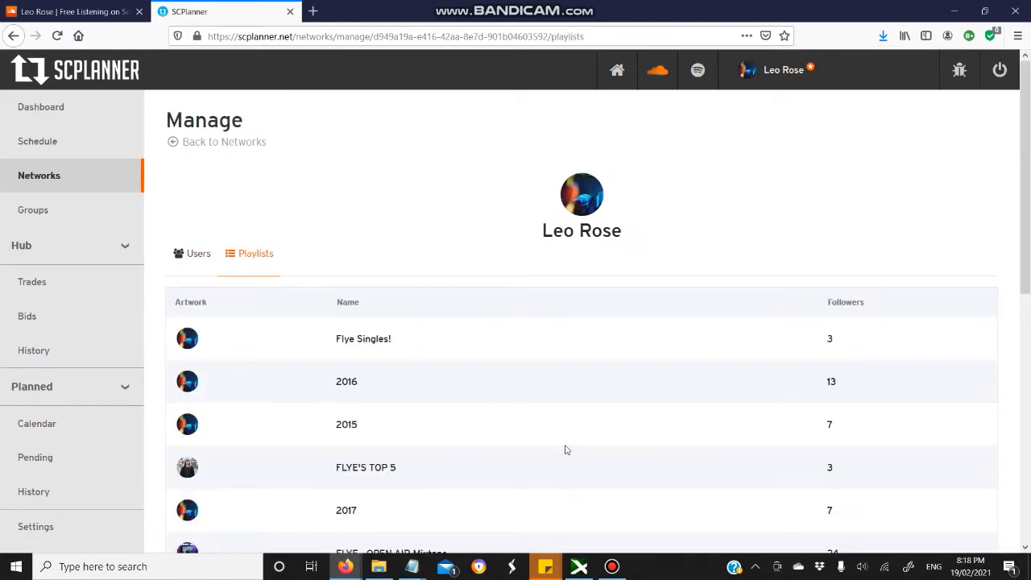
pyautogui.scroll(-3)
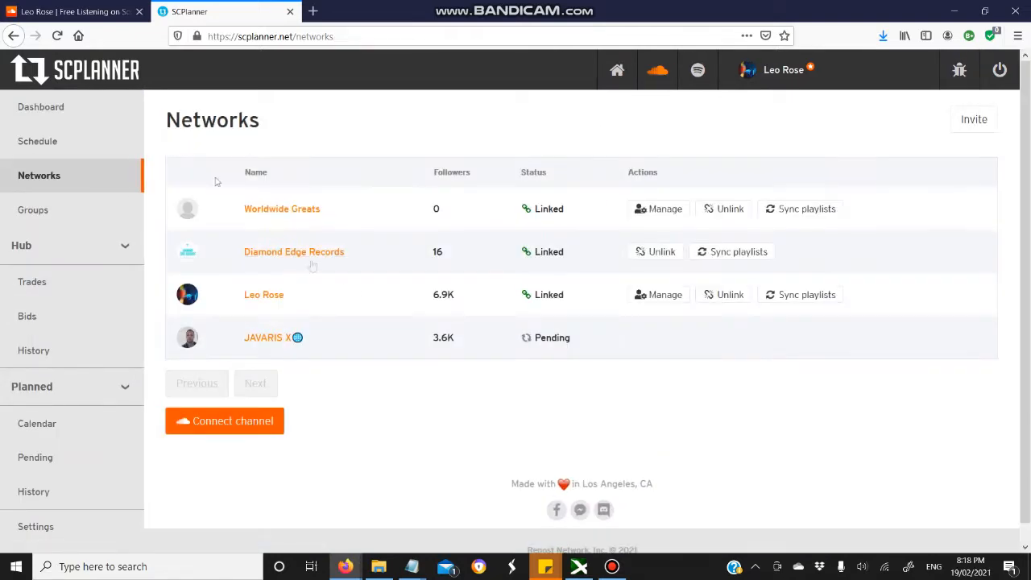
pyautogui.moveTo(355, 293)
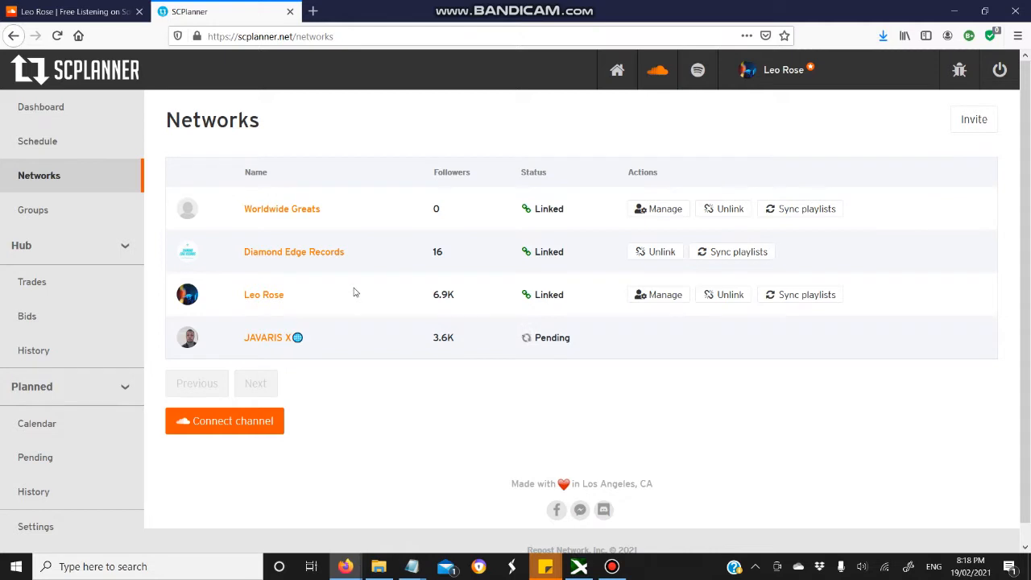
pyautogui.moveTo(316, 302)
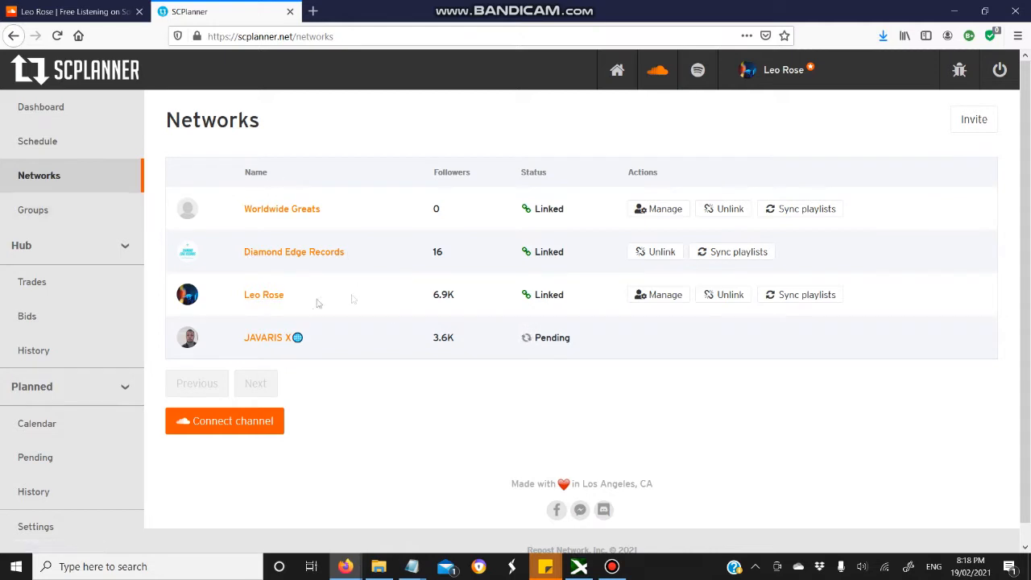
pyautogui.moveTo(338, 270)
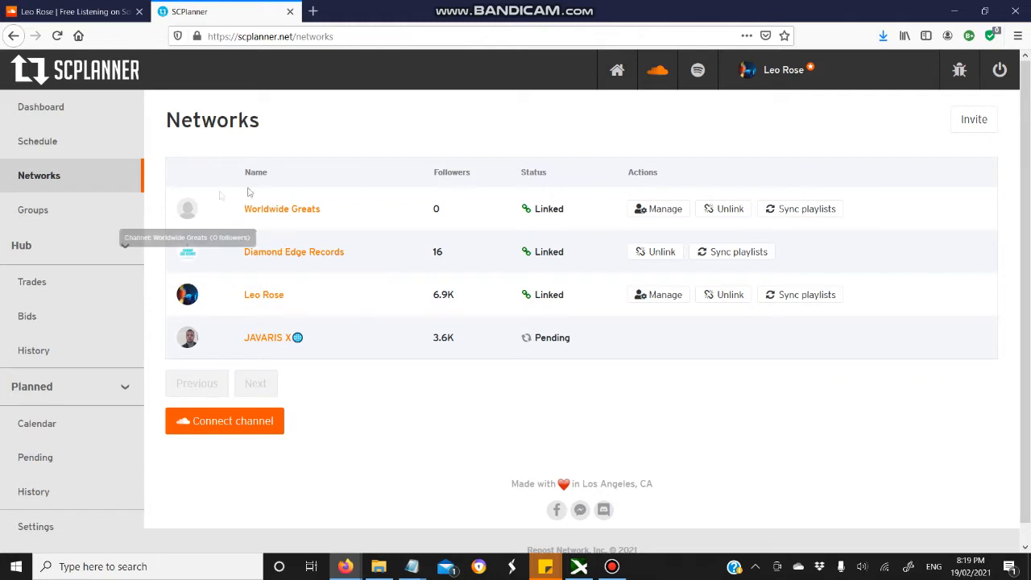
pyautogui.moveTo(95, 232)
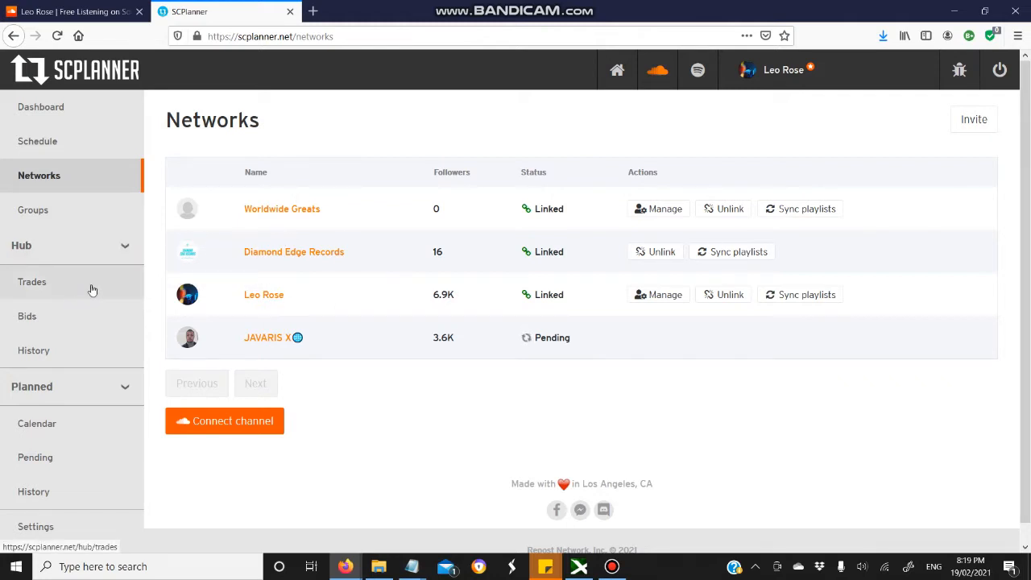
# Start a new trade and grab the G.O.D Sauce track link from SoundCloud for it
pyautogui.click(32, 280)
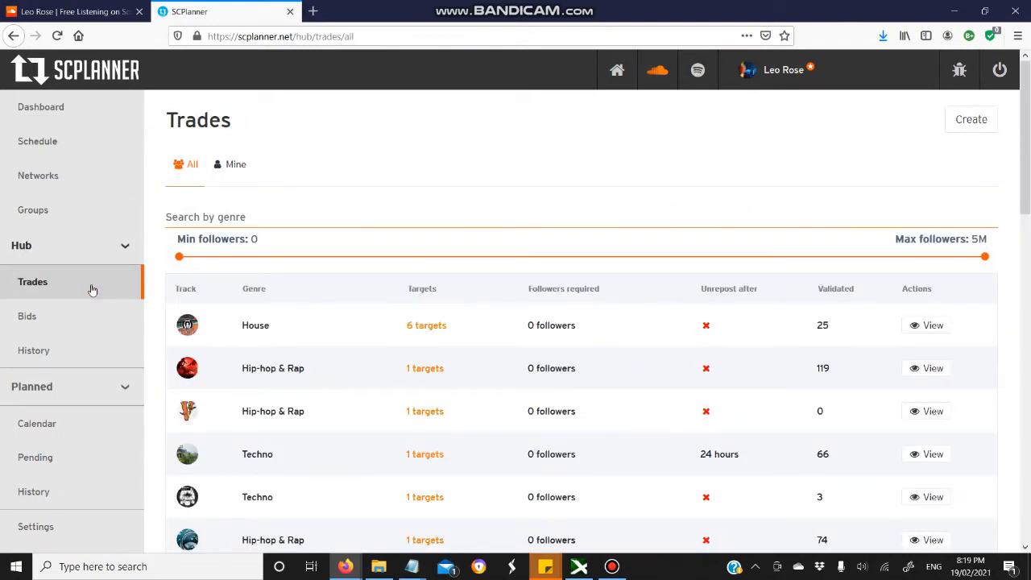
pyautogui.moveTo(969, 119)
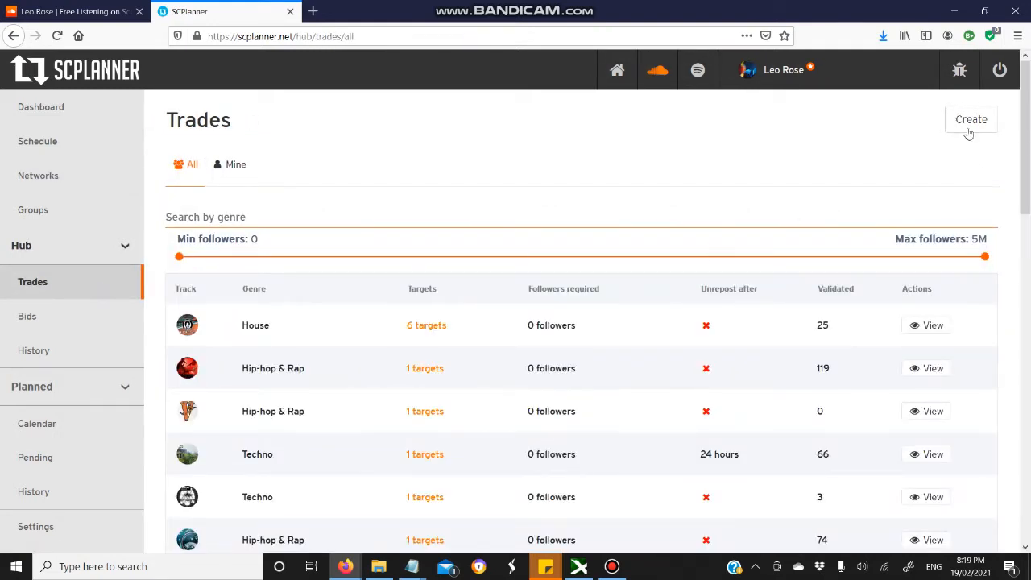
pyautogui.moveTo(248, 384)
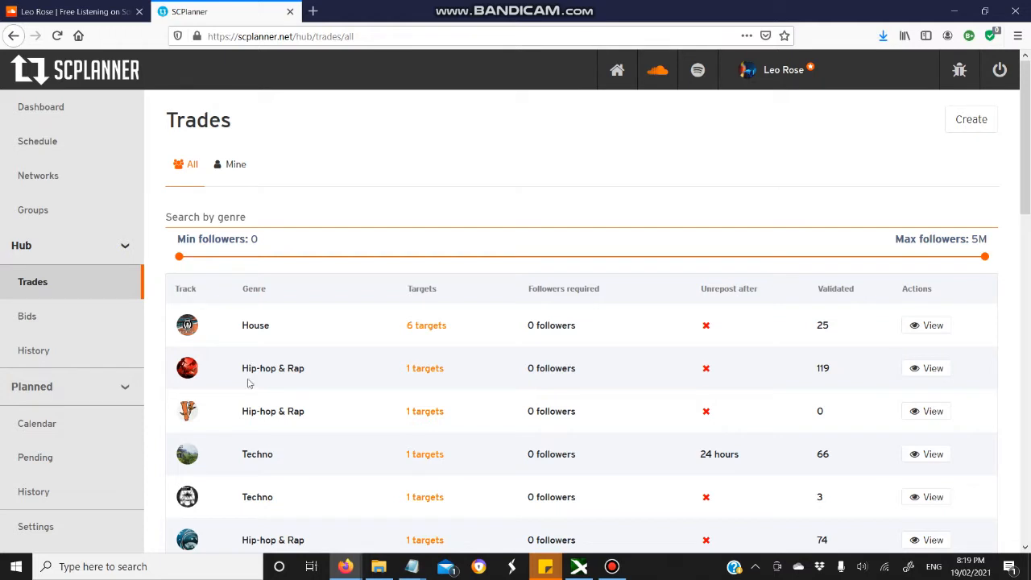
pyautogui.click(970, 119)
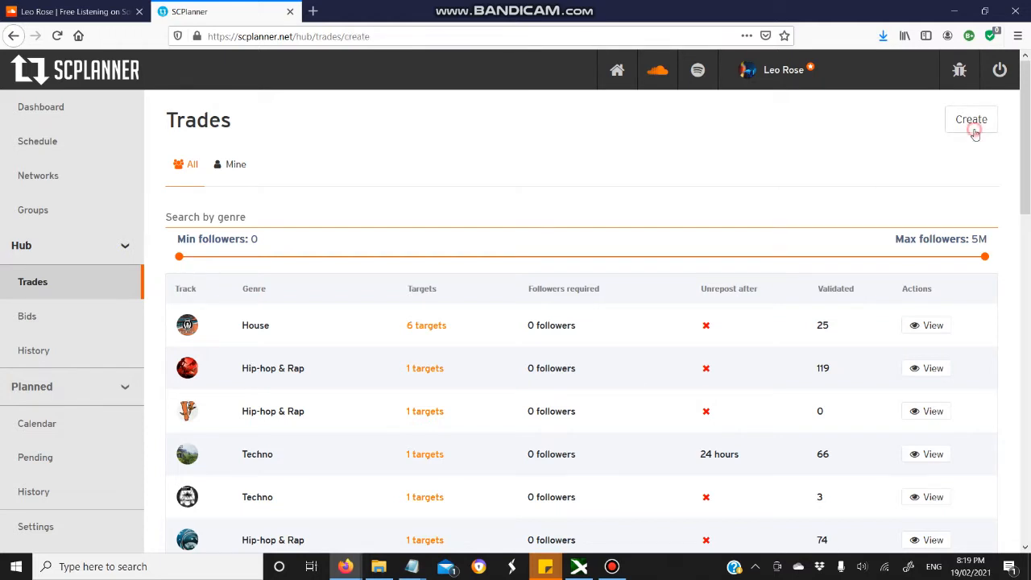
pyautogui.click(970, 119)
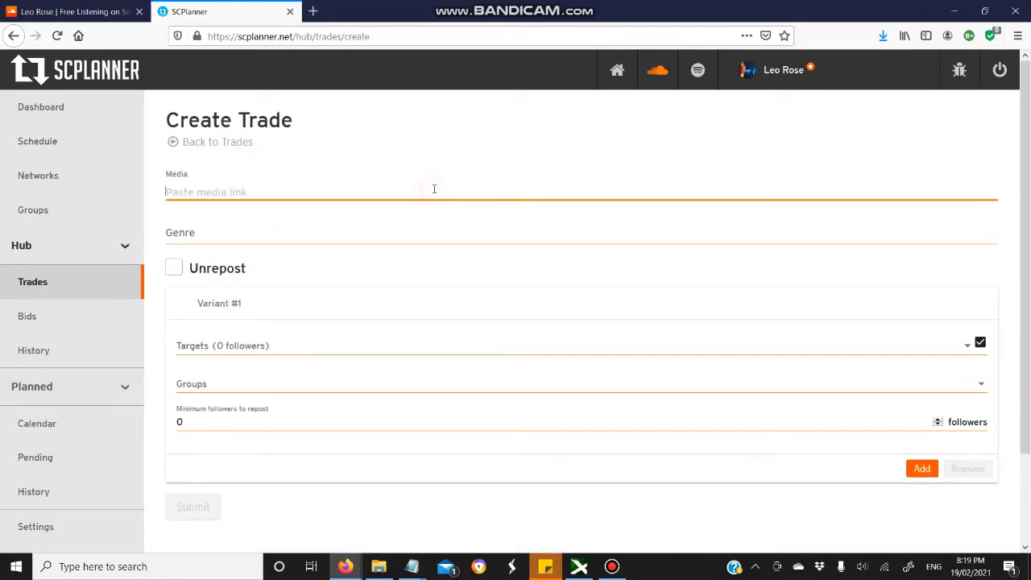
pyautogui.click(73, 12)
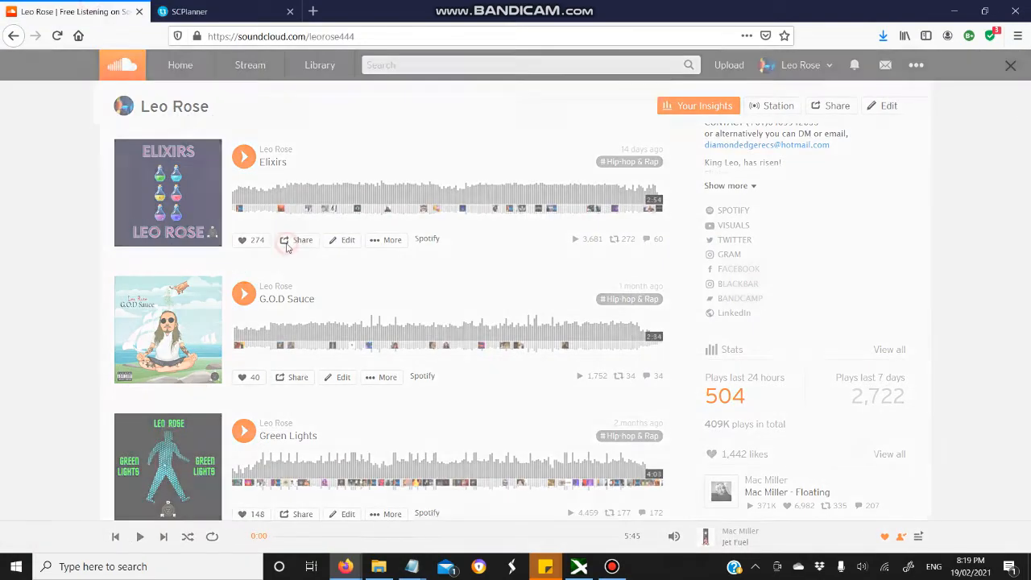
pyautogui.click(303, 240)
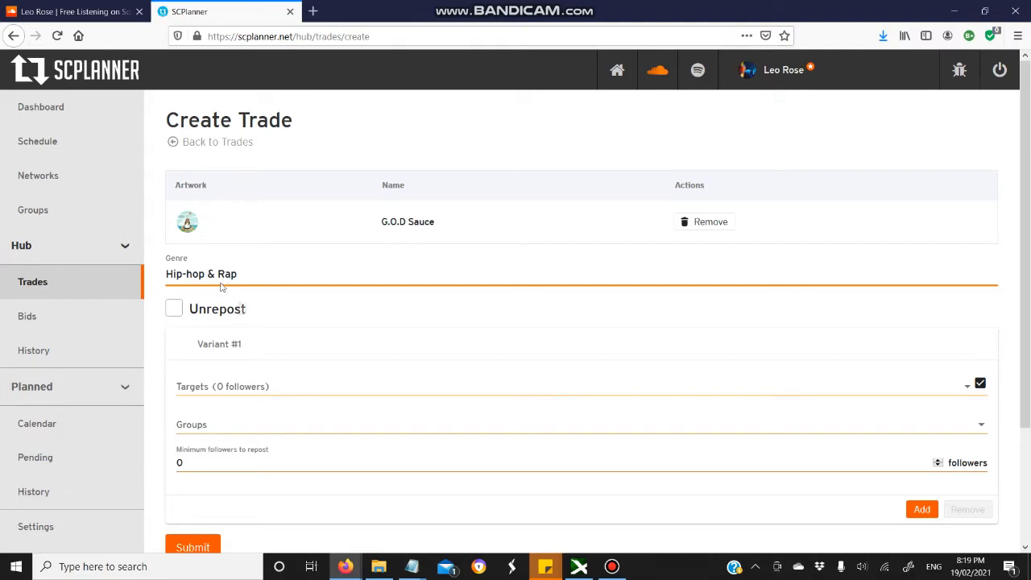
# Enable 24-hour unrepost and target Diamond Edge Promo Group #1
pyautogui.scroll(-3)
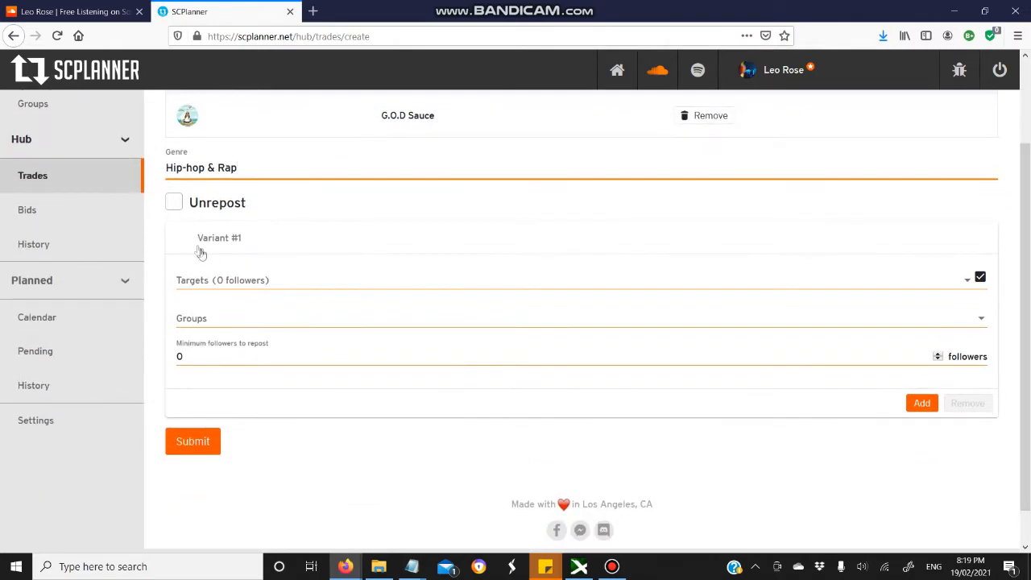
pyautogui.click(174, 203)
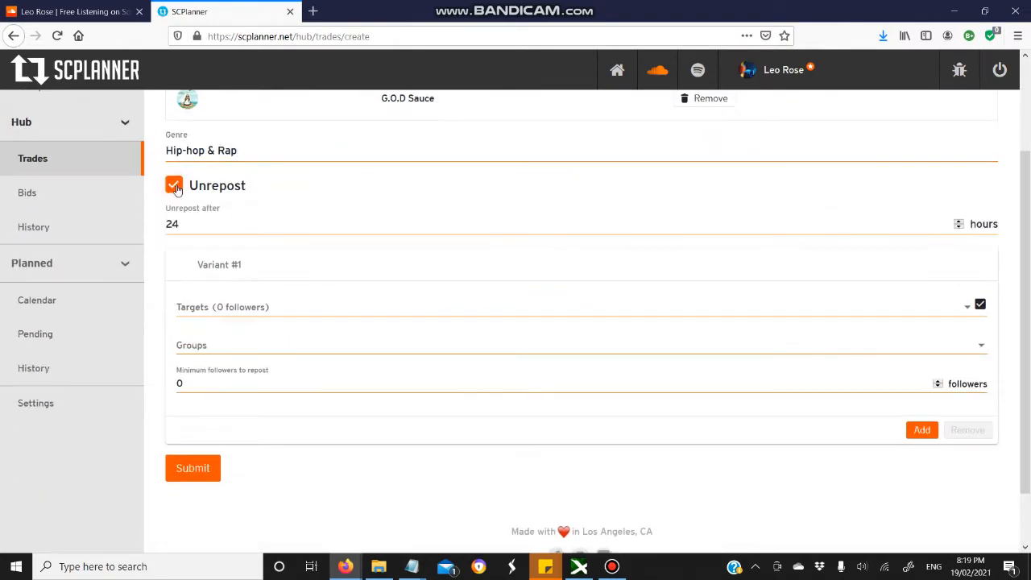
pyautogui.scroll(-3)
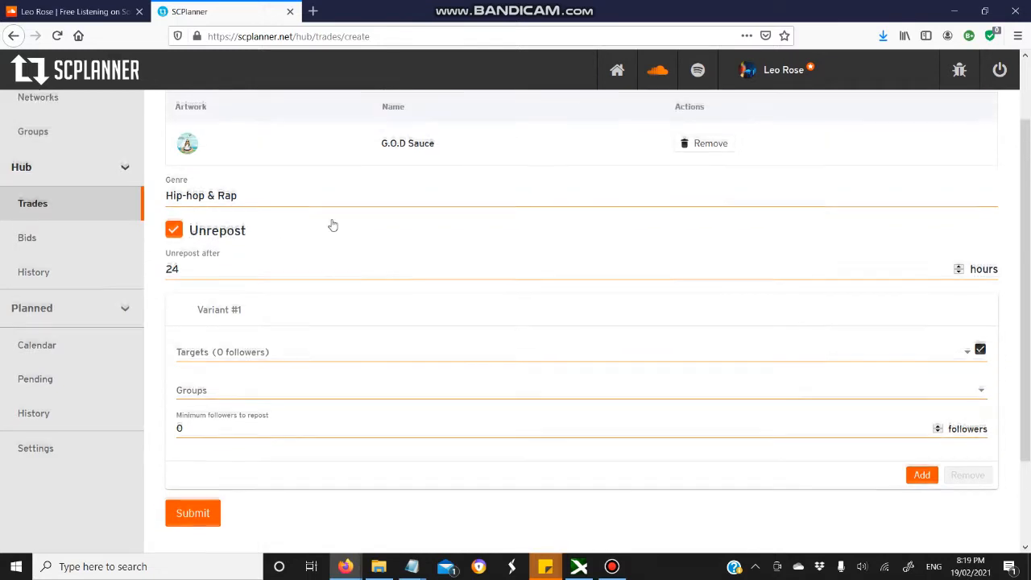
pyautogui.moveTo(262, 159)
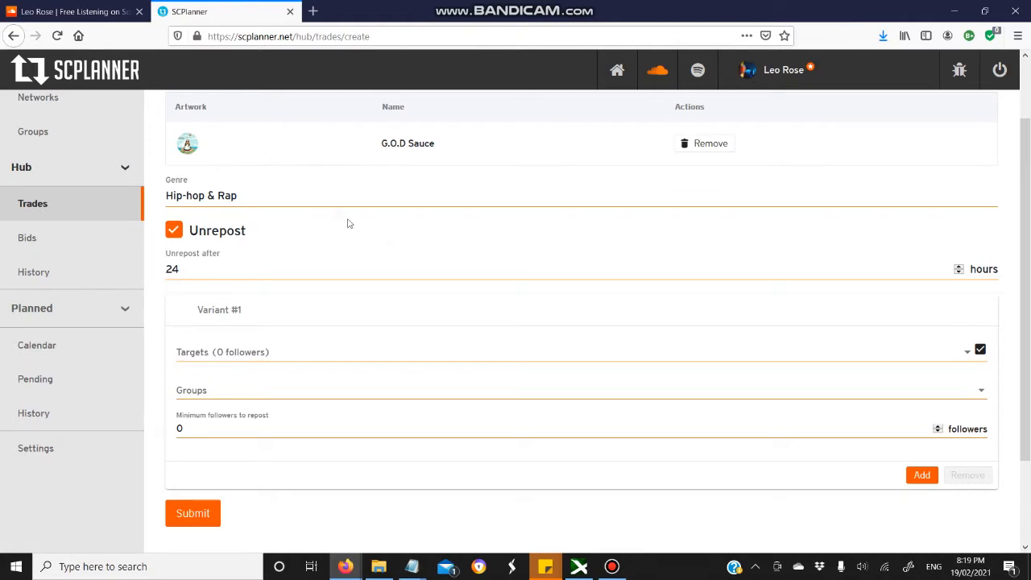
pyautogui.moveTo(168, 135)
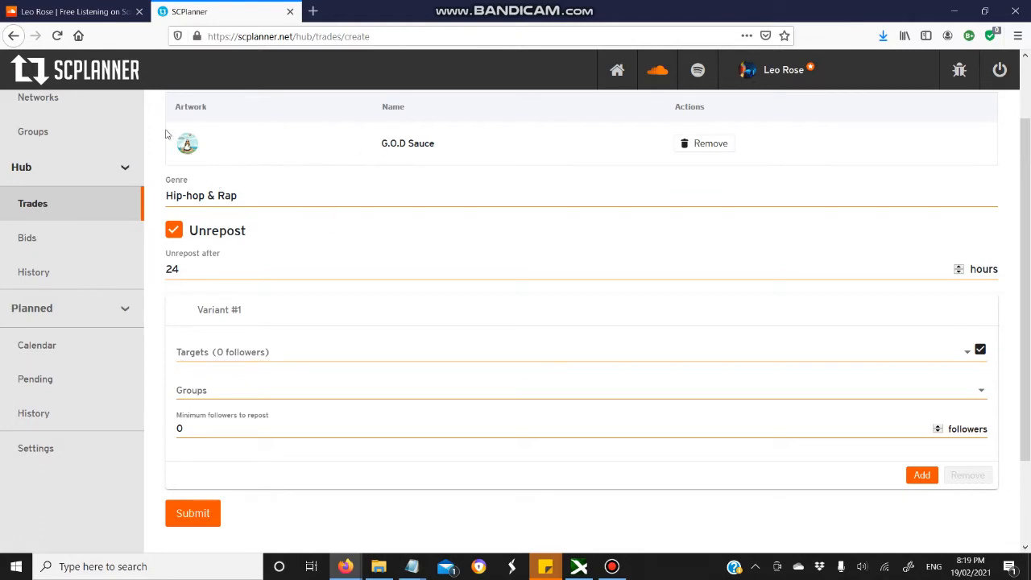
pyautogui.moveTo(337, 194)
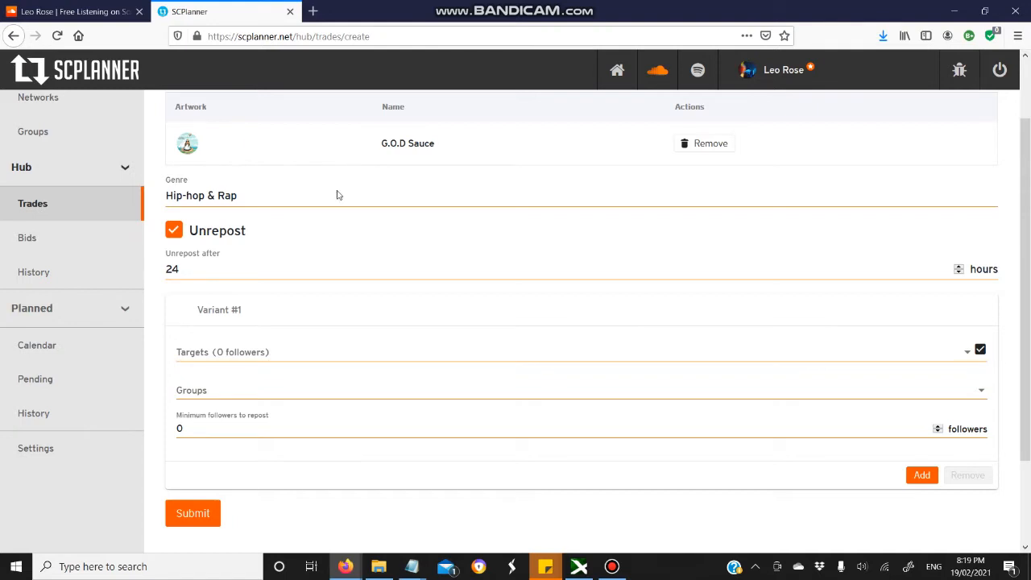
pyautogui.scroll(-3)
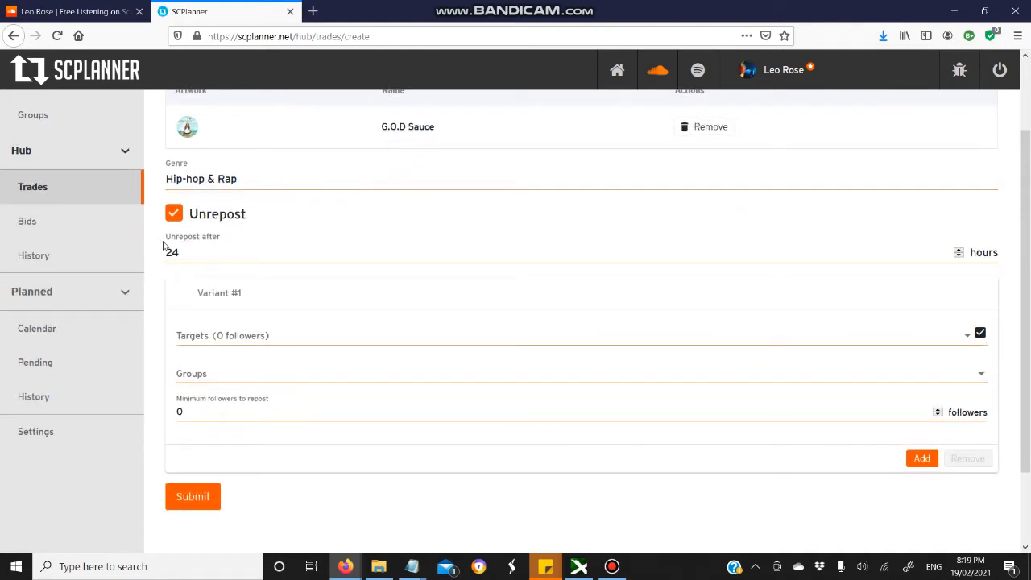
pyautogui.moveTo(357, 254)
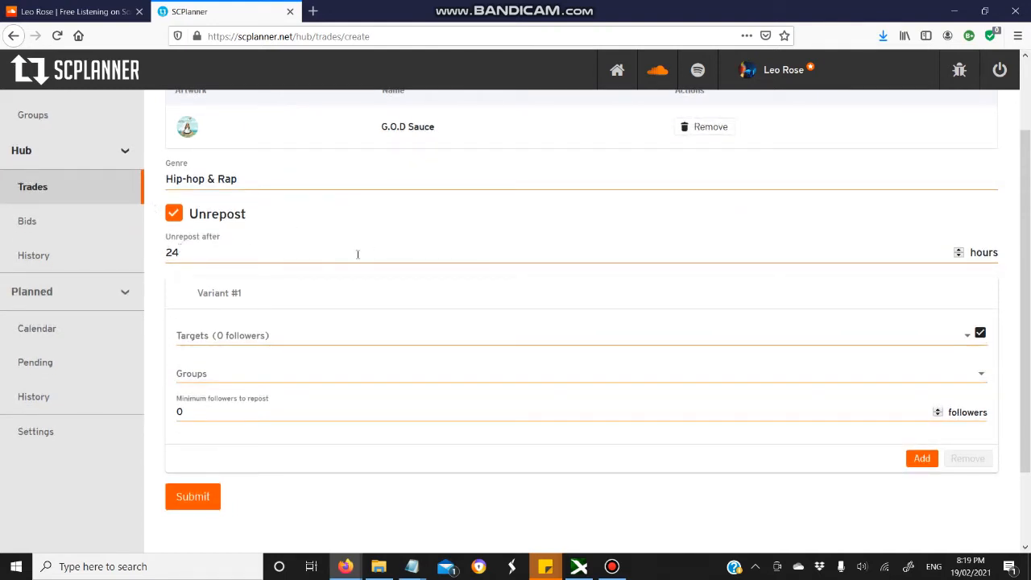
pyautogui.scroll(-3)
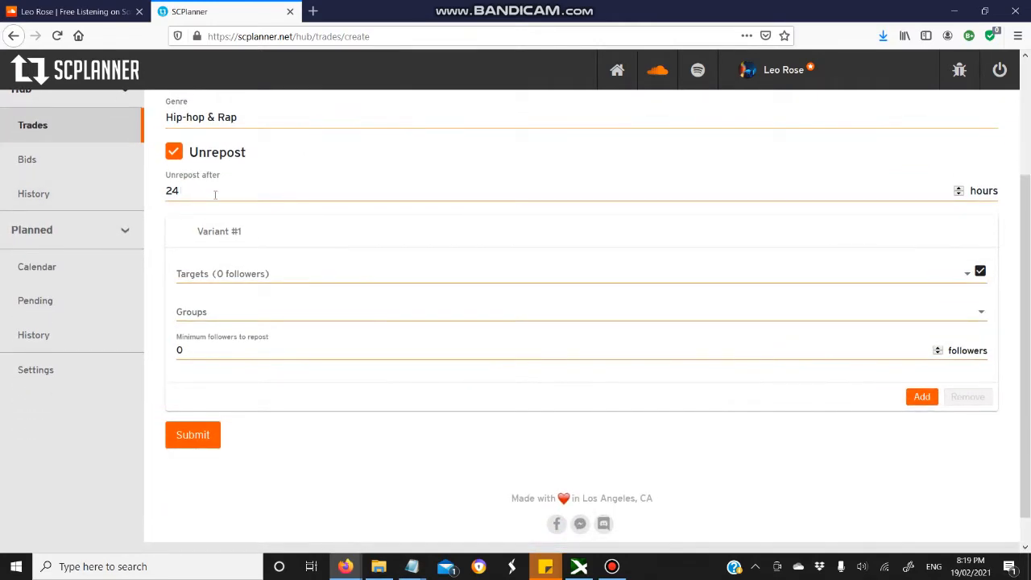
pyautogui.moveTo(222, 281)
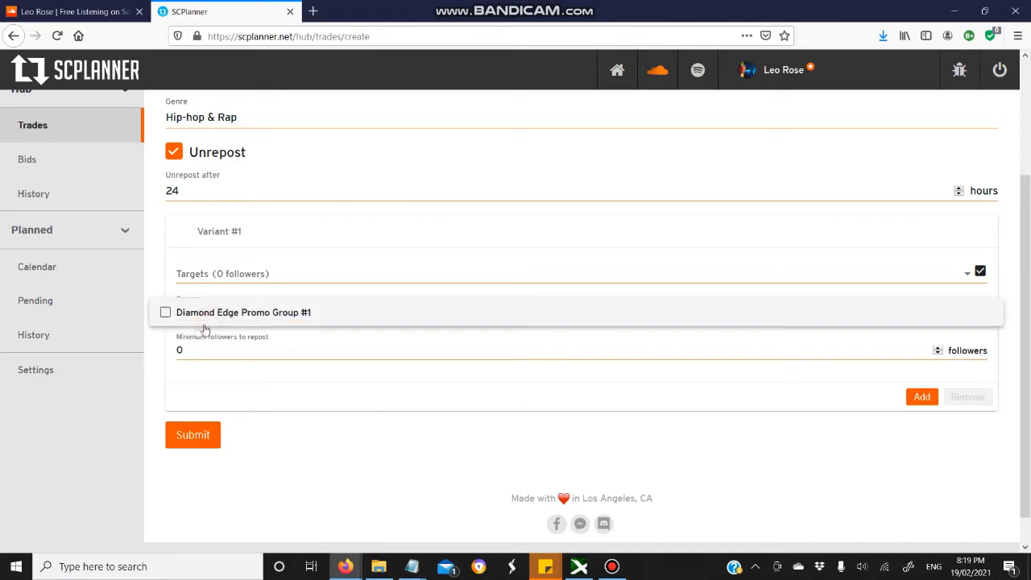
pyautogui.click(164, 312)
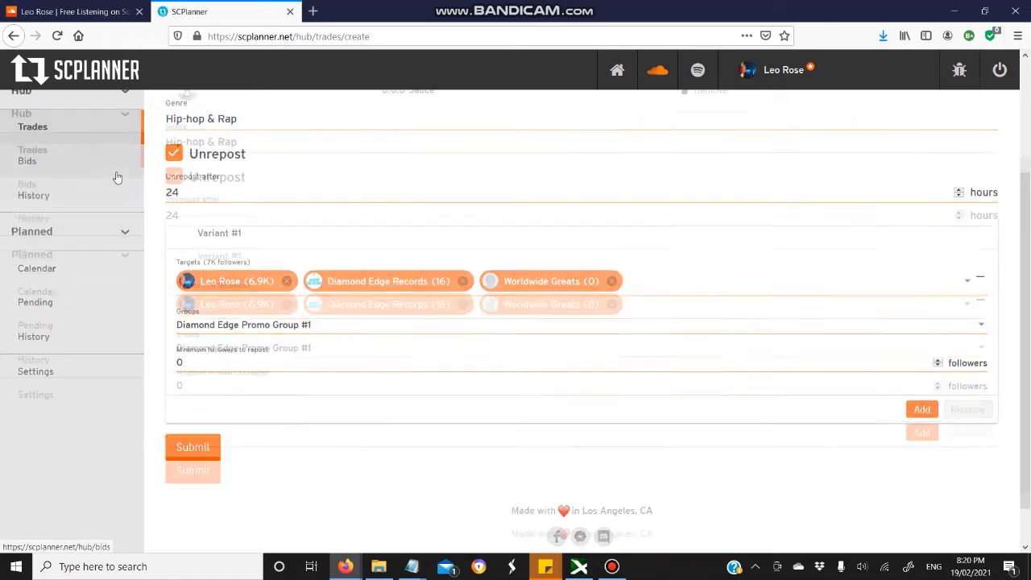
# Create group 'video group' targeting Leo Rose, Diamond Edge Records and Worldwide Greats
pyautogui.click(34, 209)
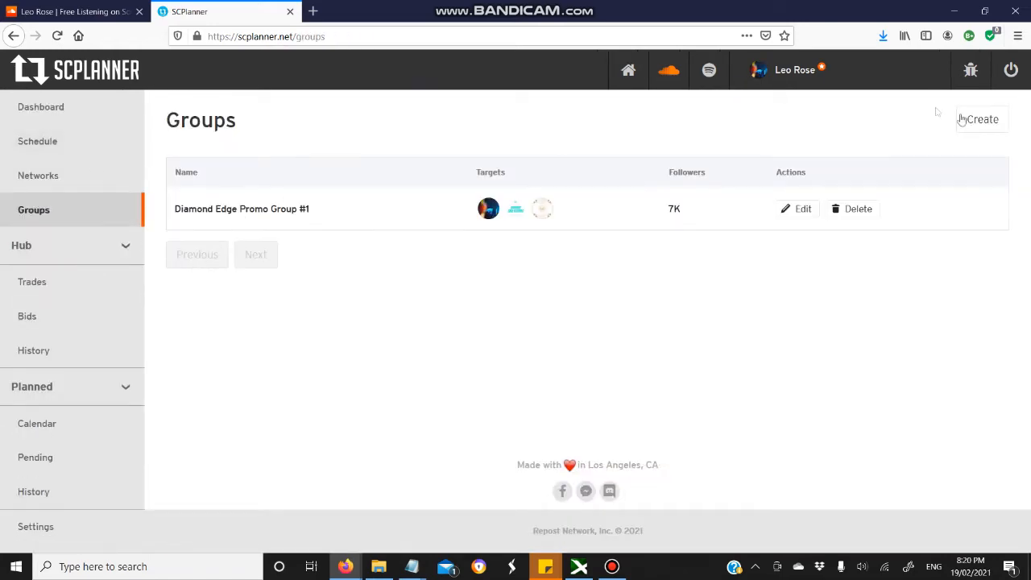
pyautogui.click(982, 119)
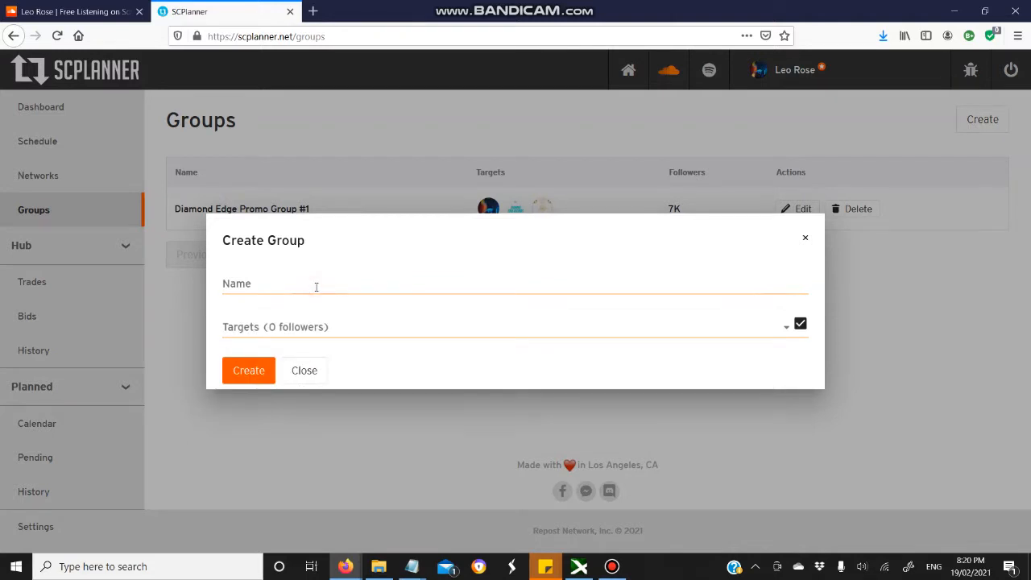
pyautogui.write('video group')
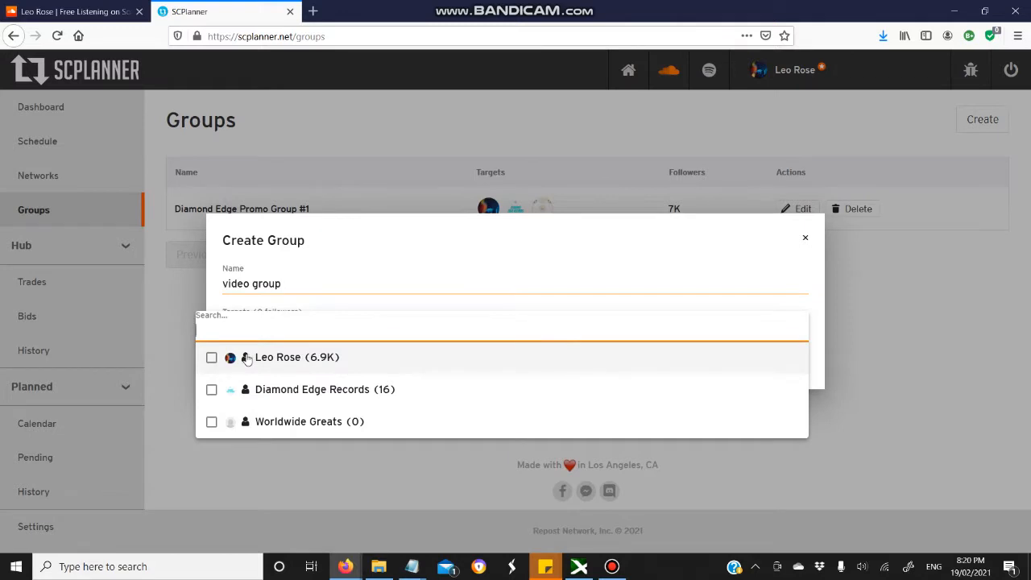
pyautogui.click(211, 358)
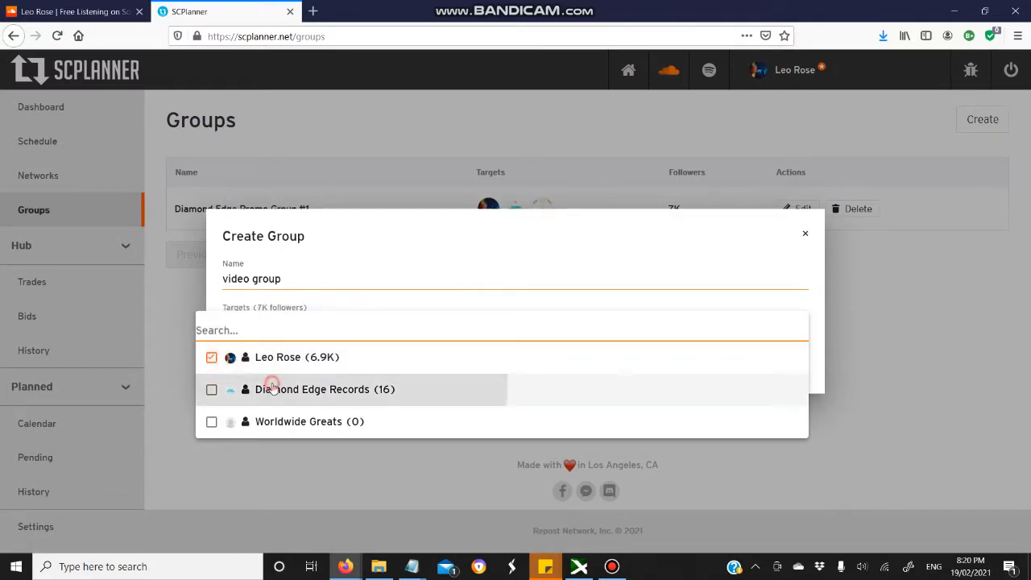
pyautogui.click(211, 388)
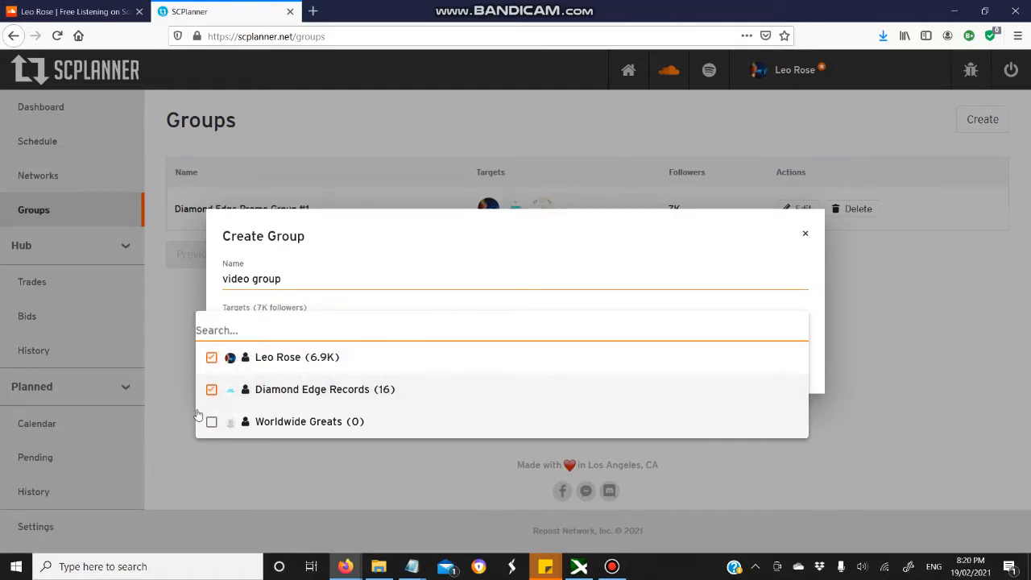
pyautogui.click(211, 422)
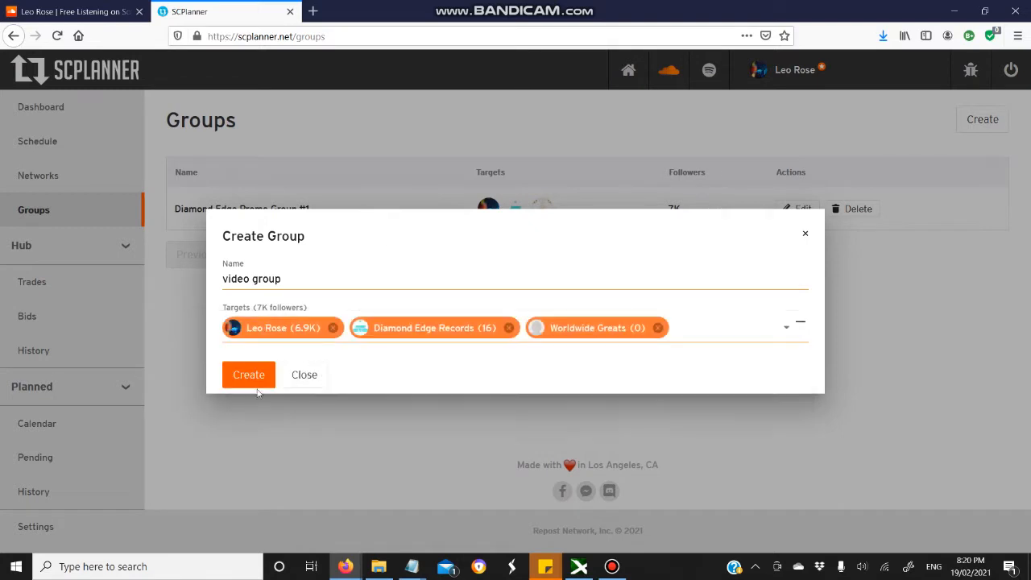
pyautogui.click(249, 373)
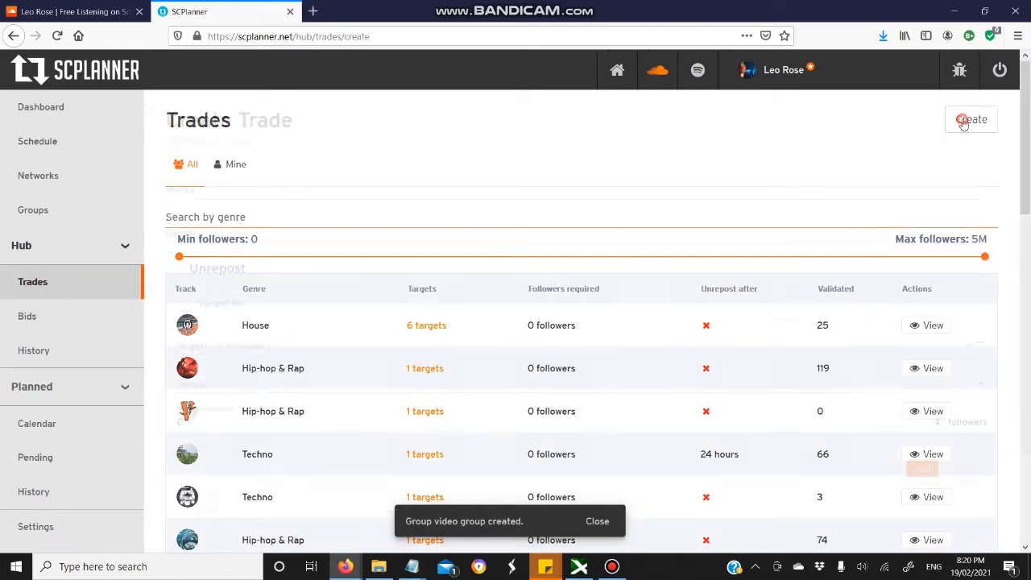
# On a new trade, target video group and enable 24-hour unrepost
pyautogui.click(971, 119)
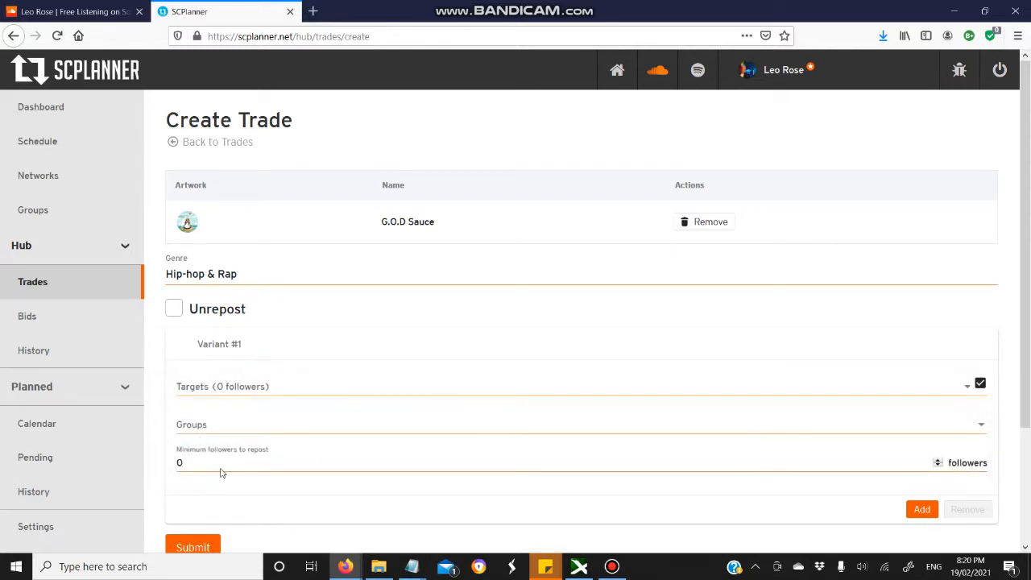
pyautogui.click(580, 425)
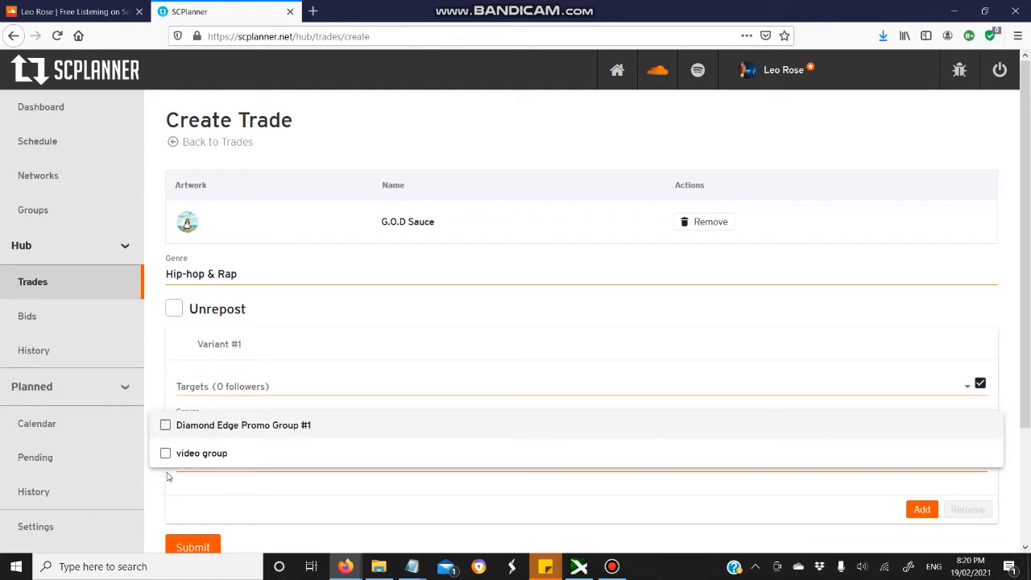
pyautogui.click(164, 452)
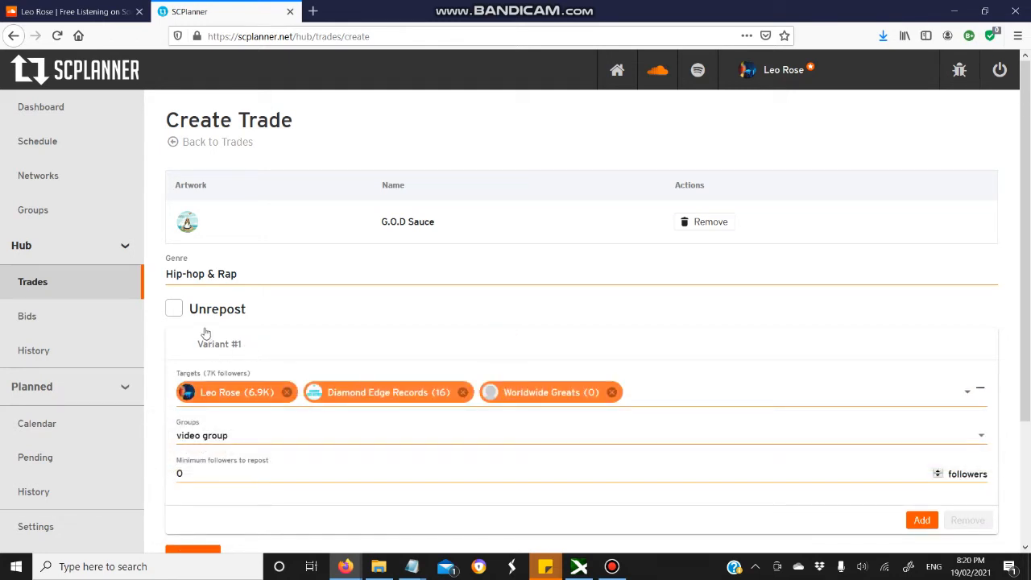
pyautogui.click(174, 308)
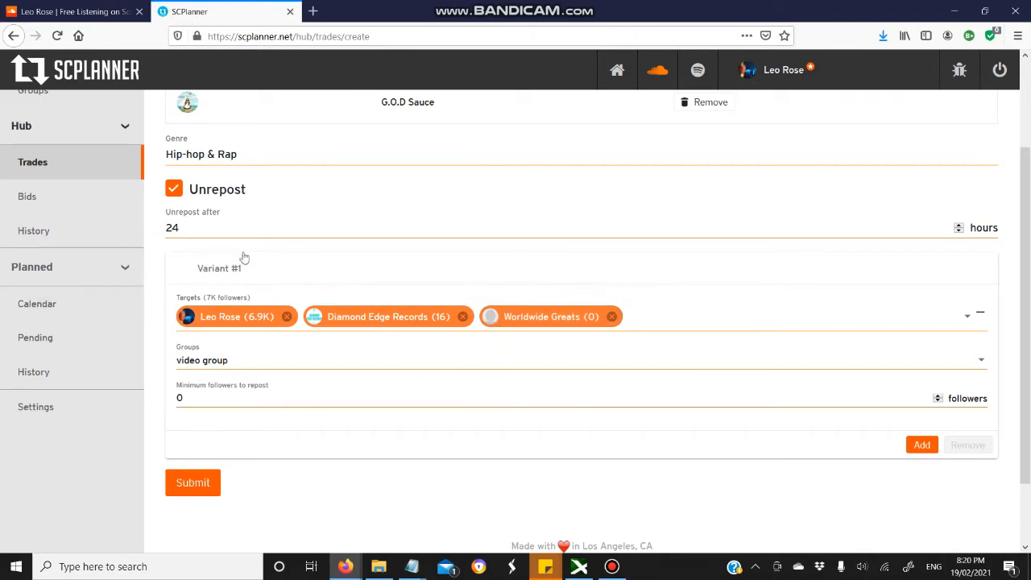
pyautogui.moveTo(544, 337)
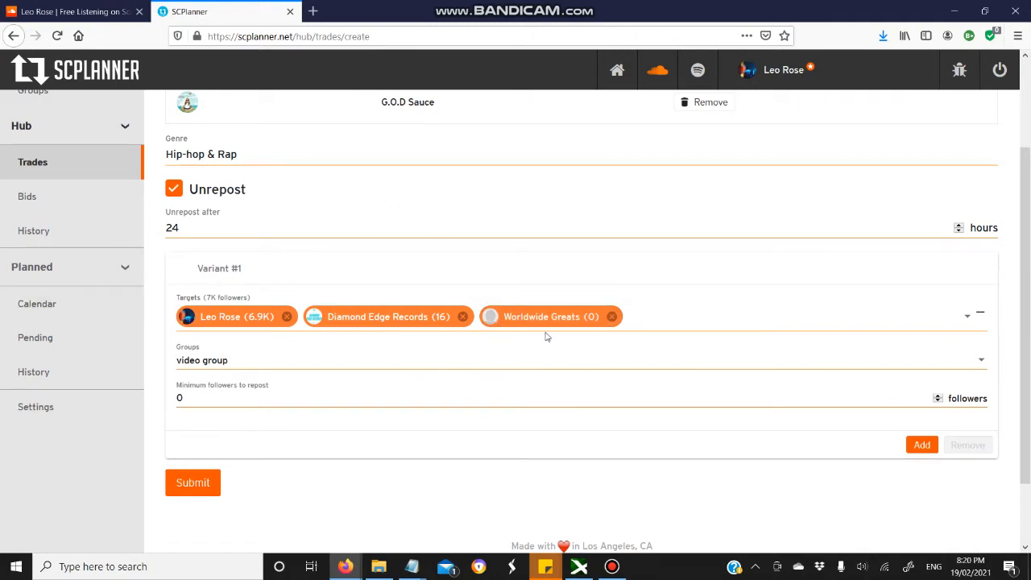
# Set the trade's minimum followers to 7777
pyautogui.click(181, 398)
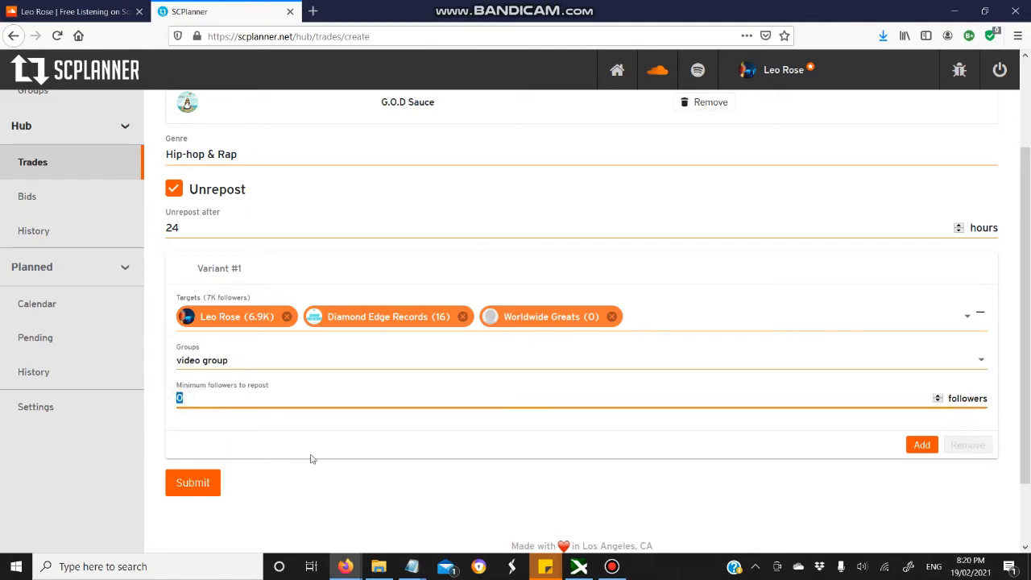
pyautogui.write('1')
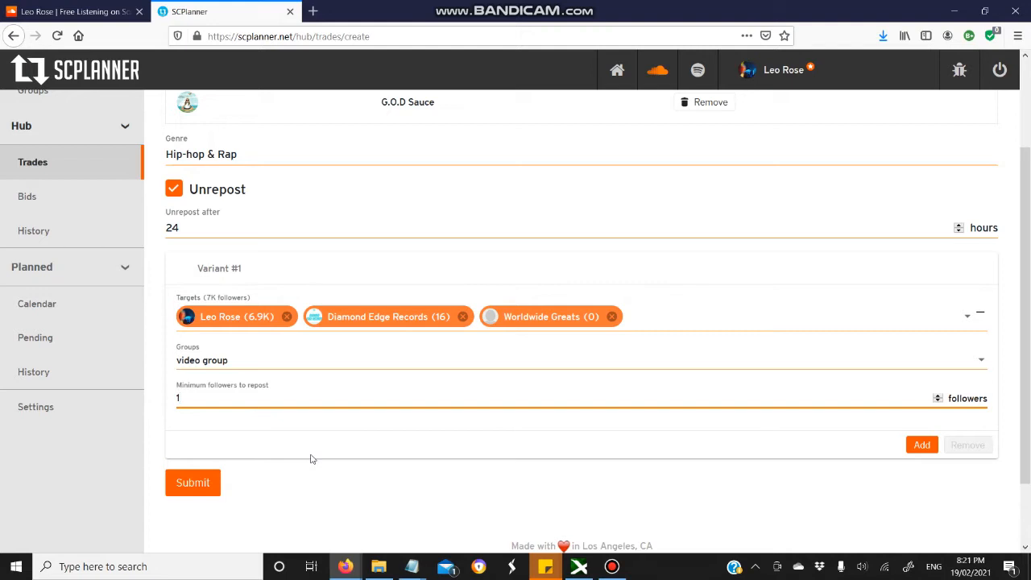
pyautogui.write('777')
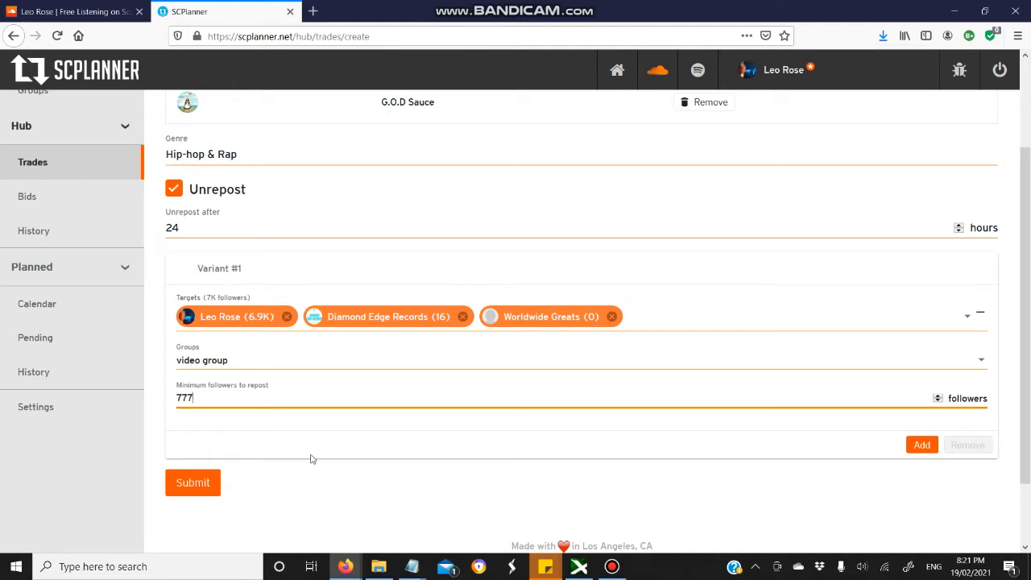
pyautogui.write('7')
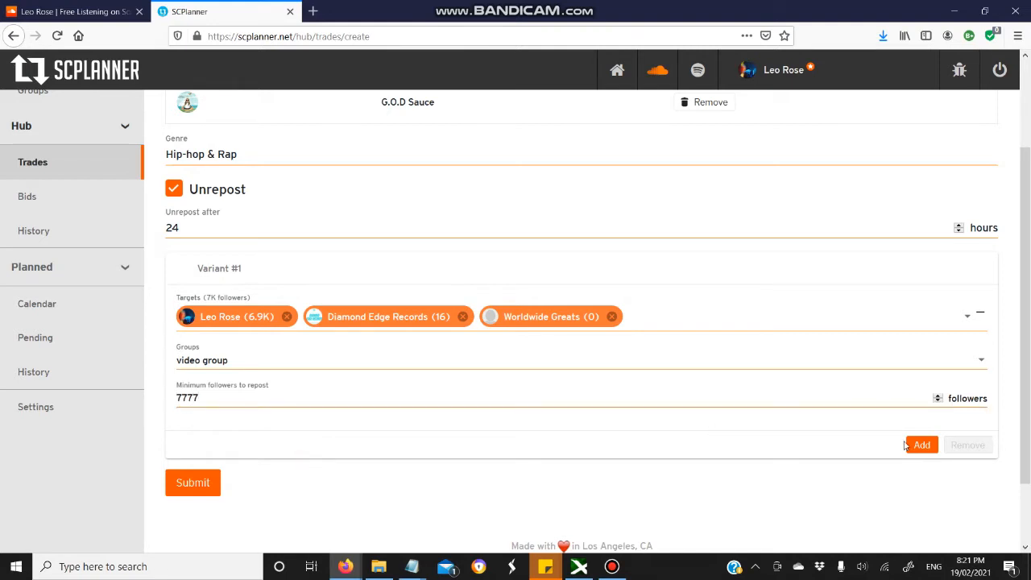
# Add Variant #2 and submit the G.O.D Sauce trade
pyautogui.click(921, 444)
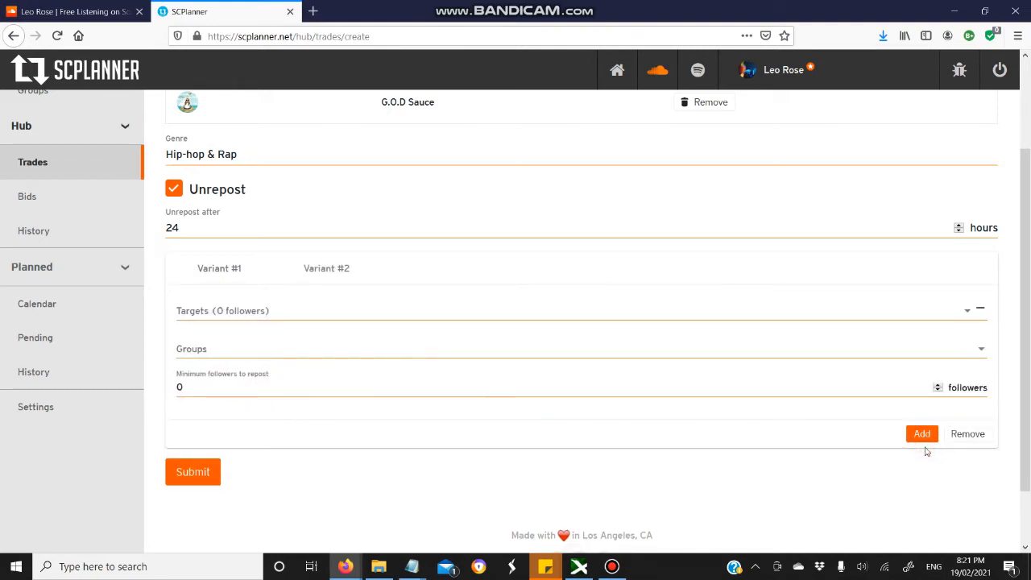
pyautogui.moveTo(335, 294)
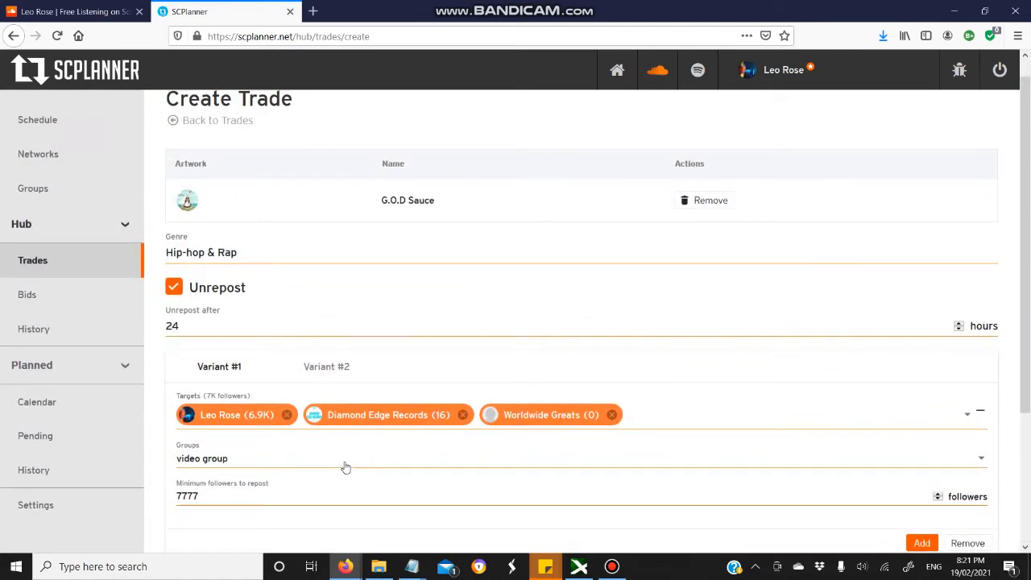
pyautogui.scroll(-3)
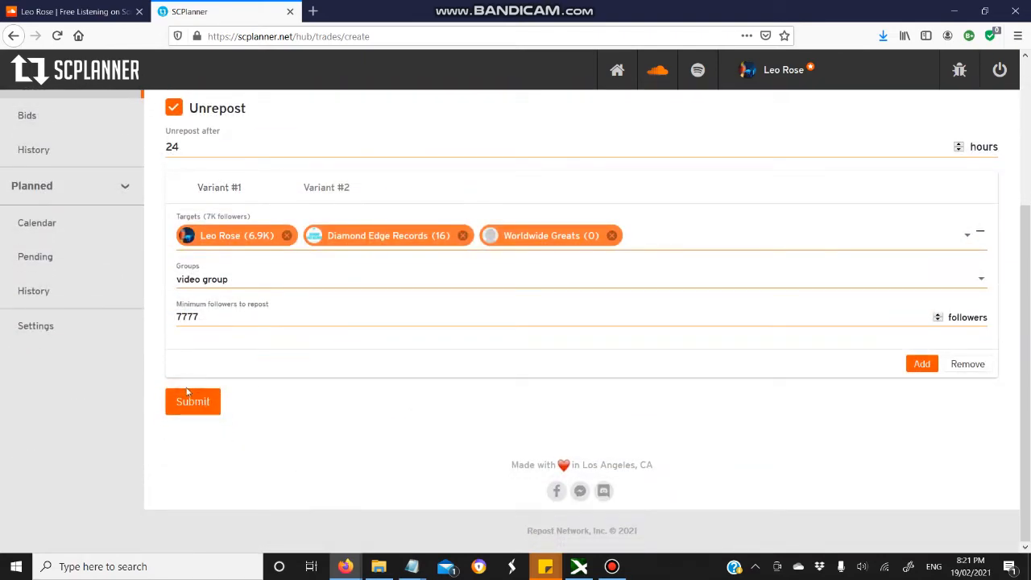
pyautogui.click(193, 401)
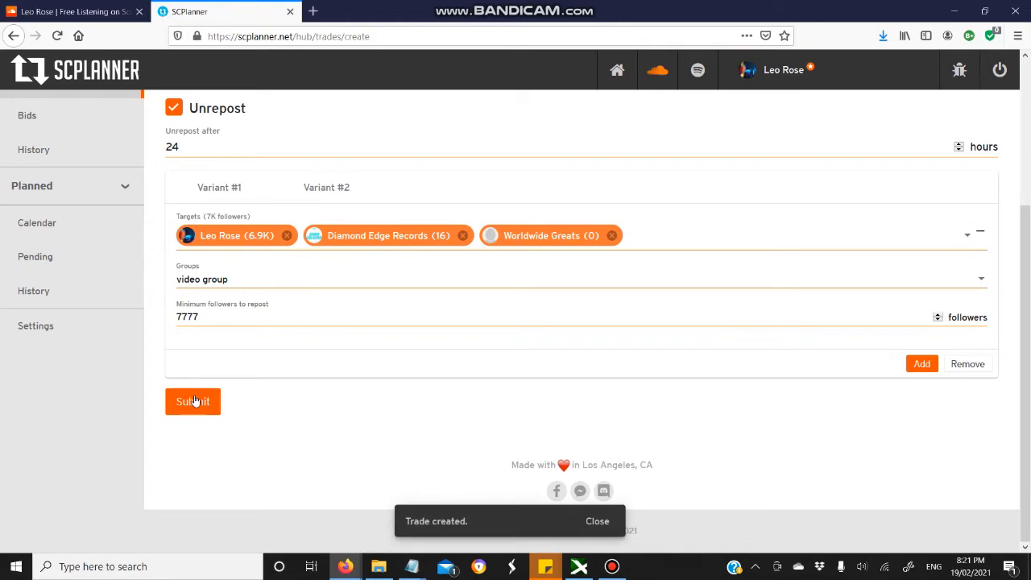
pyautogui.click(194, 401)
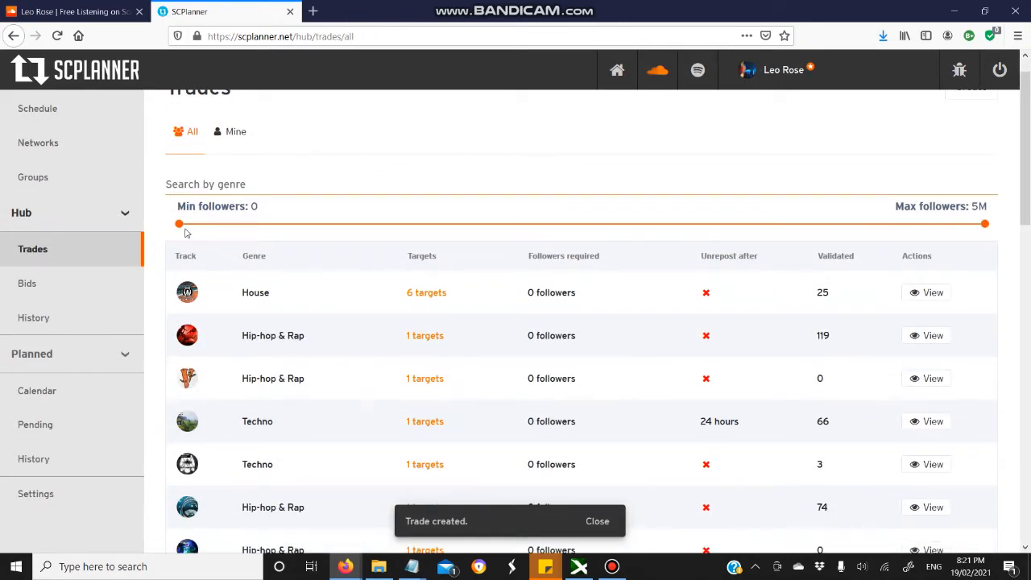
# Filter the trades list to 6.5K minimum followers and genre 'hip'
pyautogui.moveTo(178, 224); pyautogui.dragTo(590, 224)
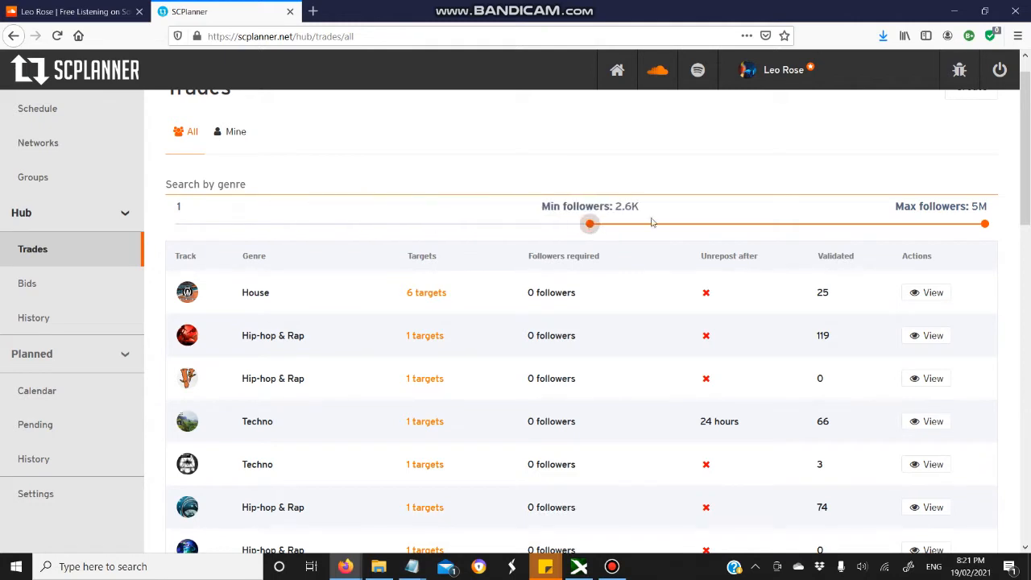
pyautogui.moveTo(590, 224); pyautogui.dragTo(625, 224)
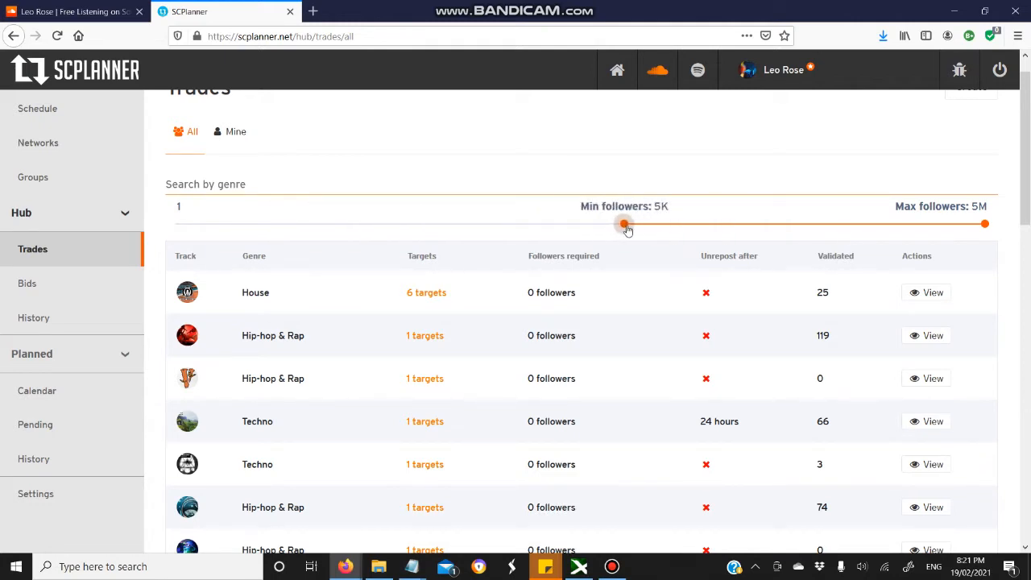
pyautogui.moveTo(624, 224); pyautogui.dragTo(637, 224)
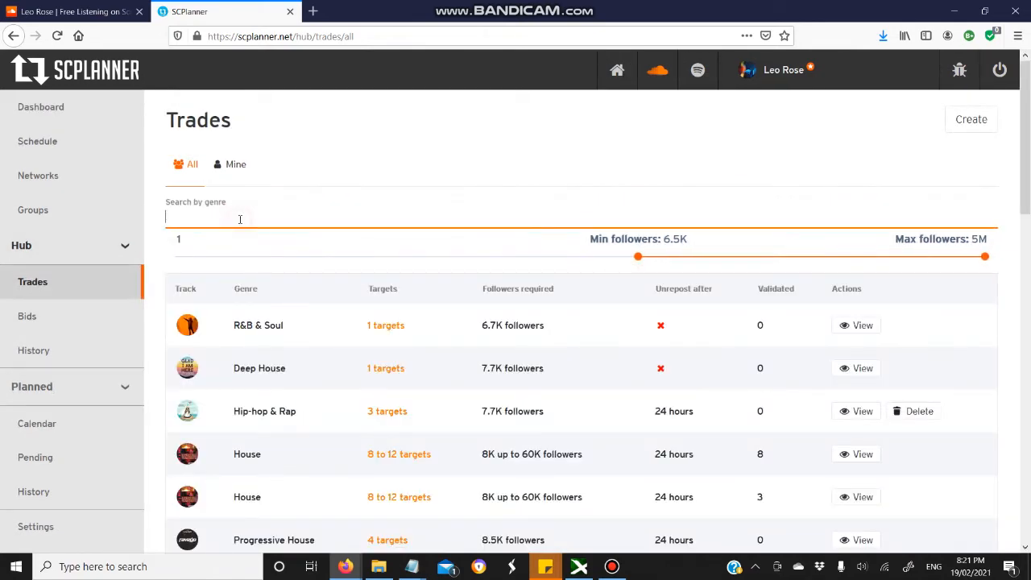
pyautogui.write('hip')
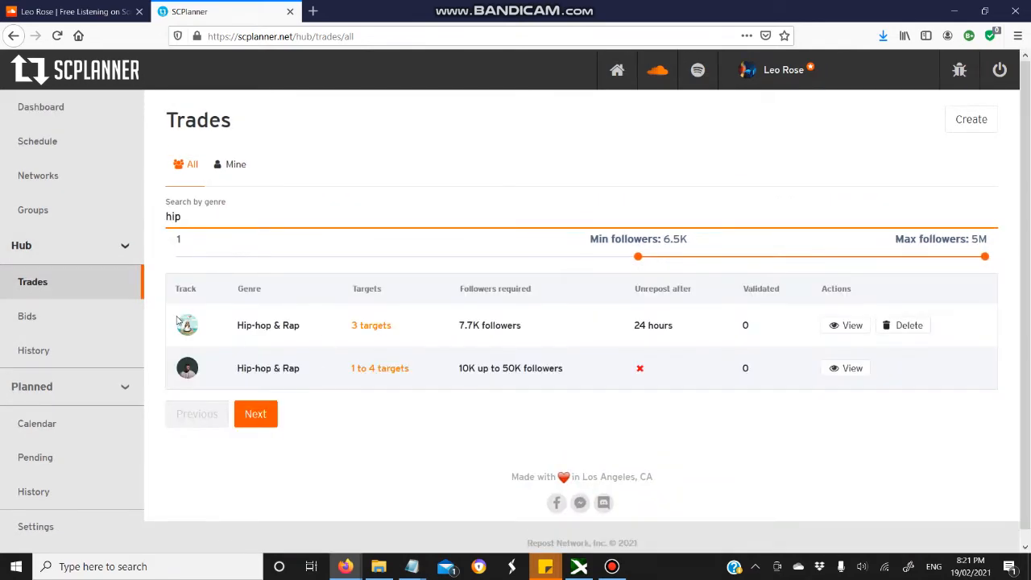
pyautogui.doubleClick(470, 326)
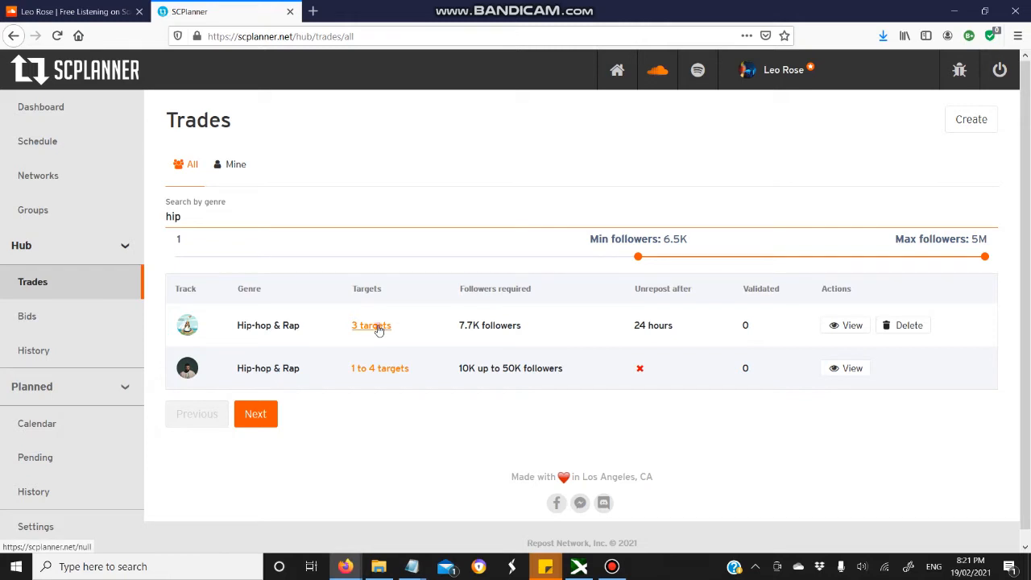
# Confirm the new trade's three targets, then lower minimum followers to 86
pyautogui.click(371, 326)
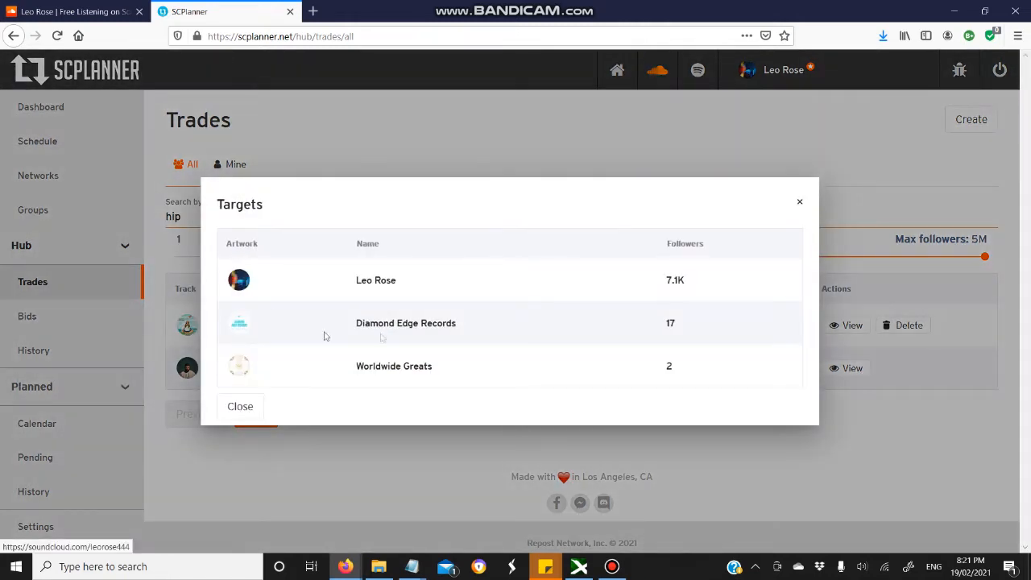
pyautogui.moveTo(824, 256)
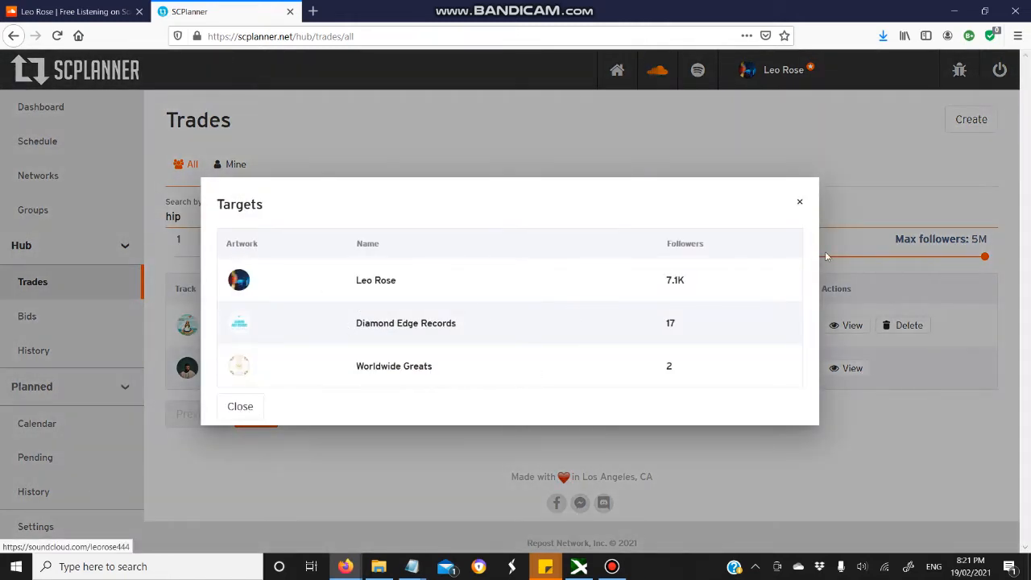
pyautogui.click(240, 406)
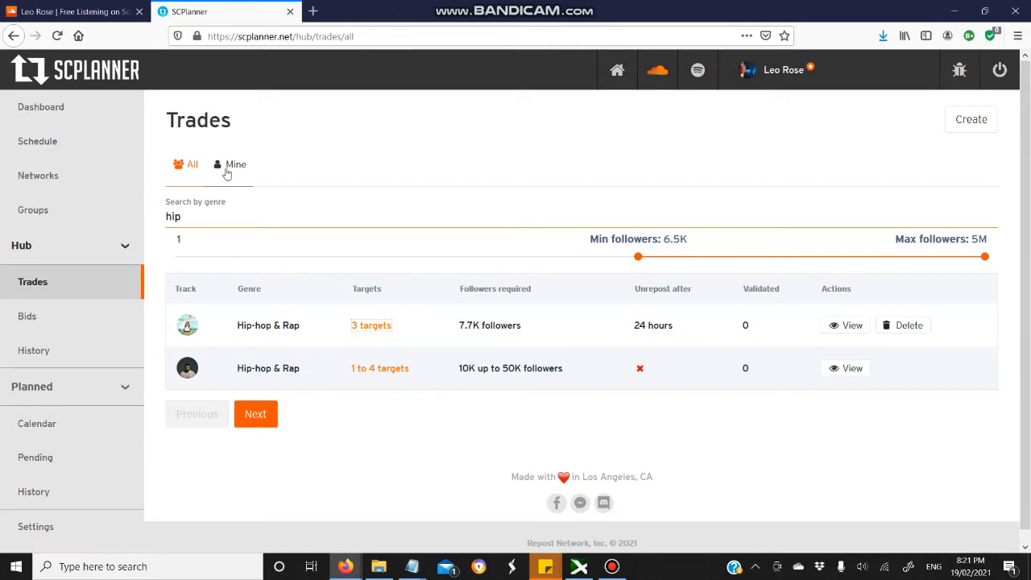
pyautogui.moveTo(638, 256); pyautogui.dragTo(493, 256)
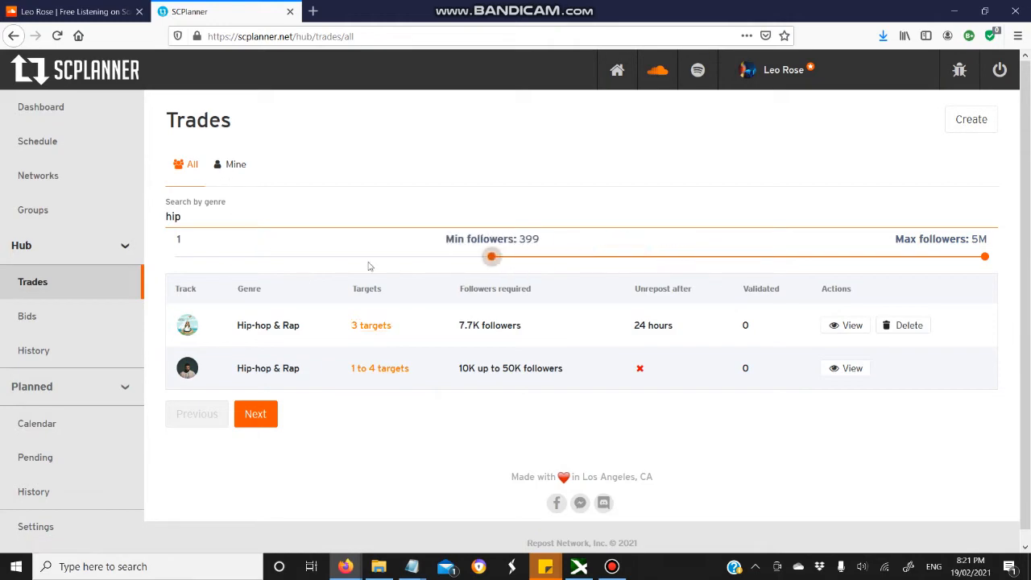
pyautogui.moveTo(491, 256); pyautogui.dragTo(412, 256)
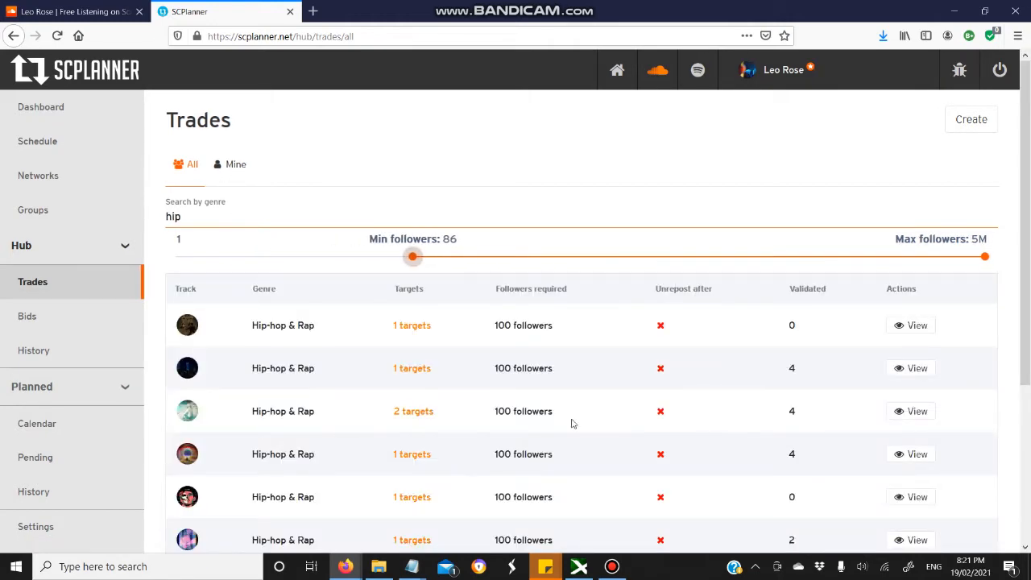
pyautogui.scroll(-3)
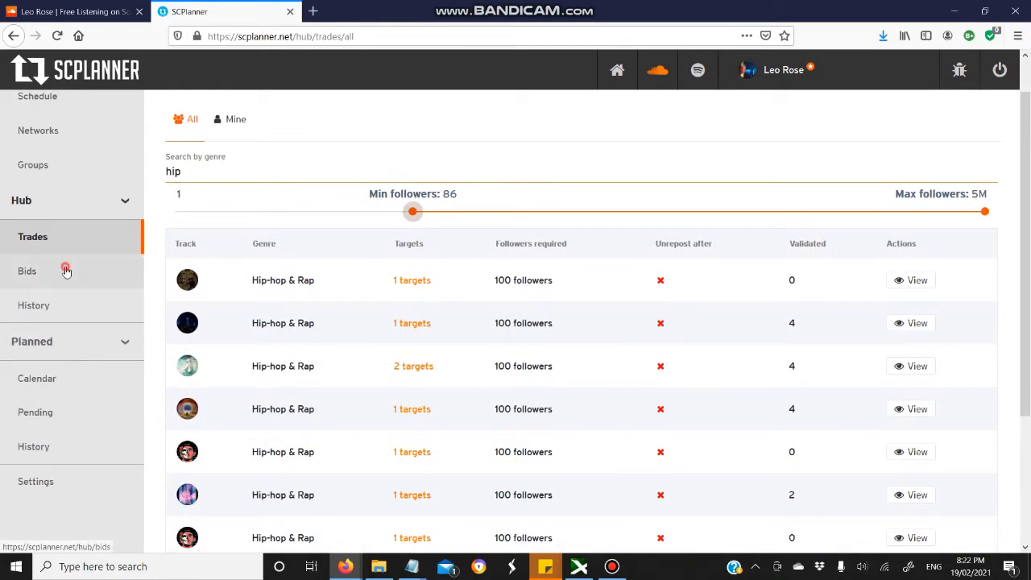
# Review the sent bids and the sent trade history
pyautogui.click(26, 271)
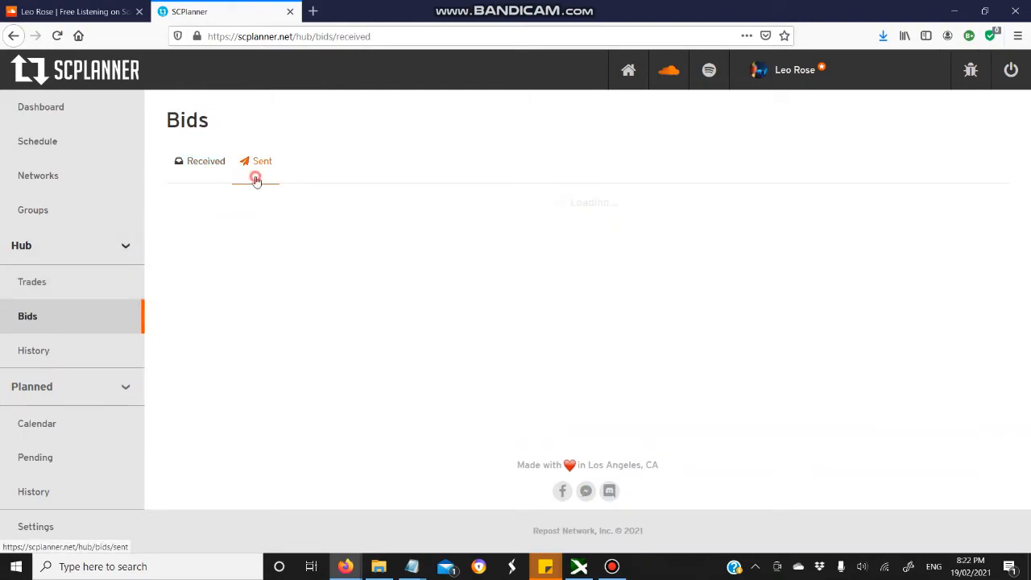
pyautogui.click(262, 161)
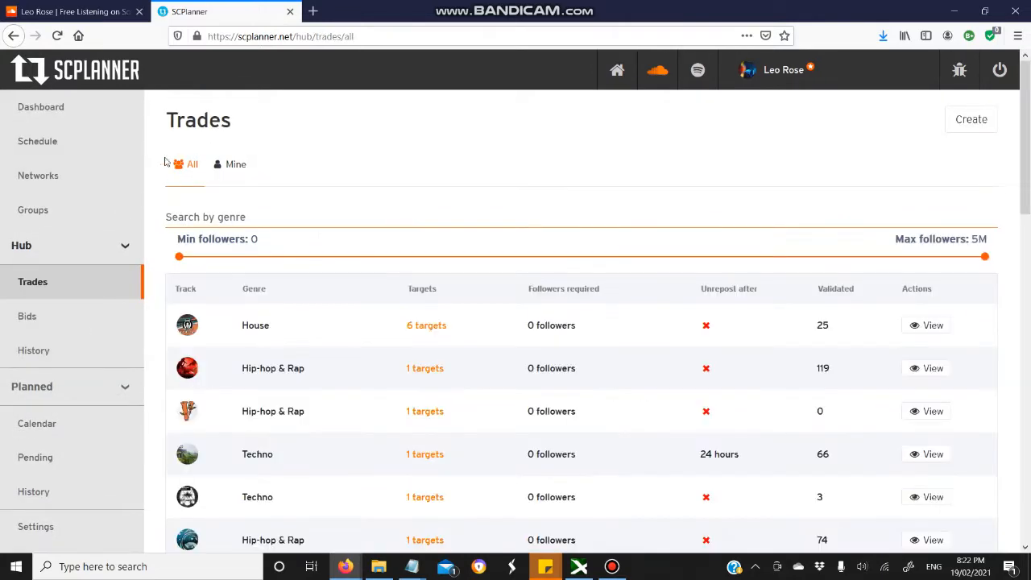
pyautogui.click(34, 350)
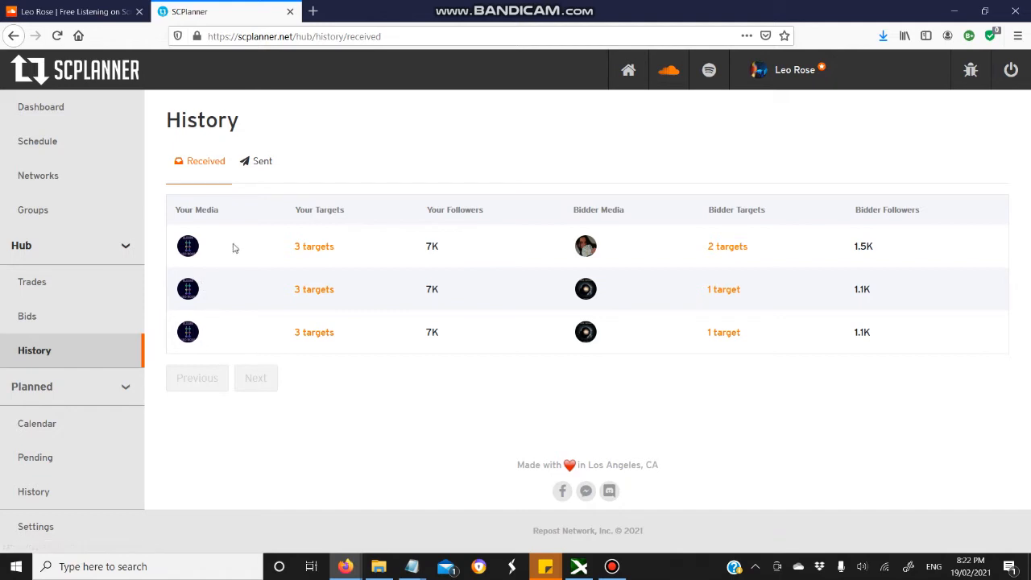
pyautogui.moveTo(161, 261)
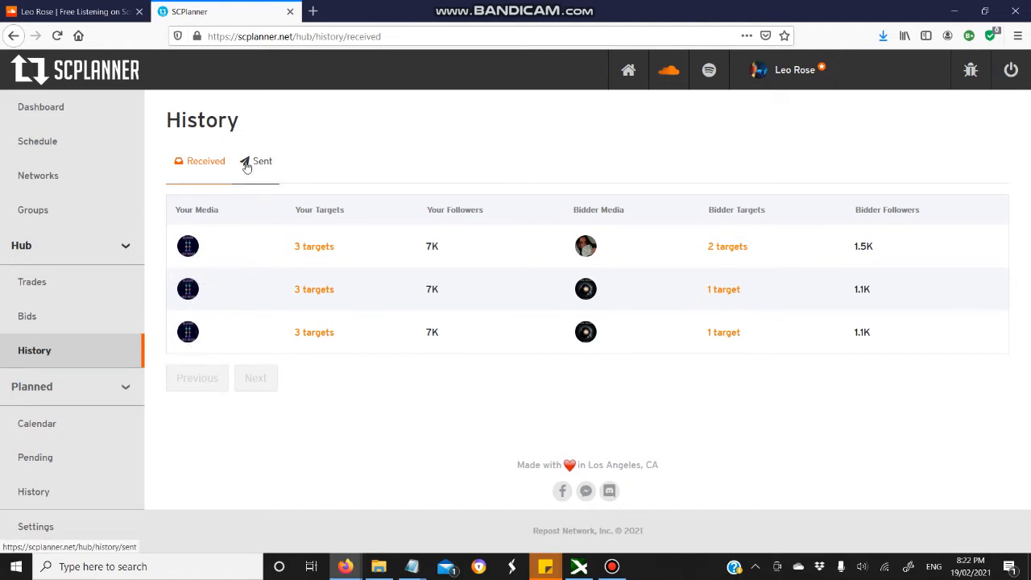
pyautogui.click(263, 161)
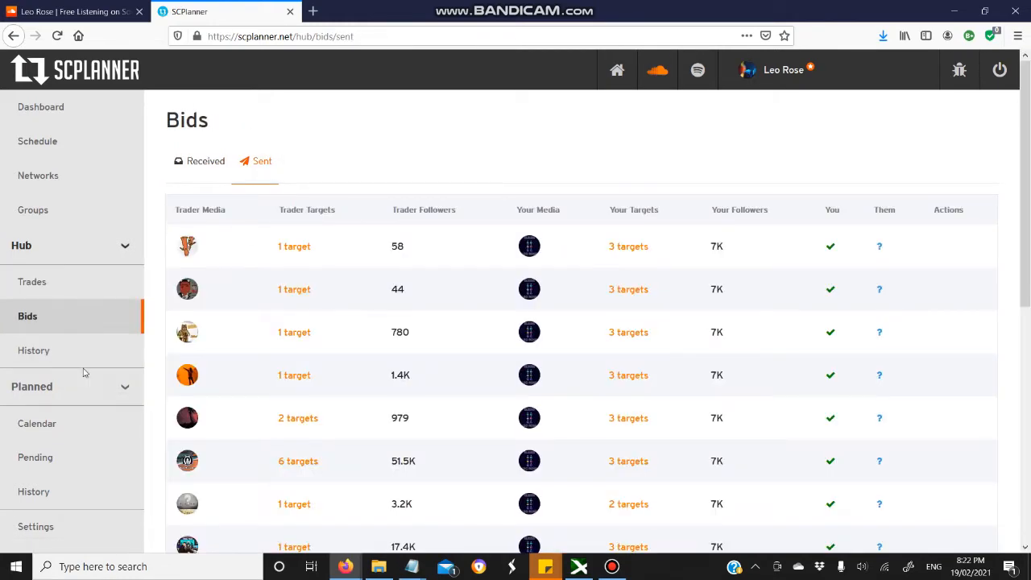
# Scroll through the sent trade history and return to the available trades list
pyautogui.click(34, 350)
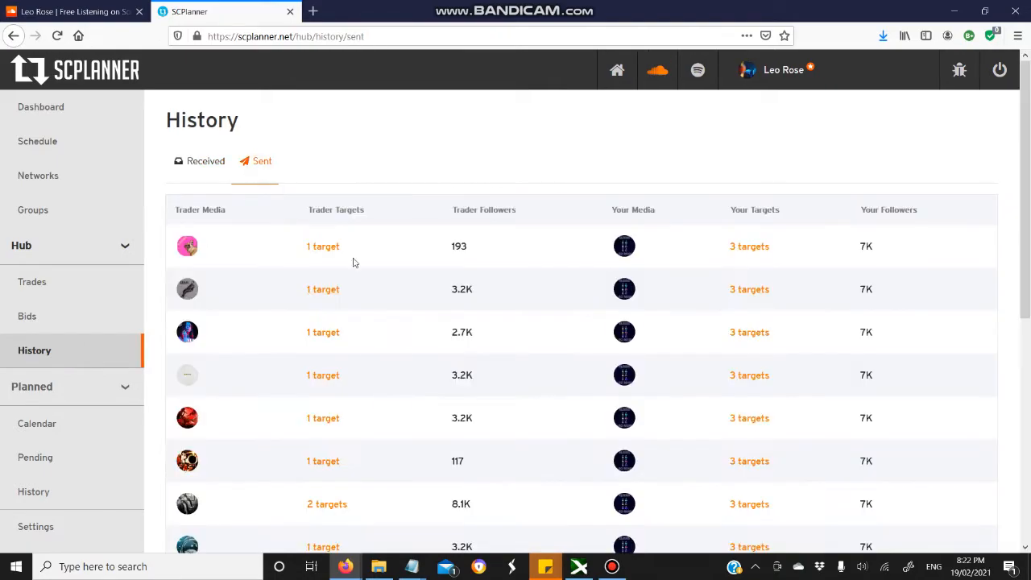
pyautogui.moveTo(312, 375)
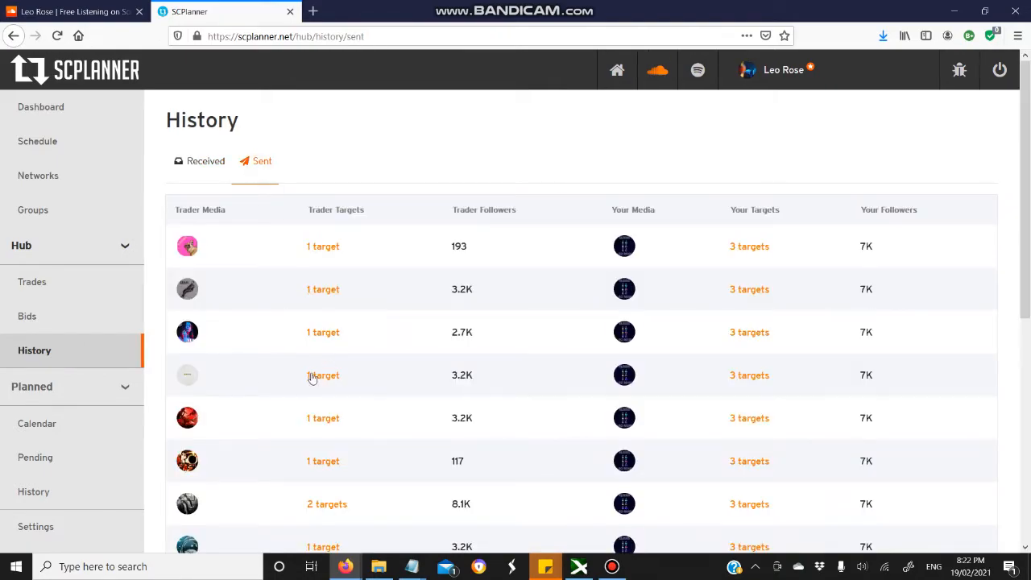
pyautogui.scroll(-3)
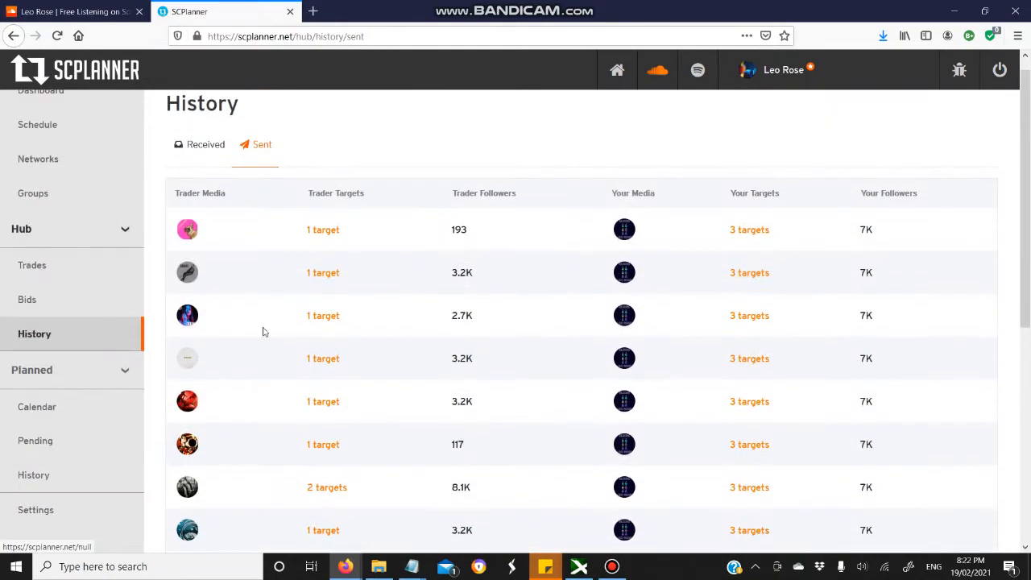
pyautogui.scroll(-3)
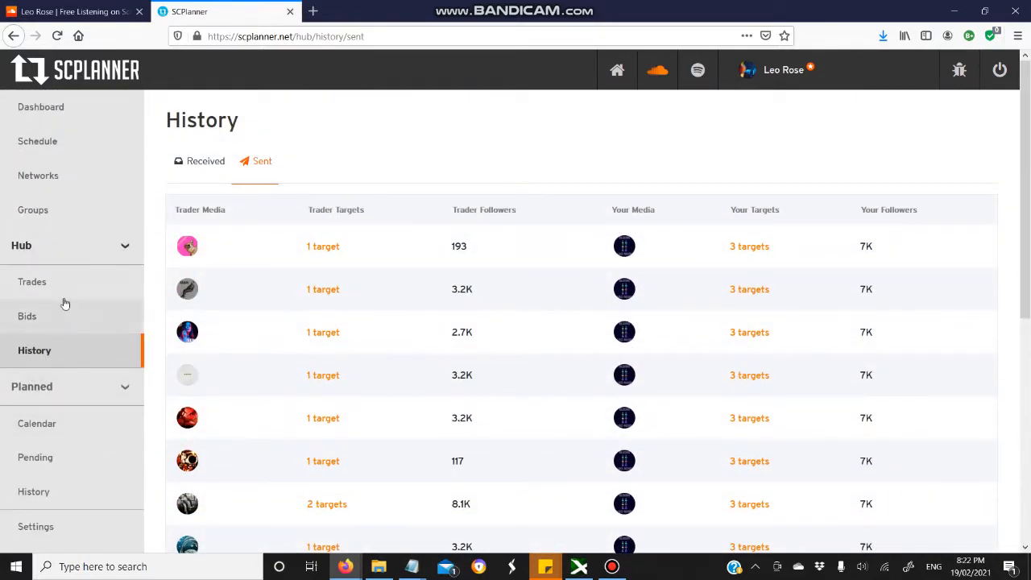
pyautogui.click(32, 281)
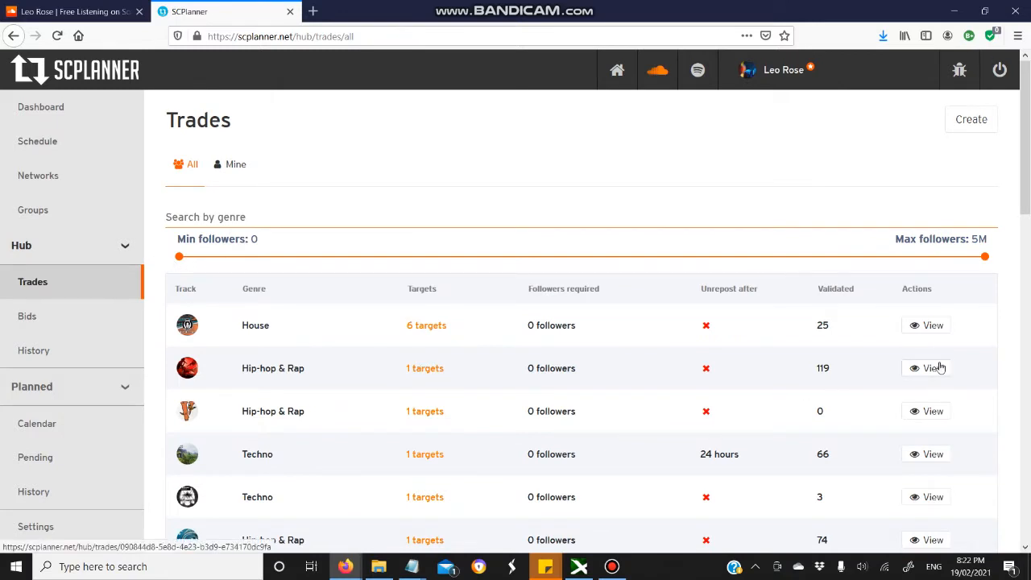
# View the Temper Hip-hop & Rap beat trade and play its embedded track preview
pyautogui.click(924, 368)
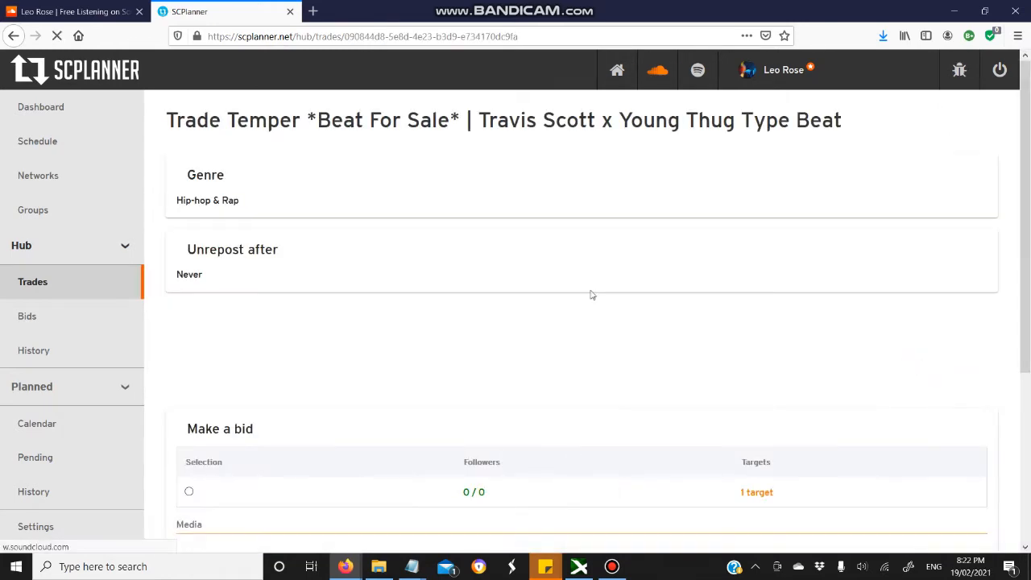
pyautogui.scroll(-3)
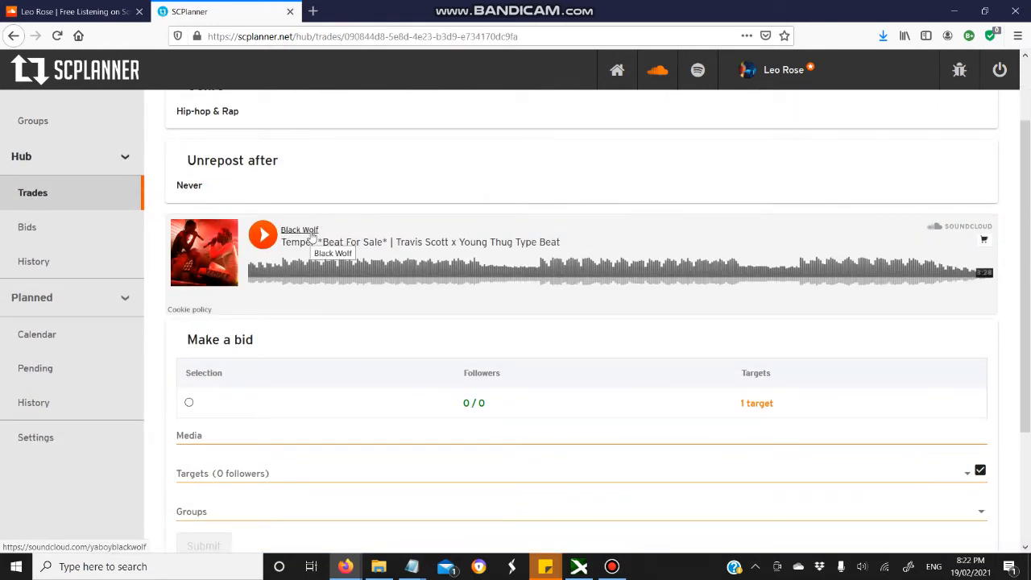
pyautogui.click(262, 235)
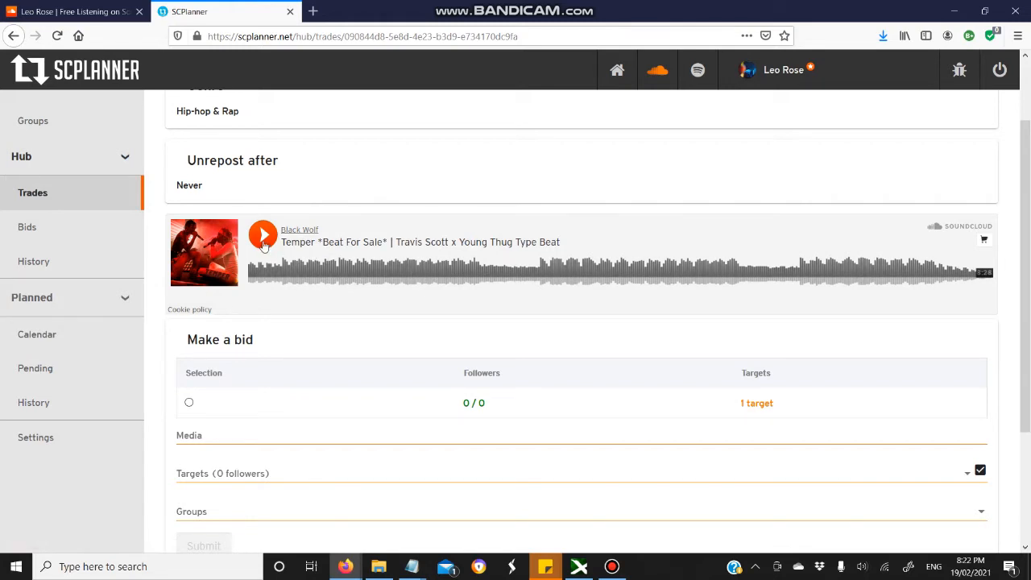
pyautogui.click(263, 235)
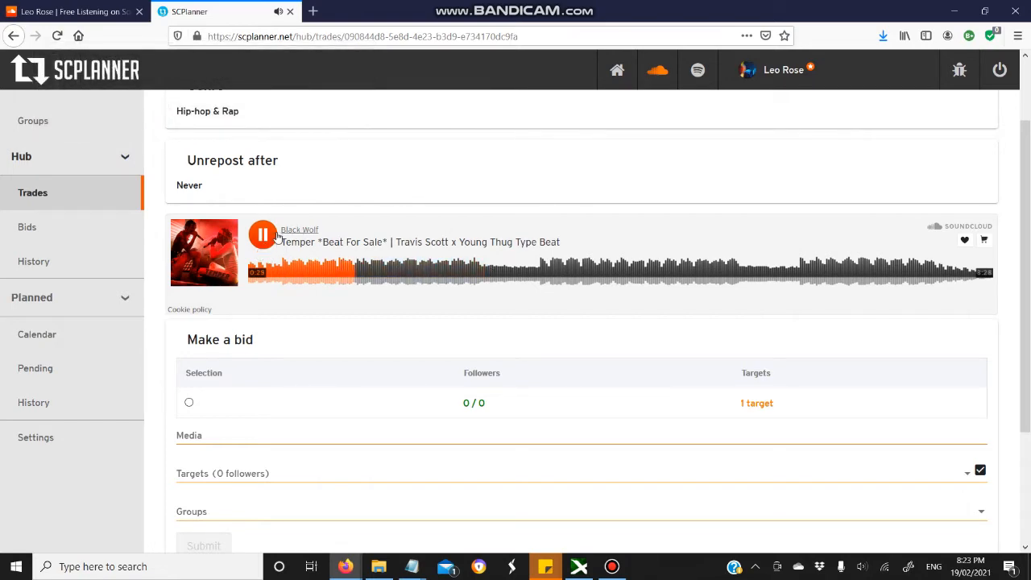
# Attach the G.O.D Sauce SoundCloud link as the bid's media
pyautogui.scroll(-3)
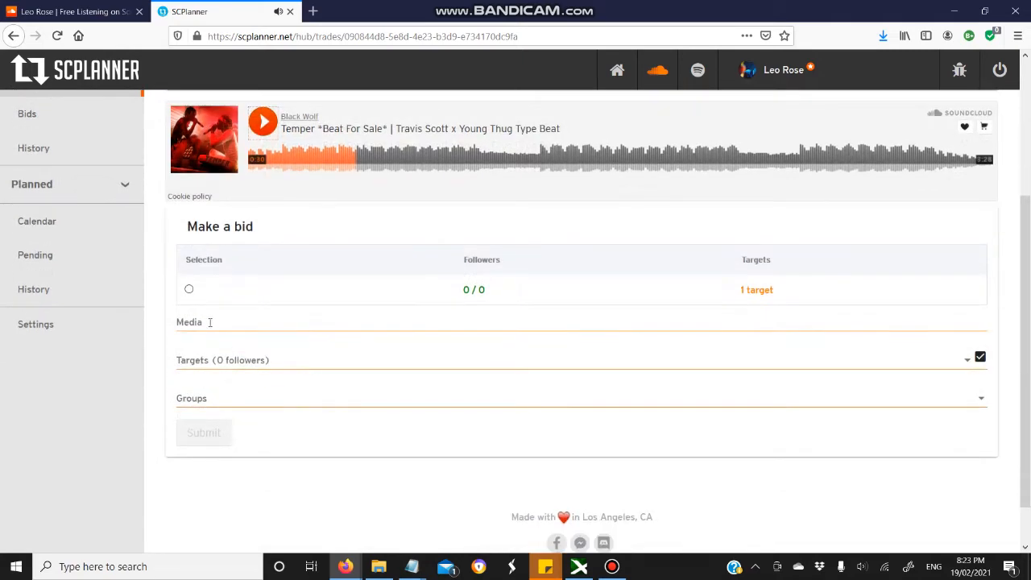
pyautogui.write('https://soundcloud.com/leorose444/god-sauce')
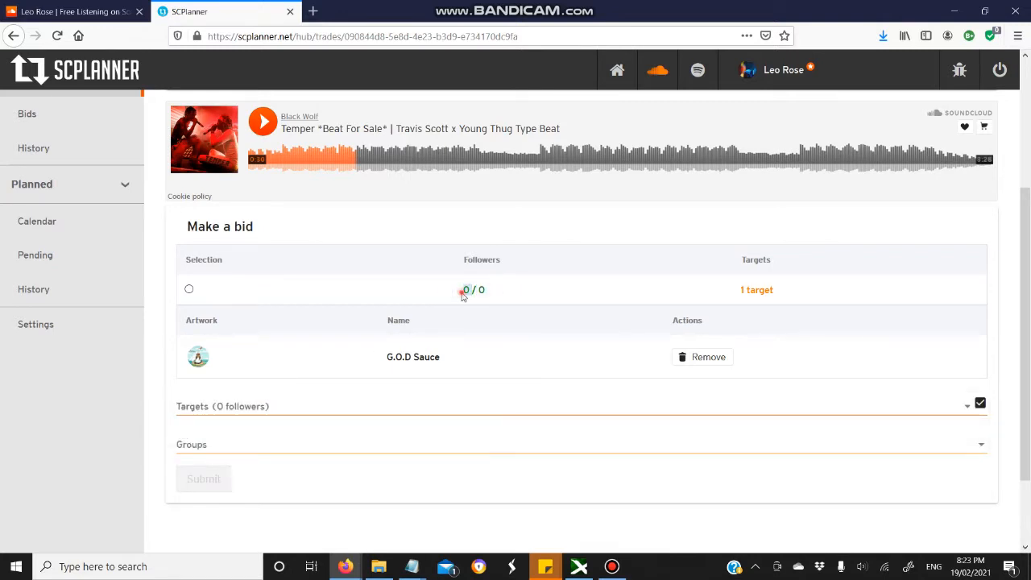
# Target the bid at video group's three accounts including Diamond Edge Records and choose the single-target option
pyautogui.click(967, 405)
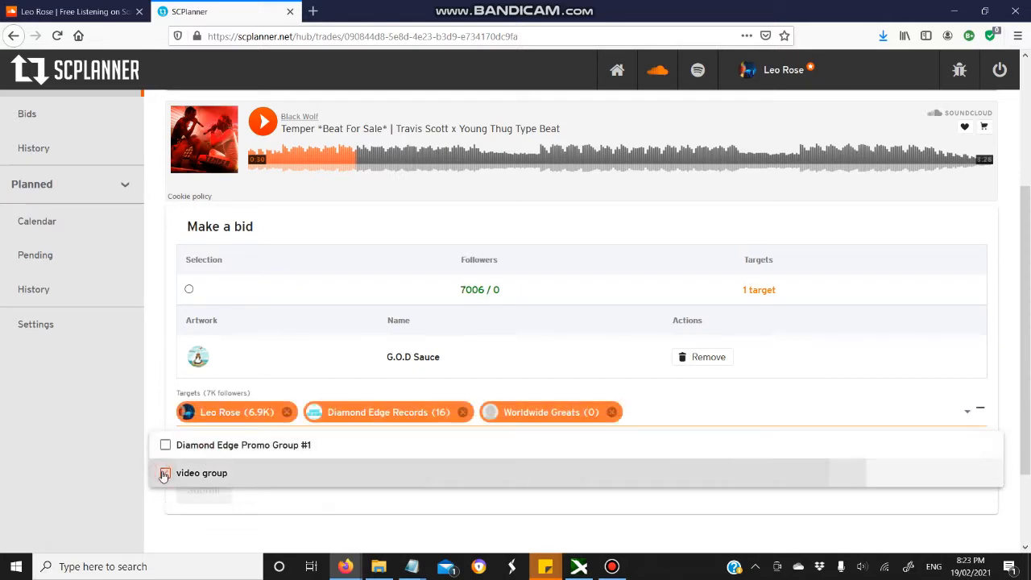
pyautogui.click(164, 474)
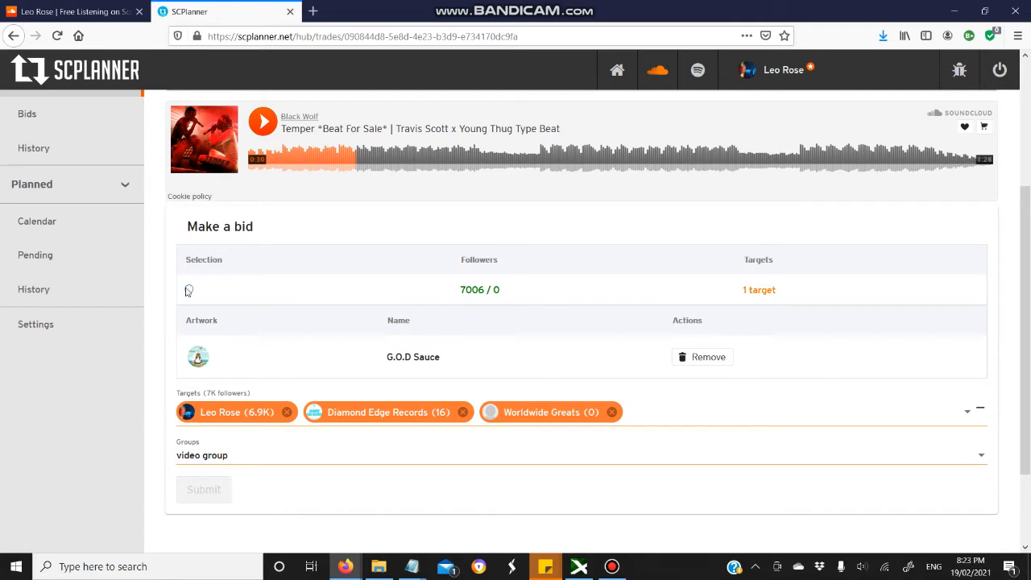
pyautogui.click(189, 290)
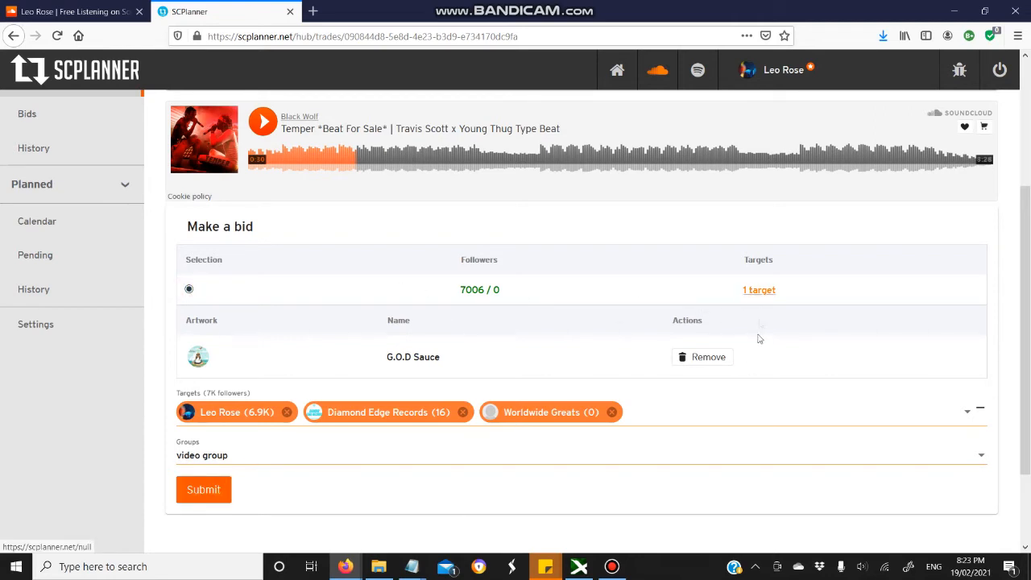
pyautogui.moveTo(313, 257)
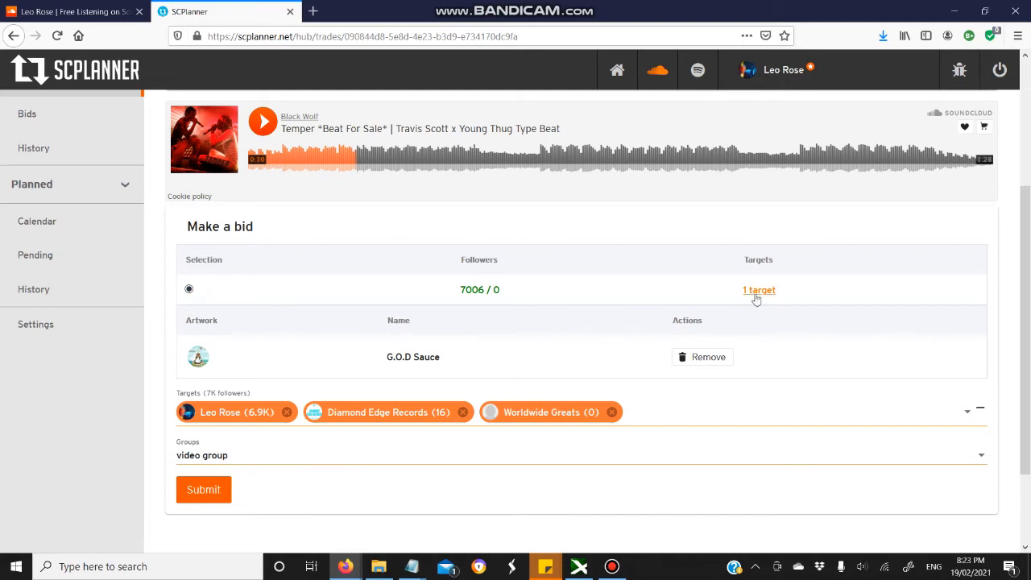
# Reveal the trade's Black Wolf target and review its SoundCloud profile in a new tab
pyautogui.click(759, 290)
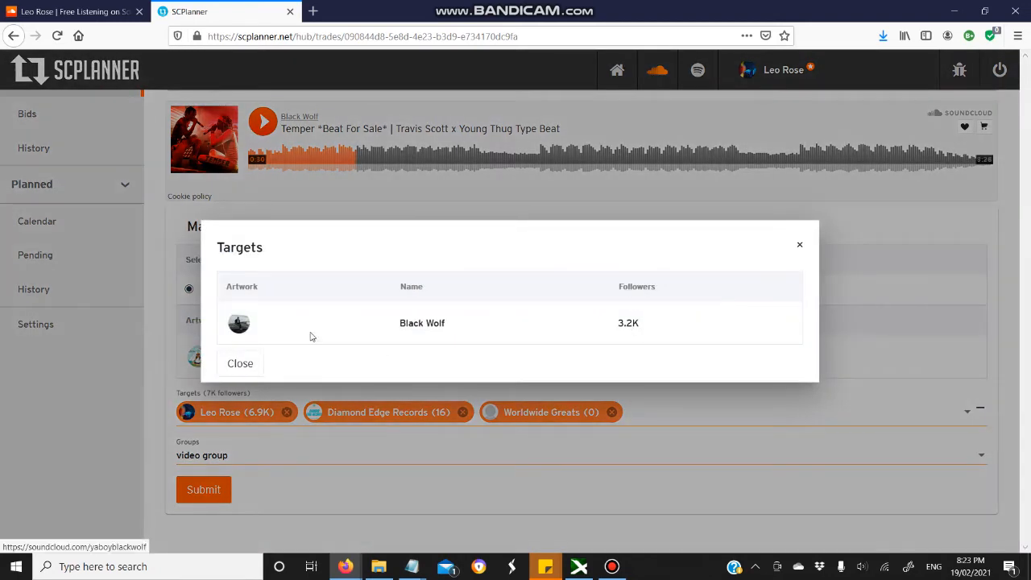
pyautogui.rightClick(239, 322)
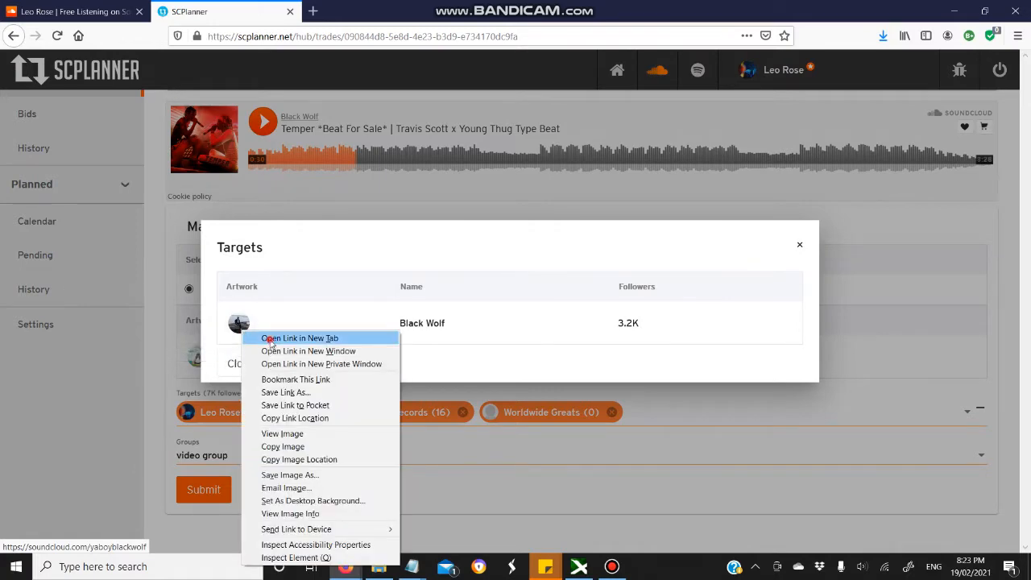
pyautogui.click(299, 338)
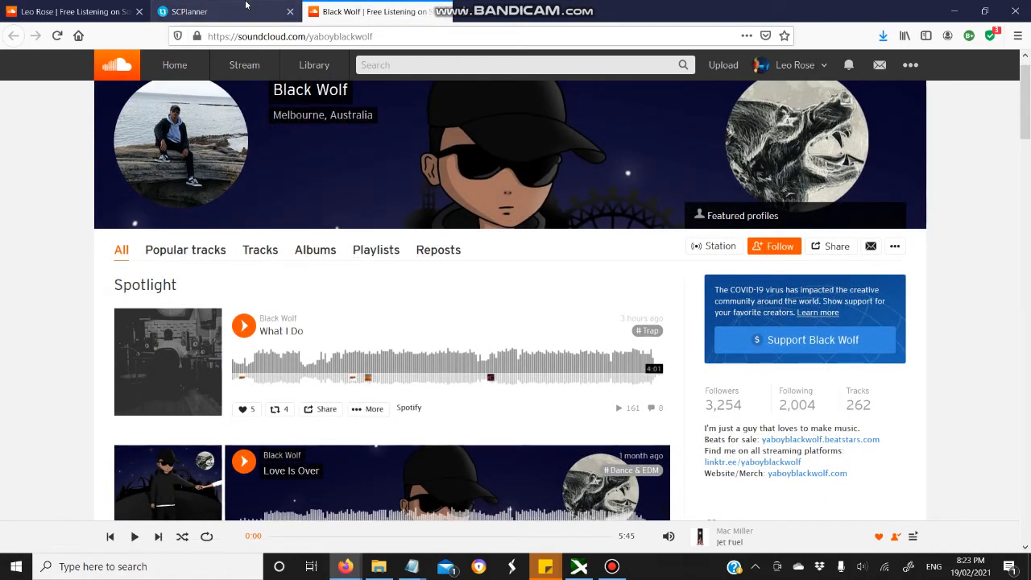
pyautogui.click(225, 11)
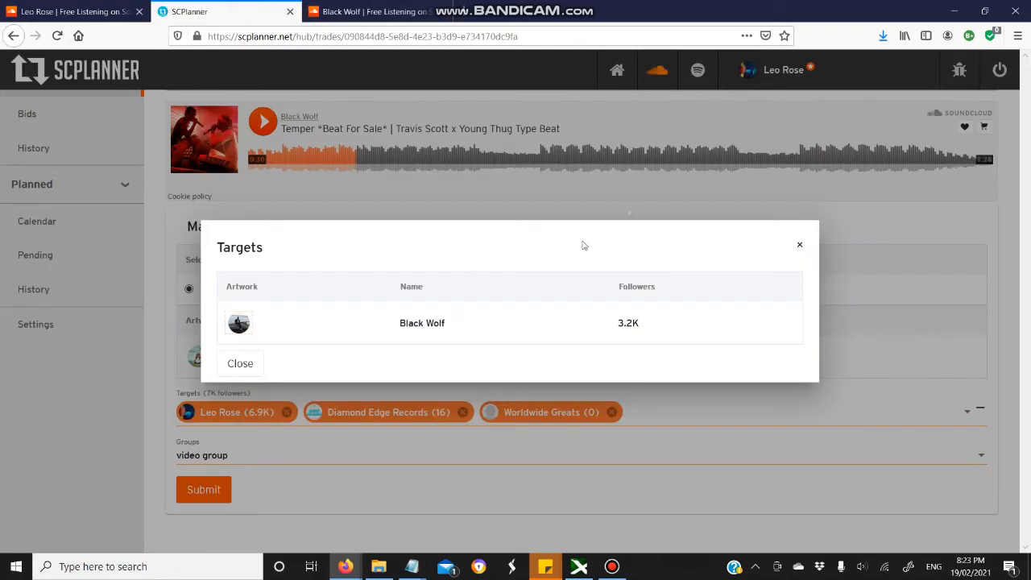
pyautogui.click(370, 11)
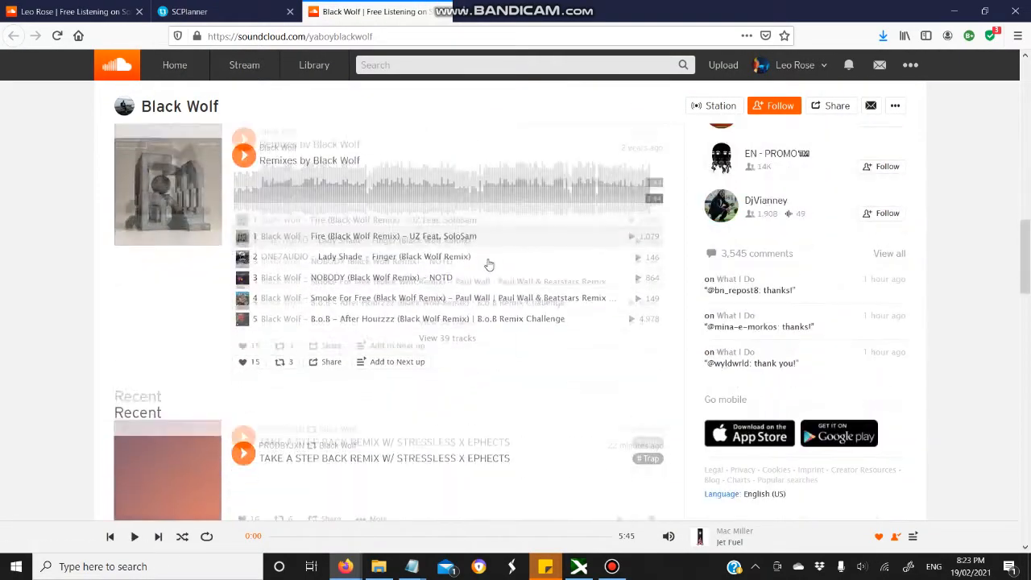
pyautogui.scroll(-3)
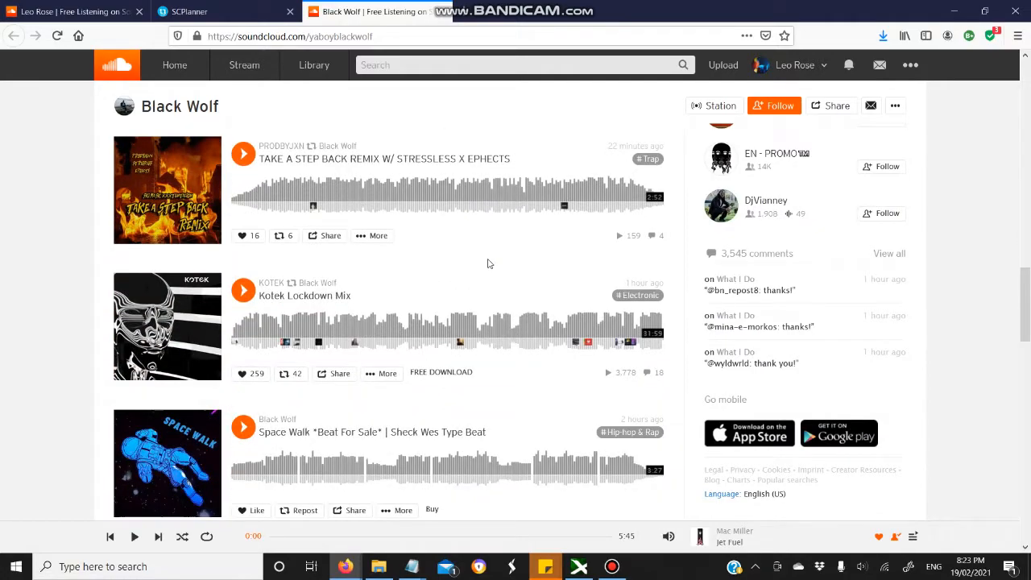
pyautogui.scroll(-3)
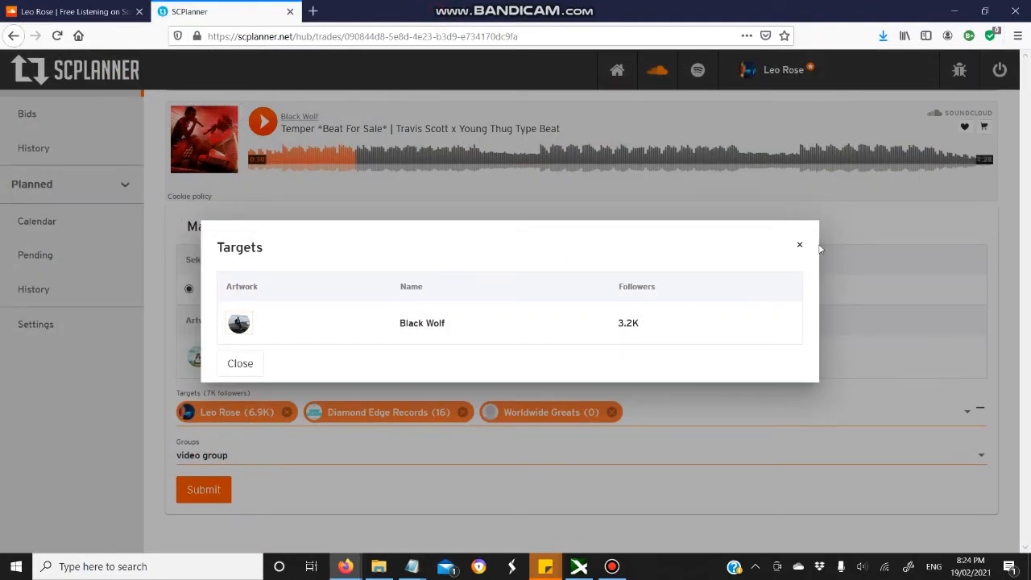
# Close the targets list and submit the G.O.D Sauce bid on the Temper trade
pyautogui.click(240, 364)
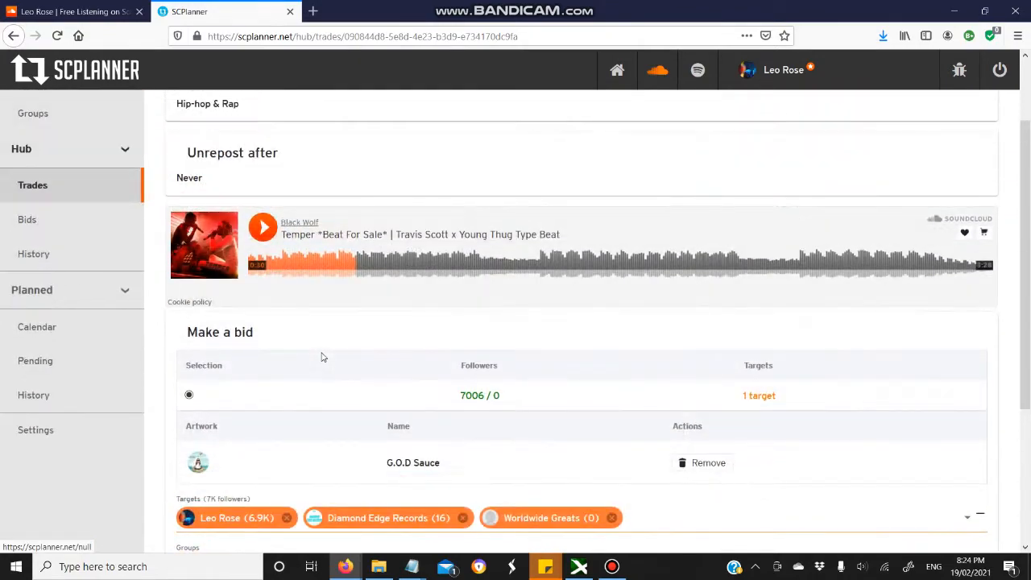
pyautogui.scroll(-3)
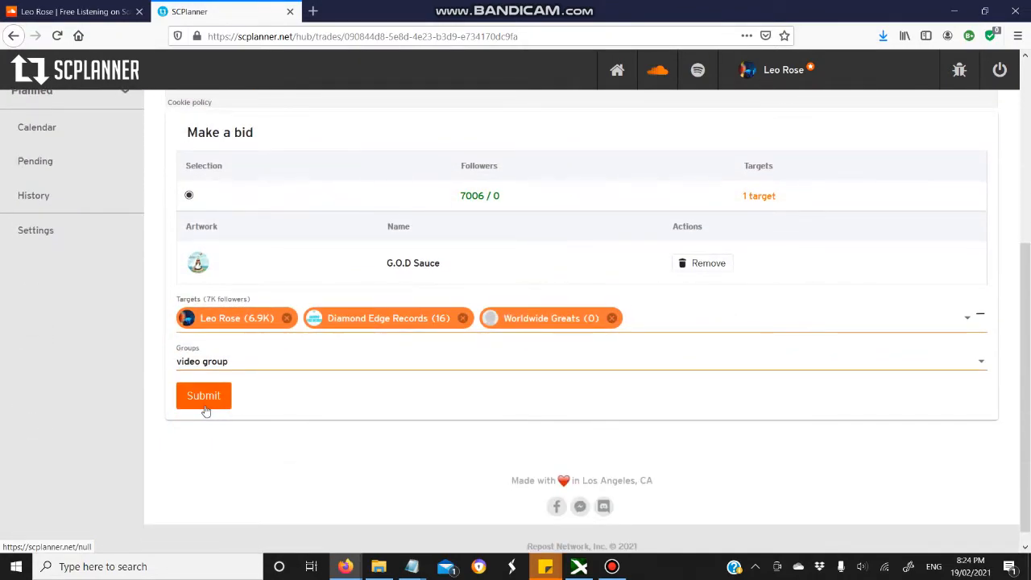
pyautogui.click(203, 396)
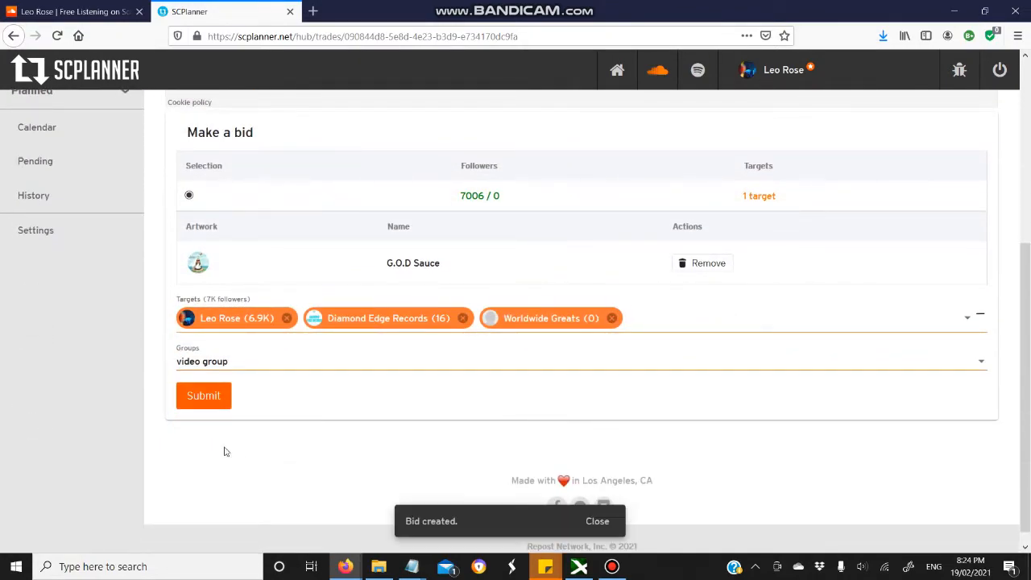
pyautogui.click(203, 396)
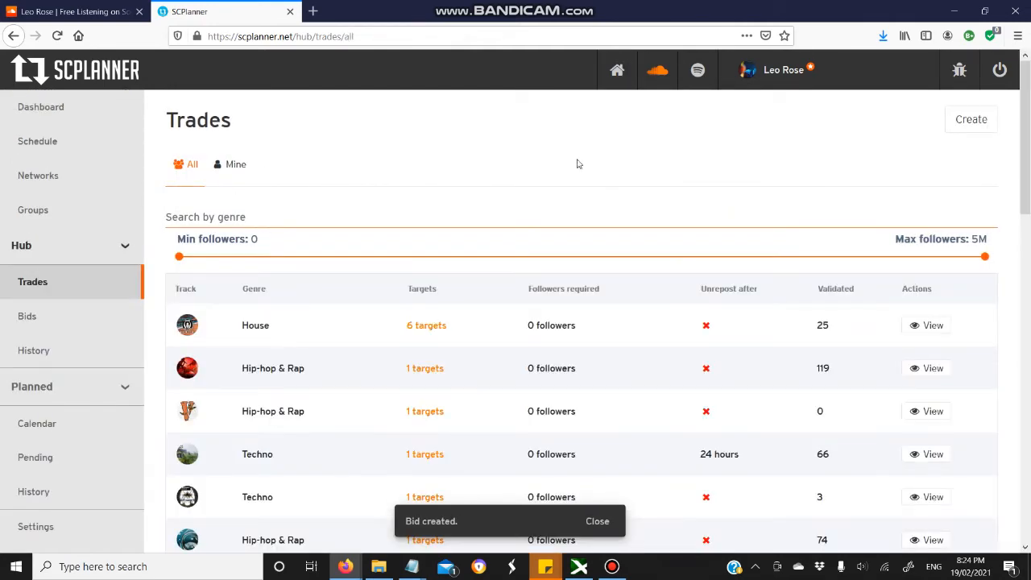
# Review the Sent bids list, then move to the Planned History of past reposts
pyautogui.click(27, 315)
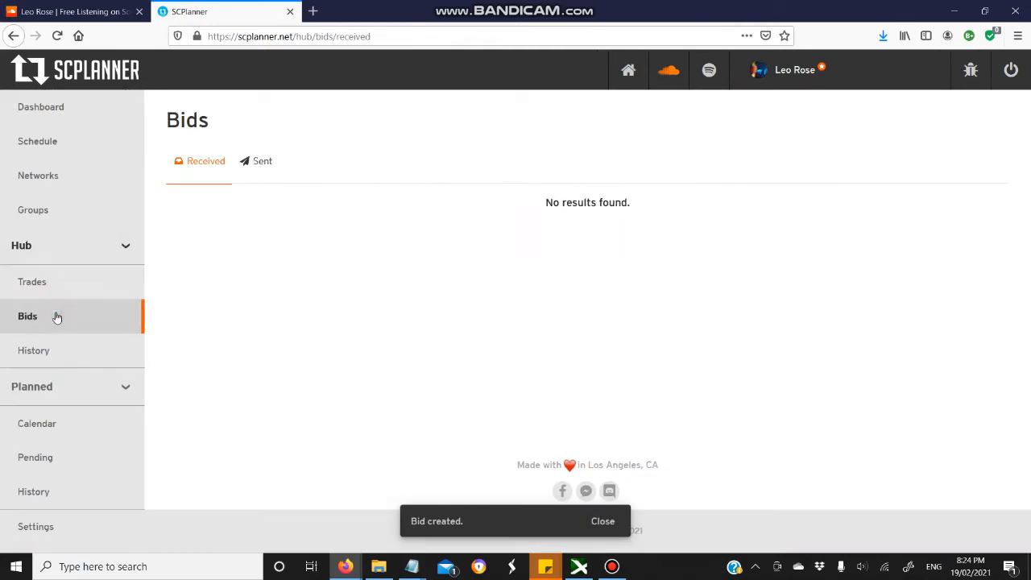
pyautogui.click(261, 161)
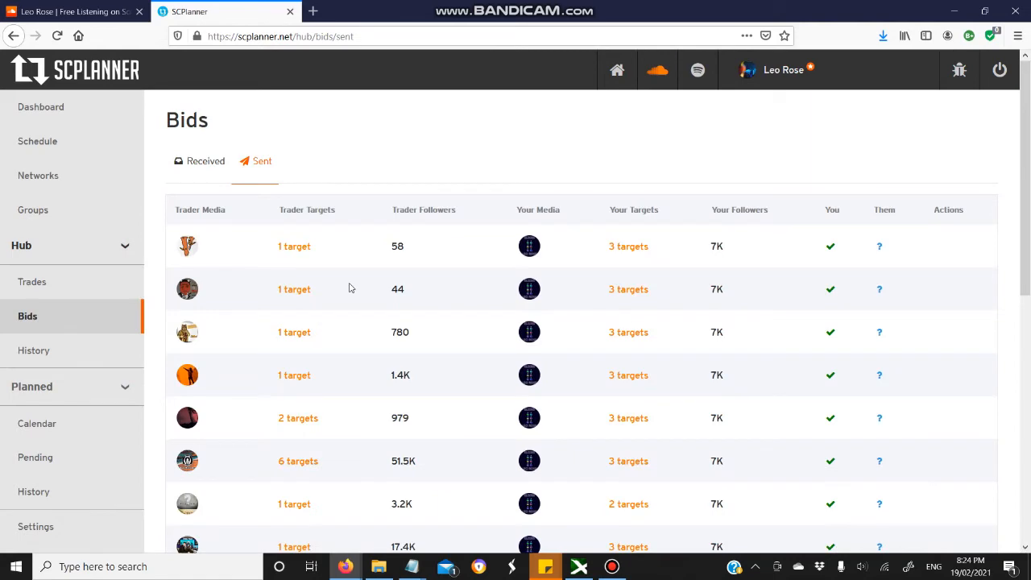
pyautogui.moveTo(399, 319)
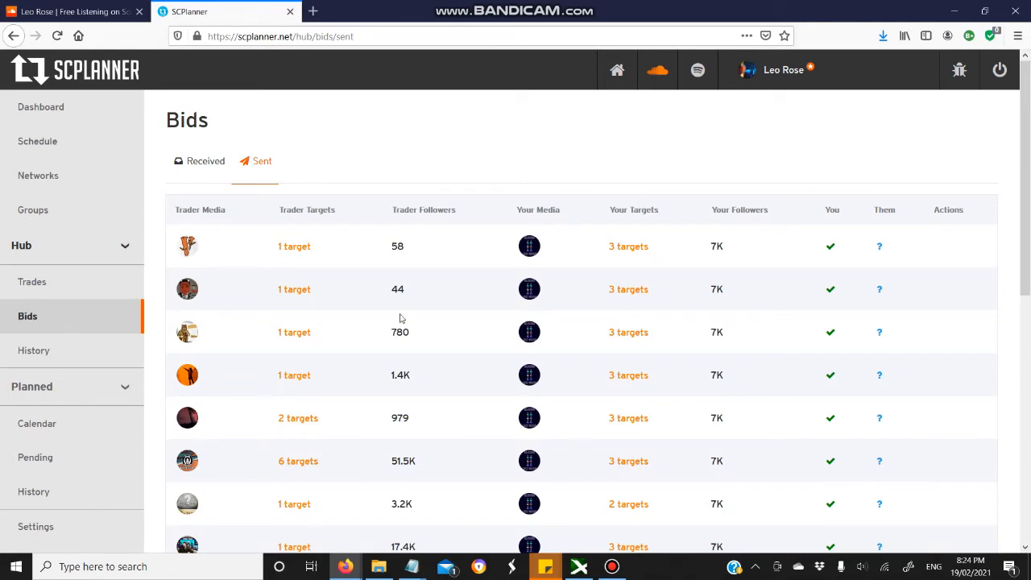
pyautogui.scroll(-3)
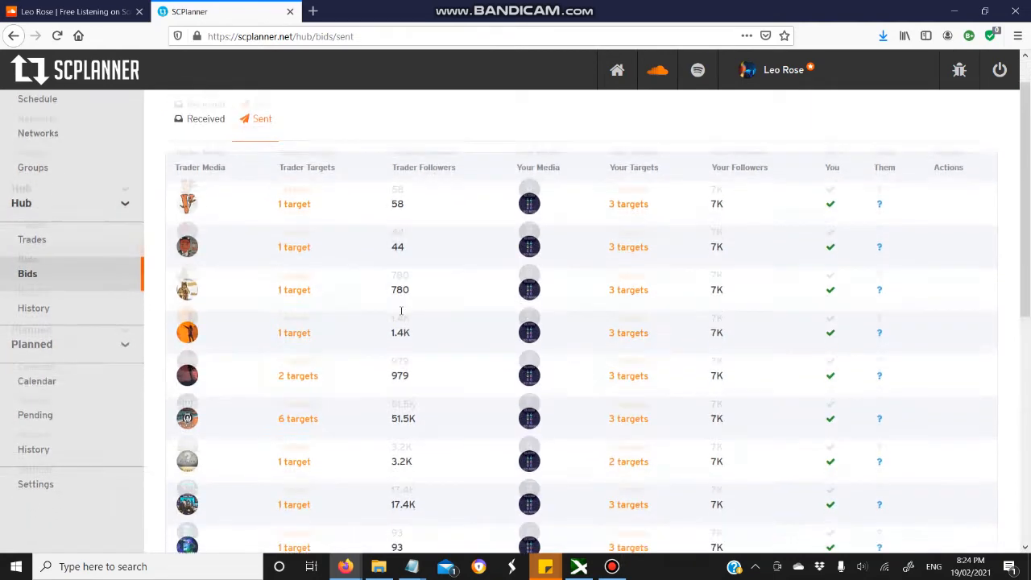
pyautogui.scroll(-3)
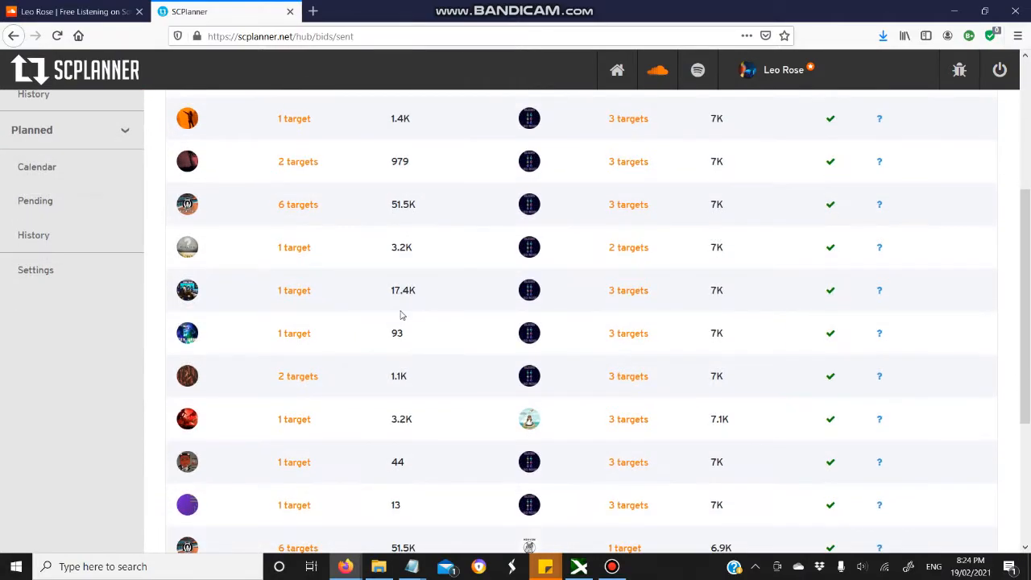
pyautogui.scroll(-3)
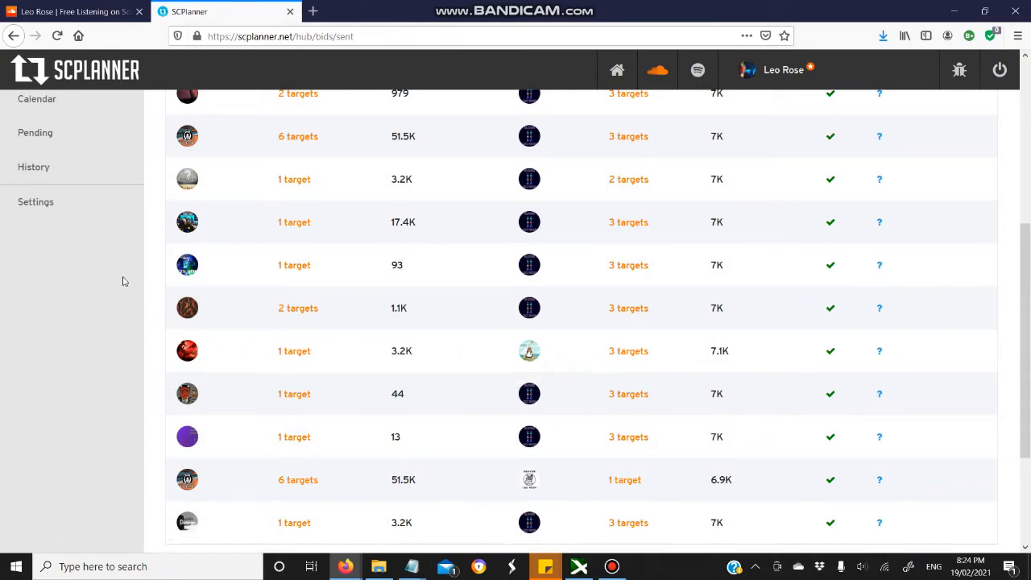
pyautogui.click(34, 492)
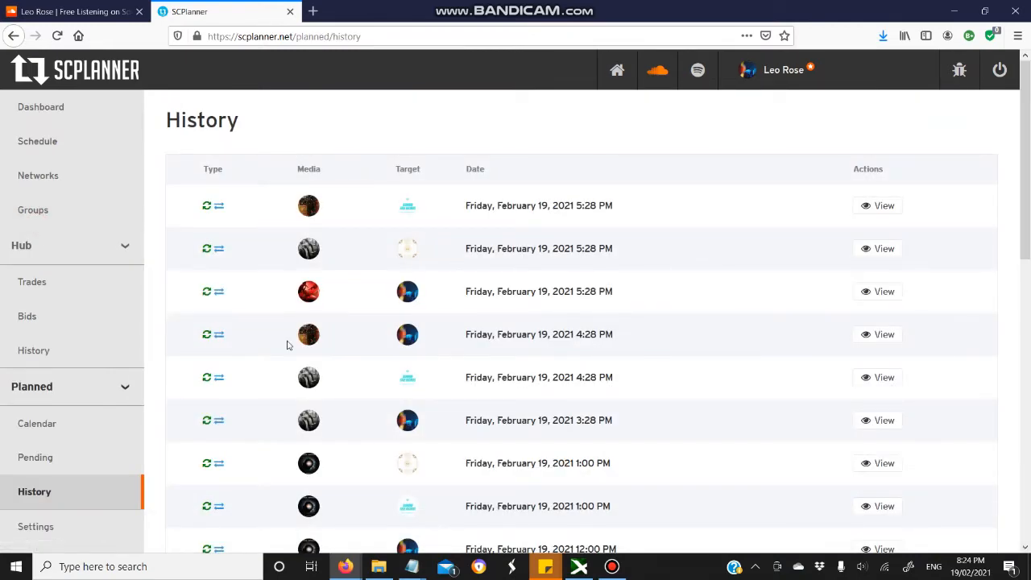
pyautogui.scroll(-3)
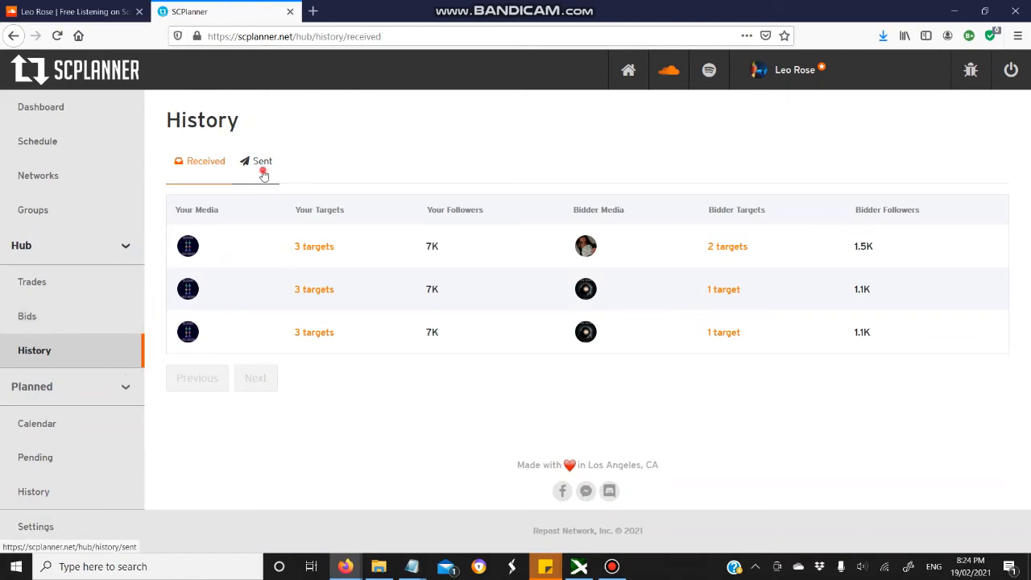
pyautogui.click(262, 161)
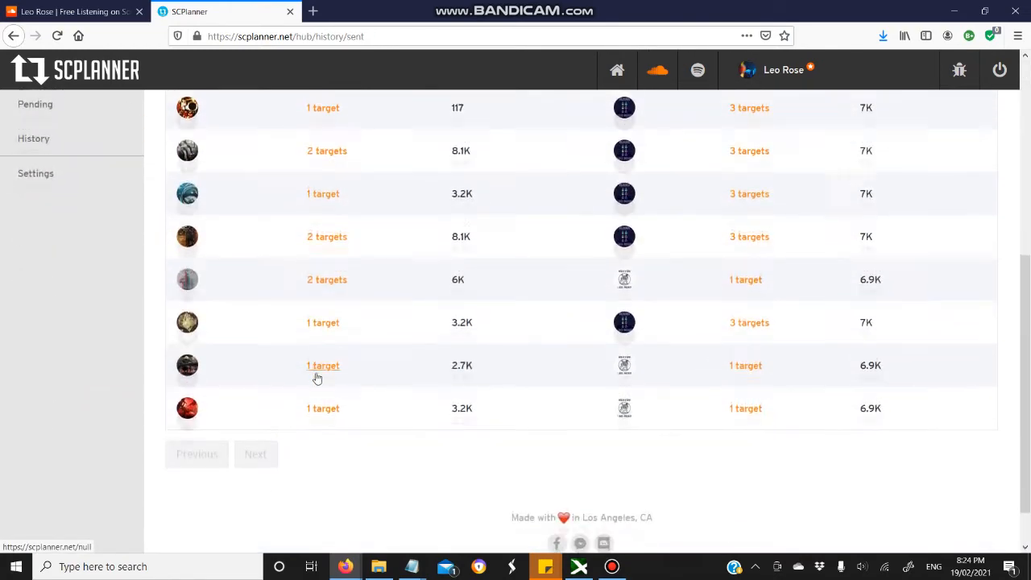
pyautogui.moveTo(186, 404)
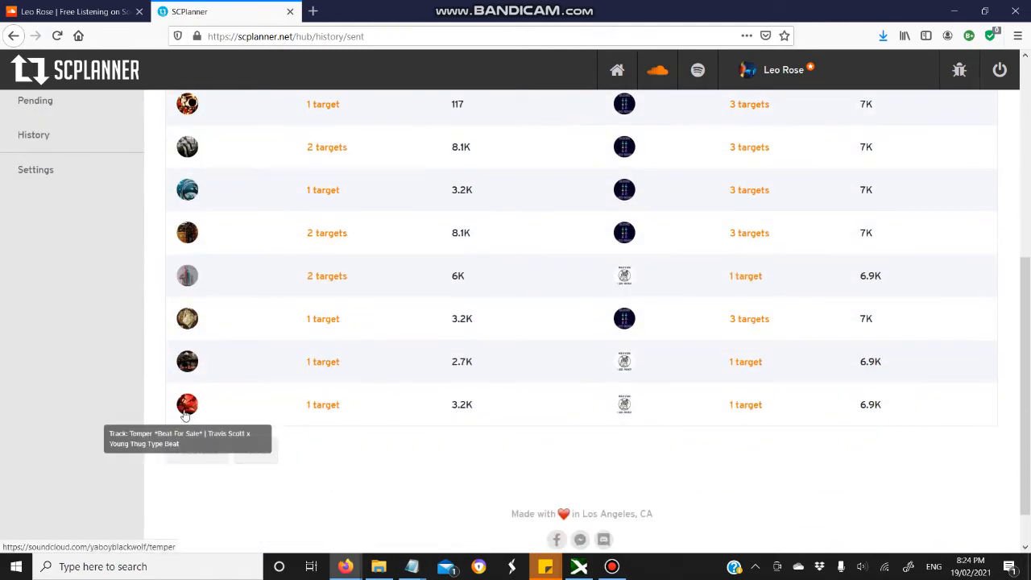
pyautogui.click(322, 404)
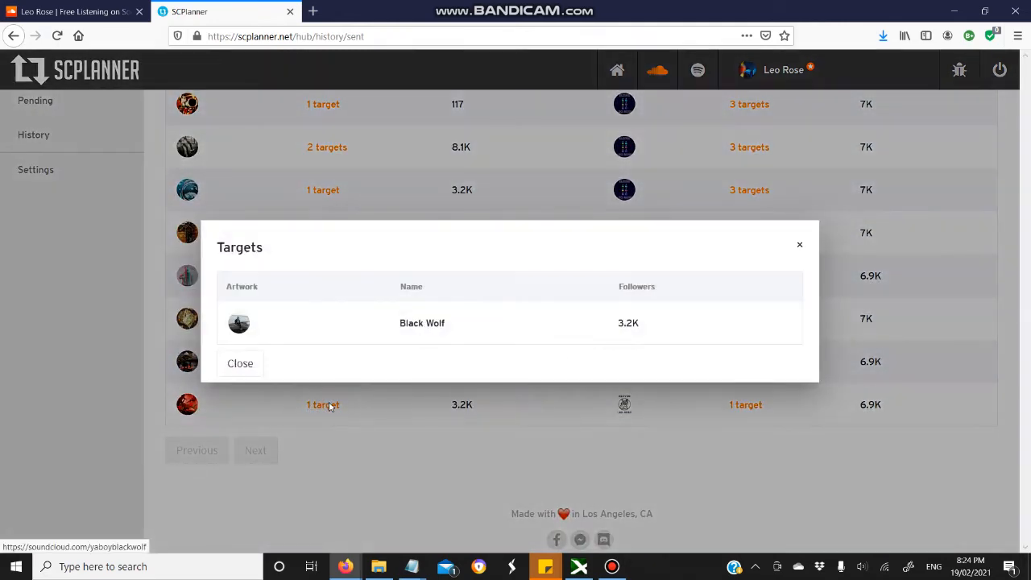
pyautogui.moveTo(799, 248)
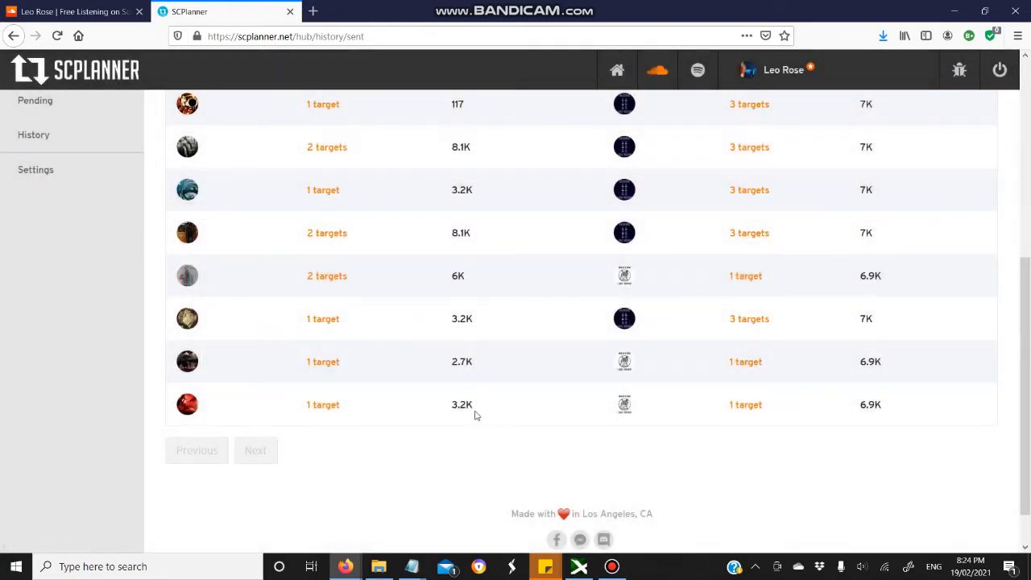
pyautogui.moveTo(625, 404)
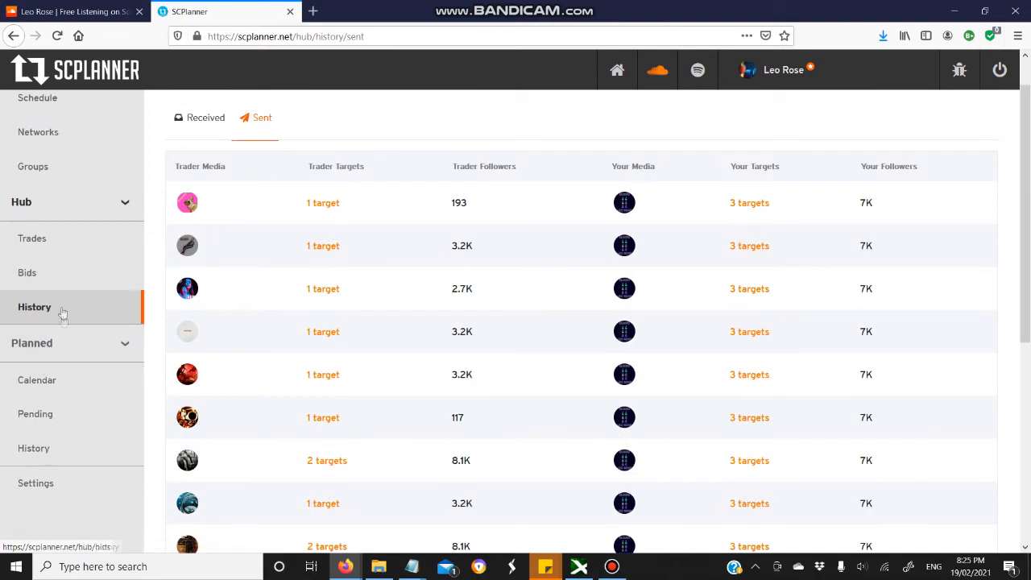
# Browse the February 2021 planned calendar showing reposts on Feb 19 and 20
pyautogui.click(37, 380)
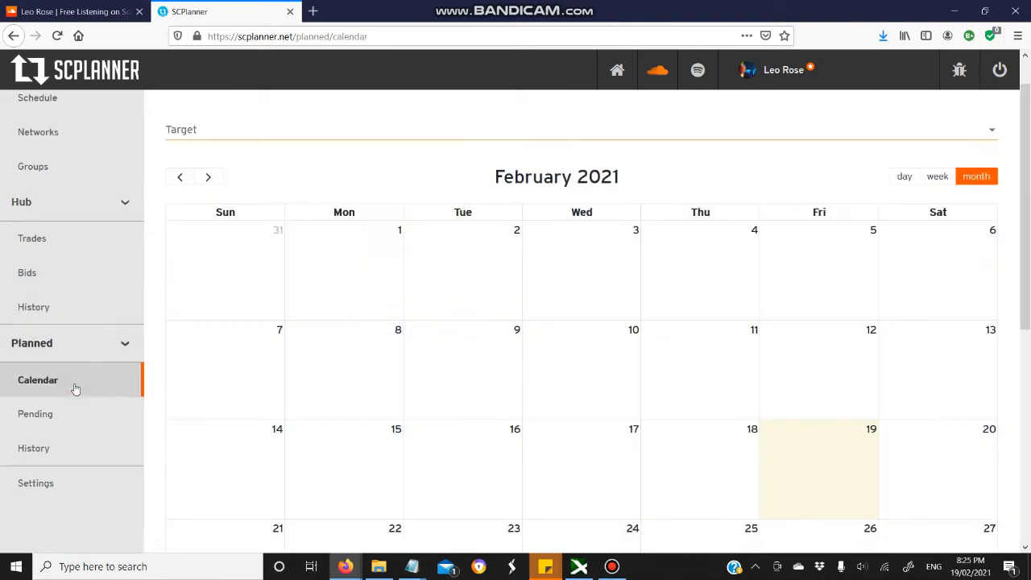
pyautogui.scroll(-3)
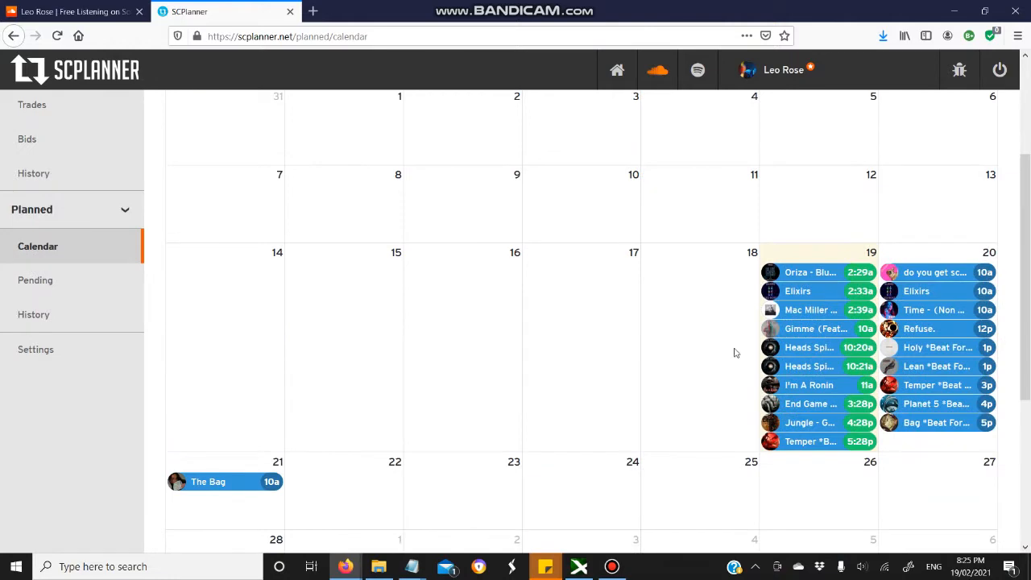
pyautogui.moveTo(905, 248)
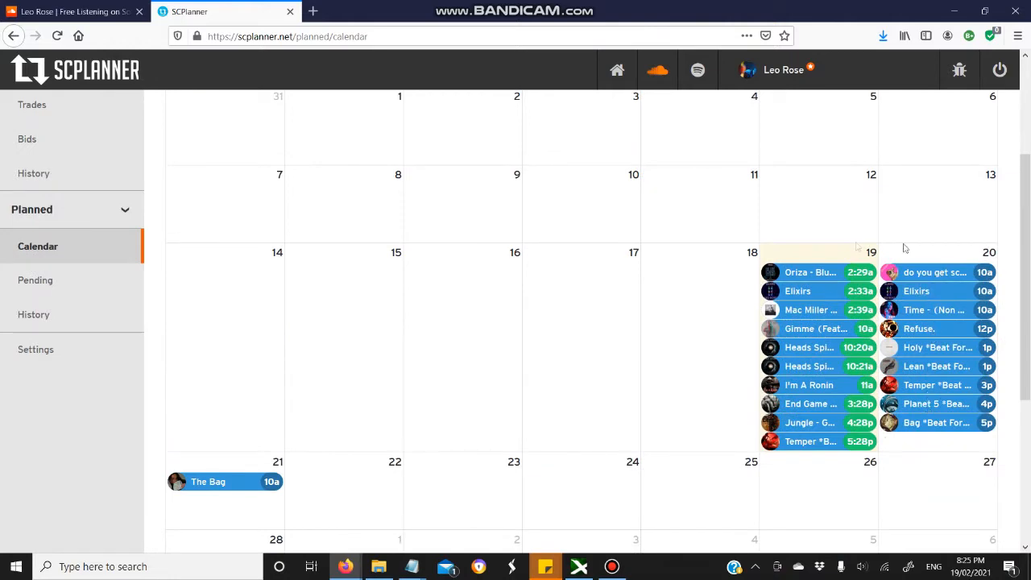
pyautogui.moveTo(464, 456)
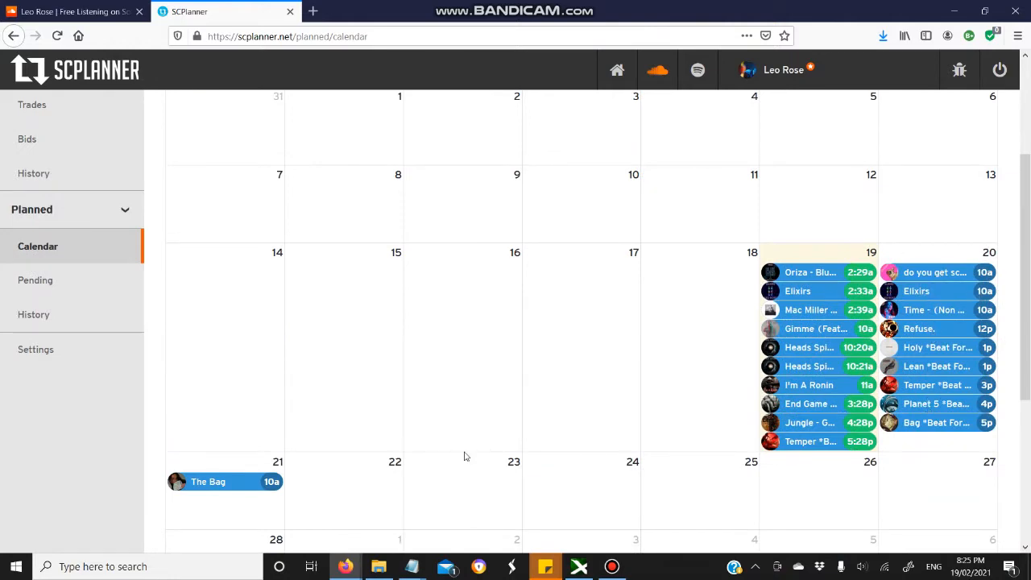
pyautogui.scroll(-3)
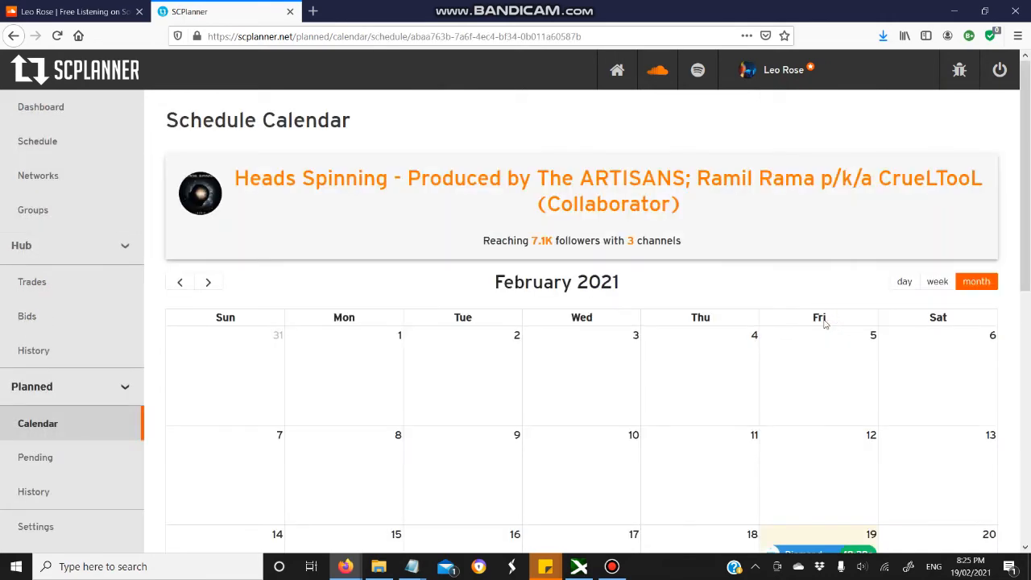
pyautogui.scroll(-3)
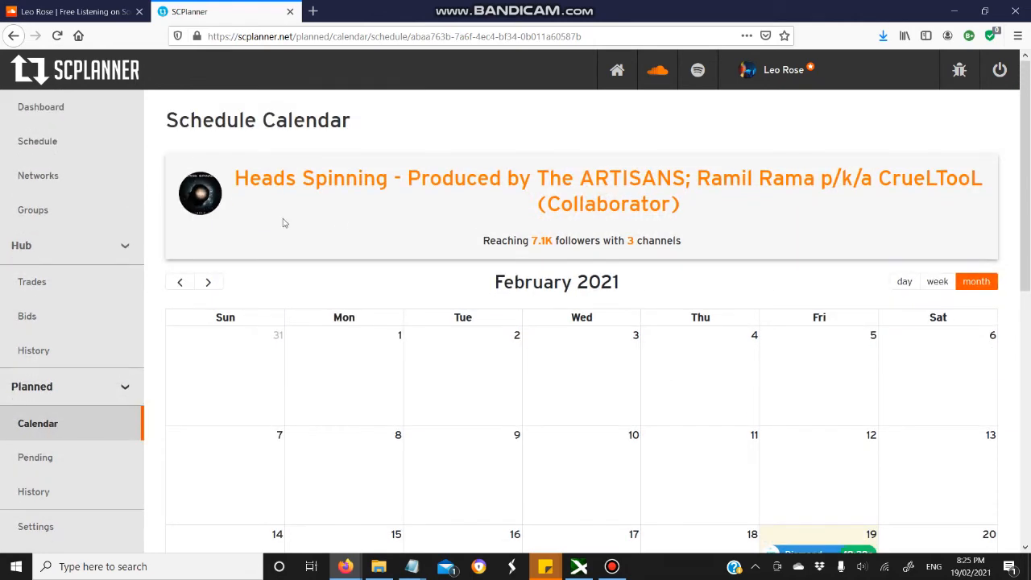
pyautogui.scroll(-3)
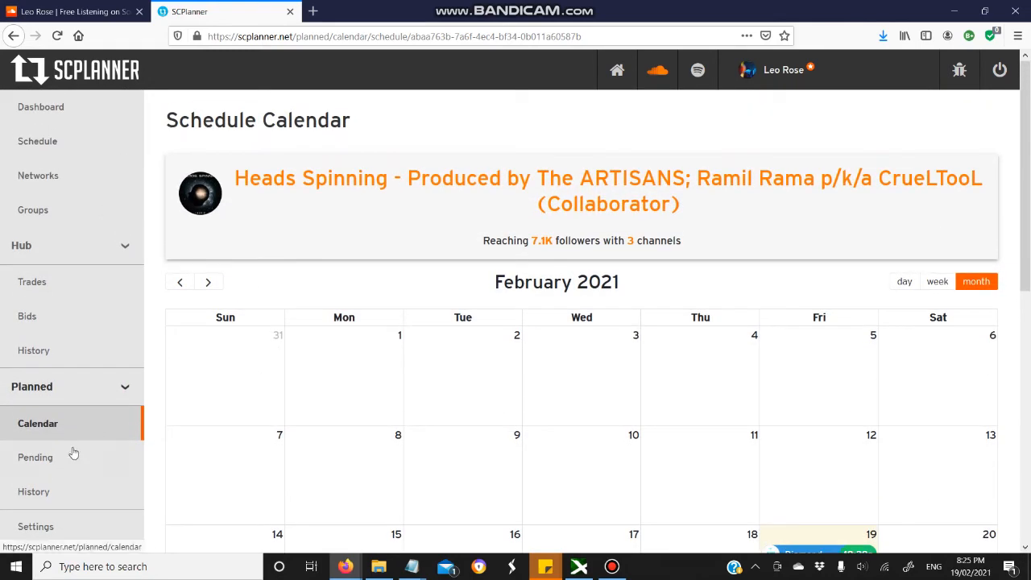
pyautogui.click(37, 422)
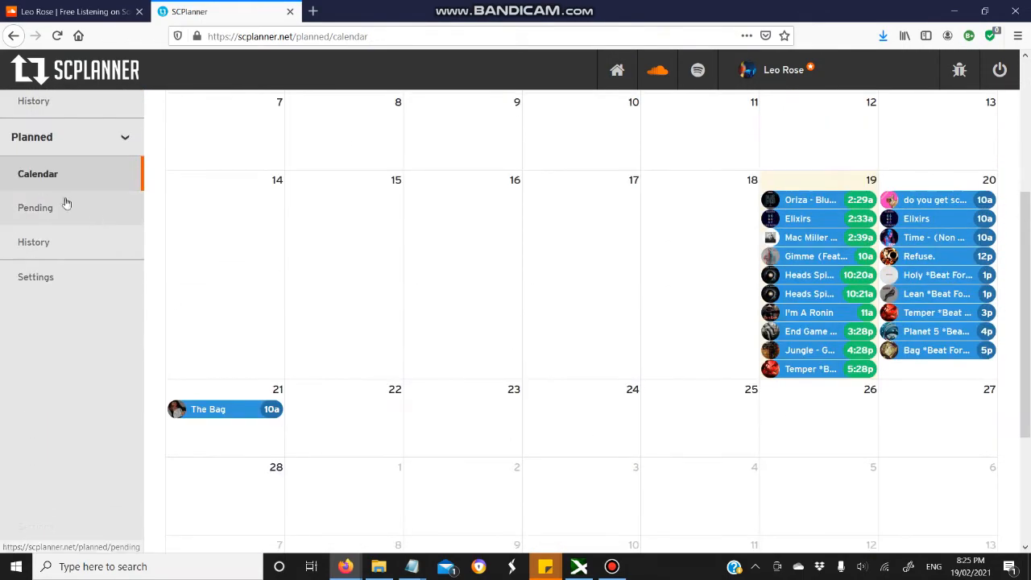
# Review the Pending list of upcoming reposts for February 20 and 21 across two pages
pyautogui.click(36, 206)
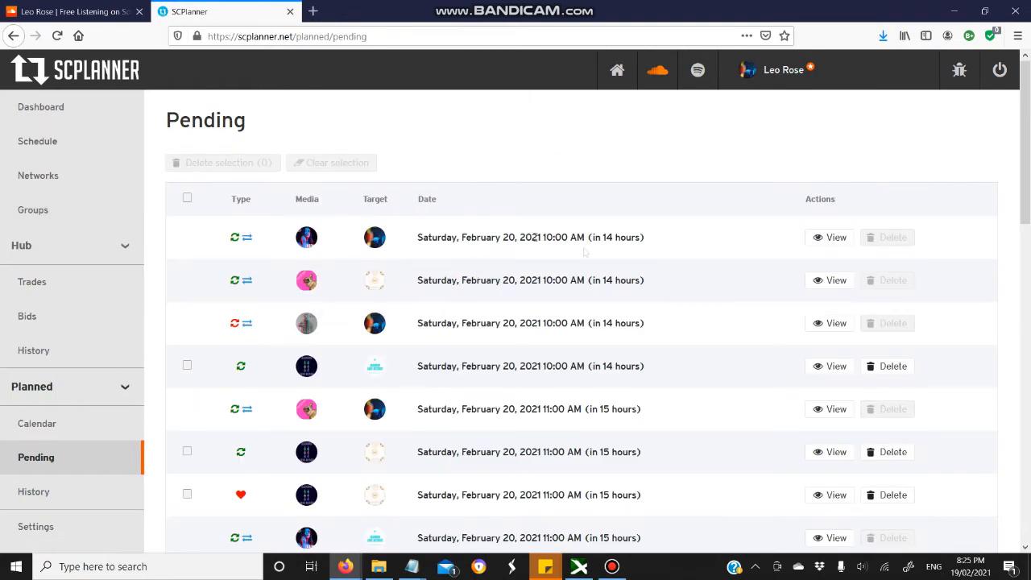
pyautogui.scroll(-3)
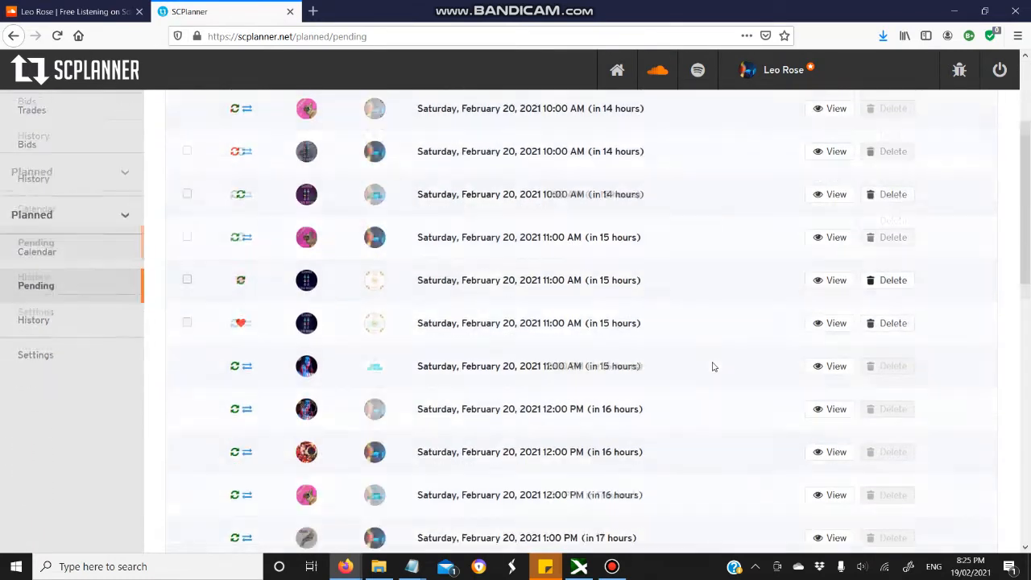
pyautogui.scroll(-3)
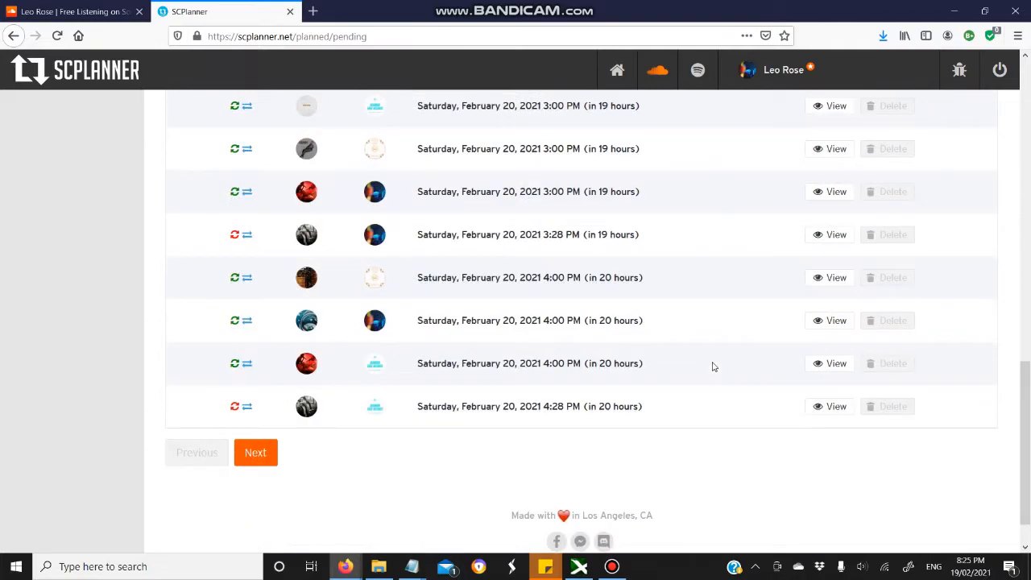
pyautogui.click(254, 451)
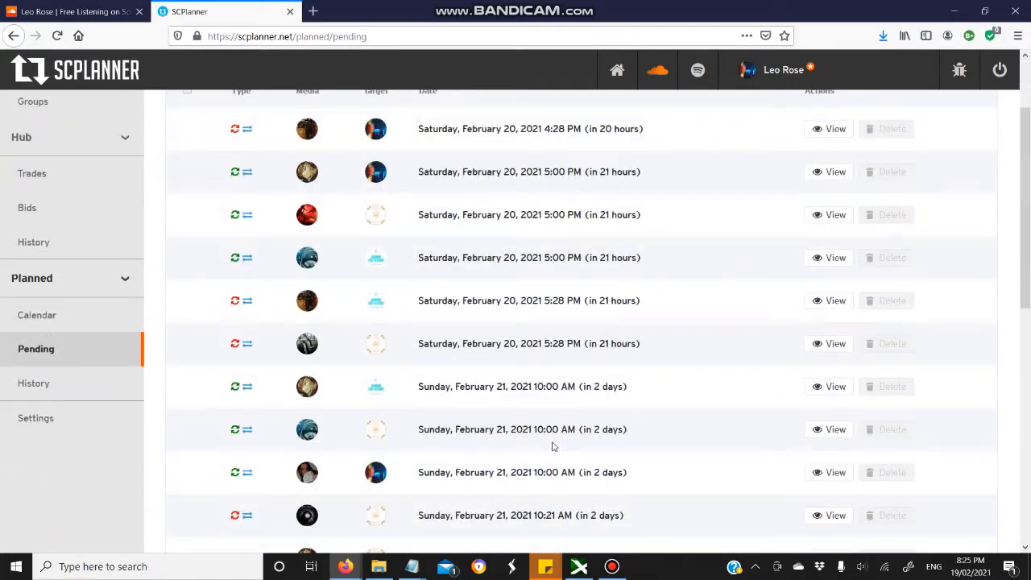
pyautogui.scroll(-3)
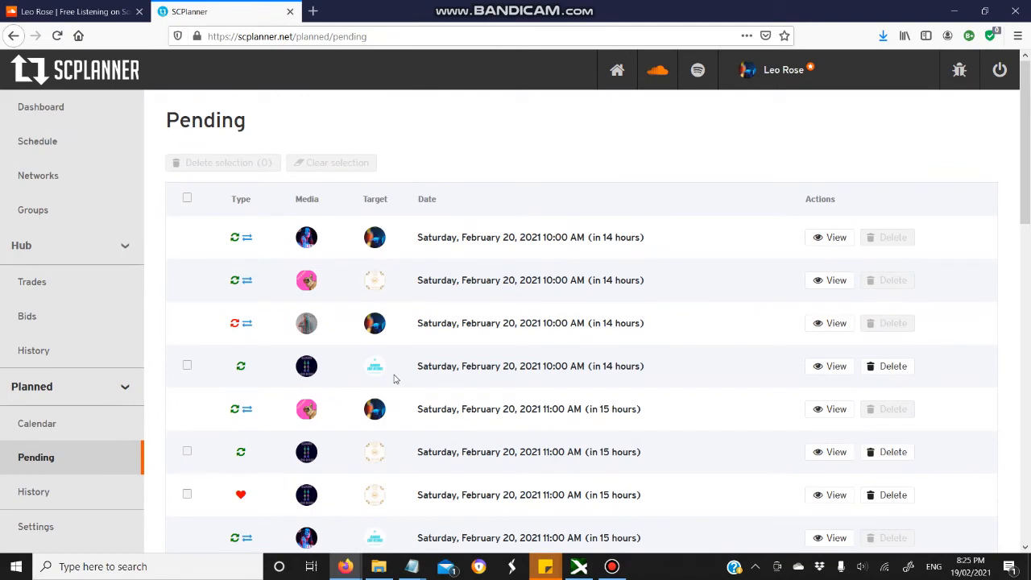
pyautogui.scroll(-3)
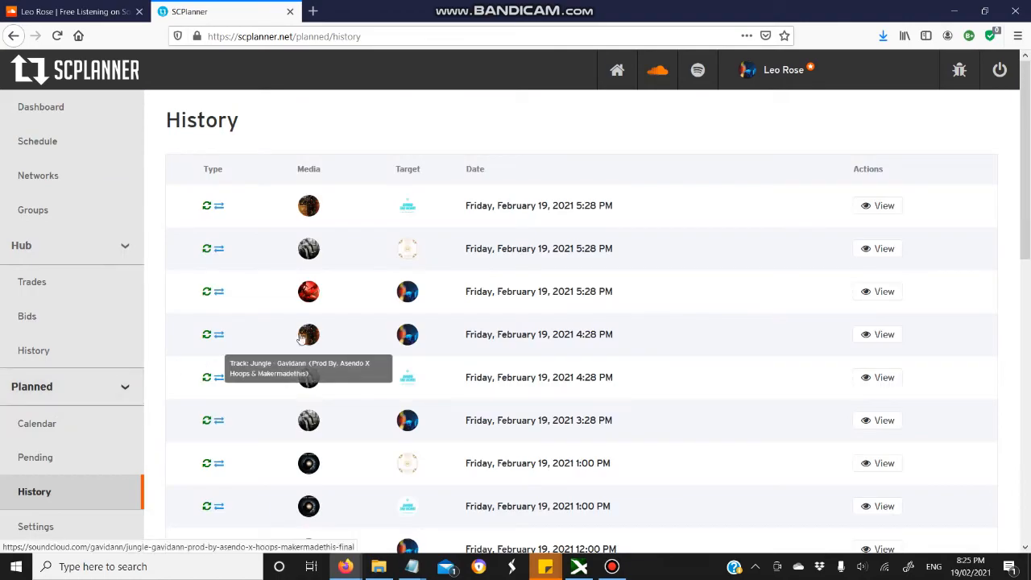
# Check the Australia/Sydney timezone, 10 AM–6 PM window and 12 daily reposts settings, then return to the dashboard
pyautogui.scroll(-3)
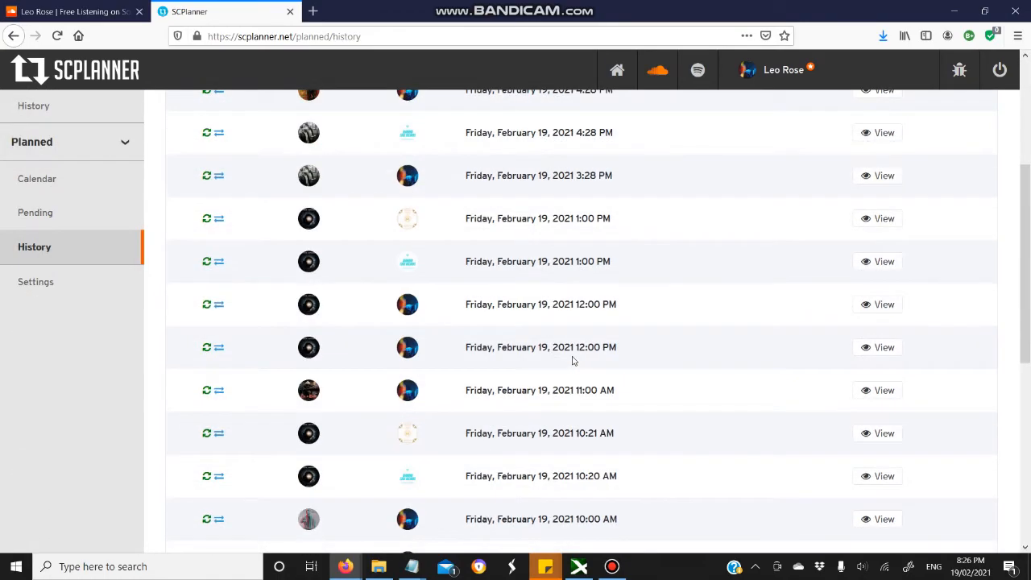
pyautogui.scroll(-3)
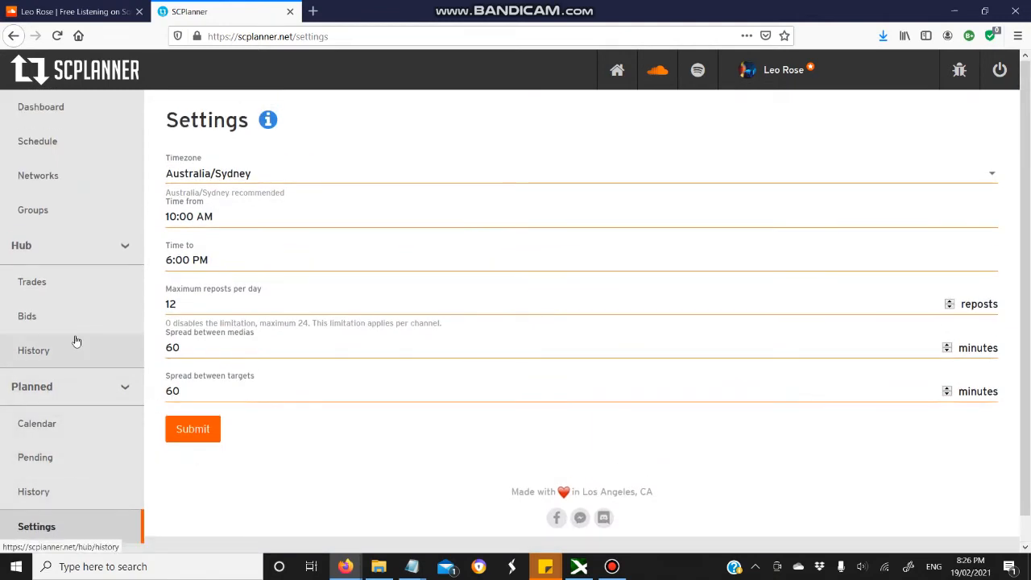
pyautogui.click(42, 107)
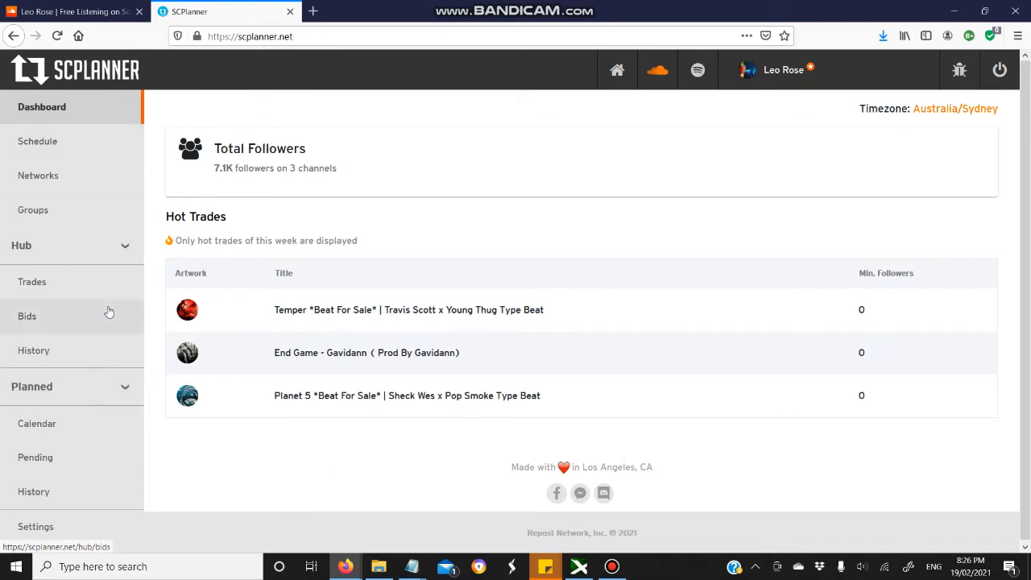
# Start a new schedule with the G.O.D Sauce SoundCloud link as its media
pyautogui.click(39, 142)
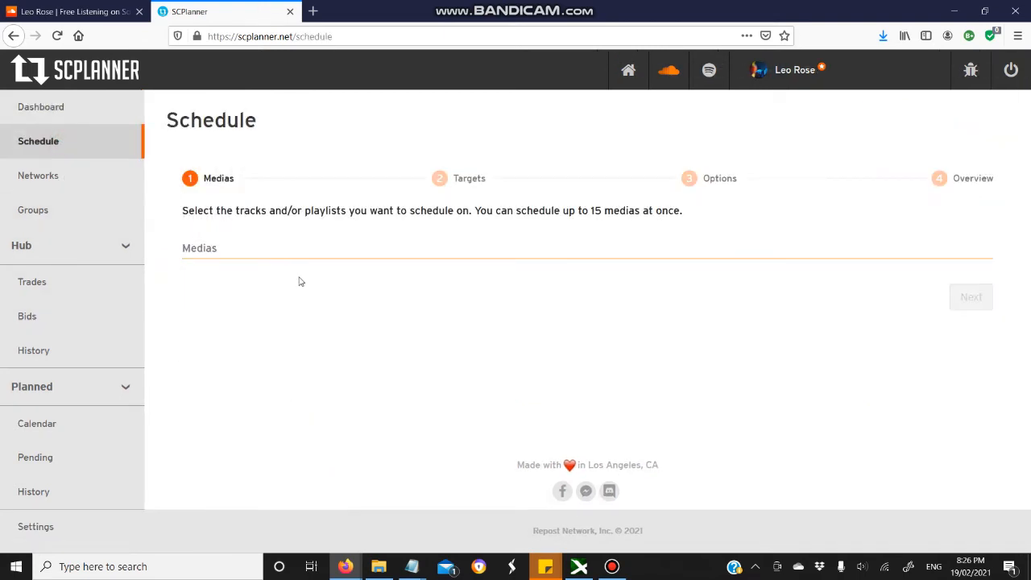
pyautogui.write('https://soundcloud.com/leorose444/god-sauce')
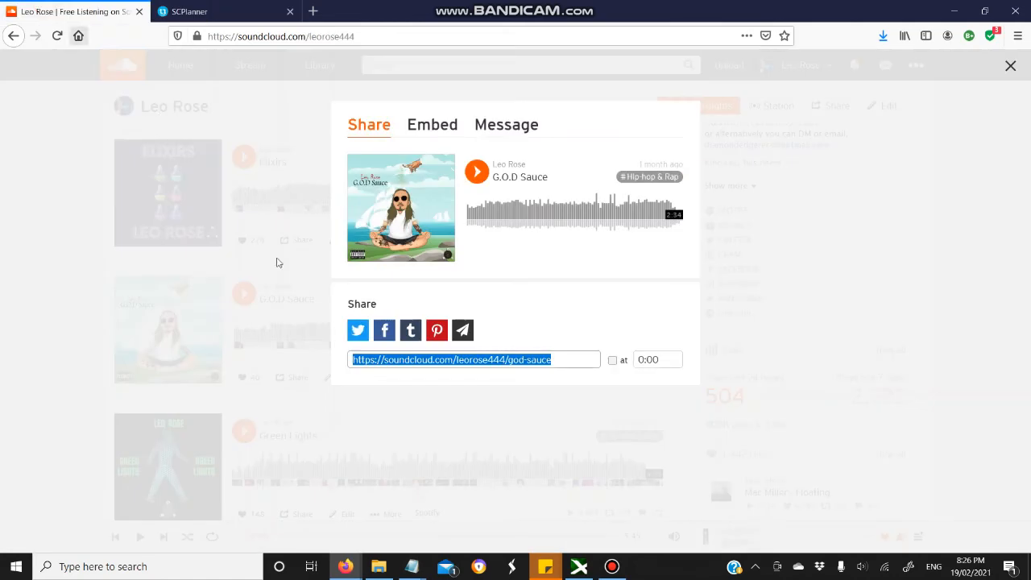
pyautogui.click(1009, 64)
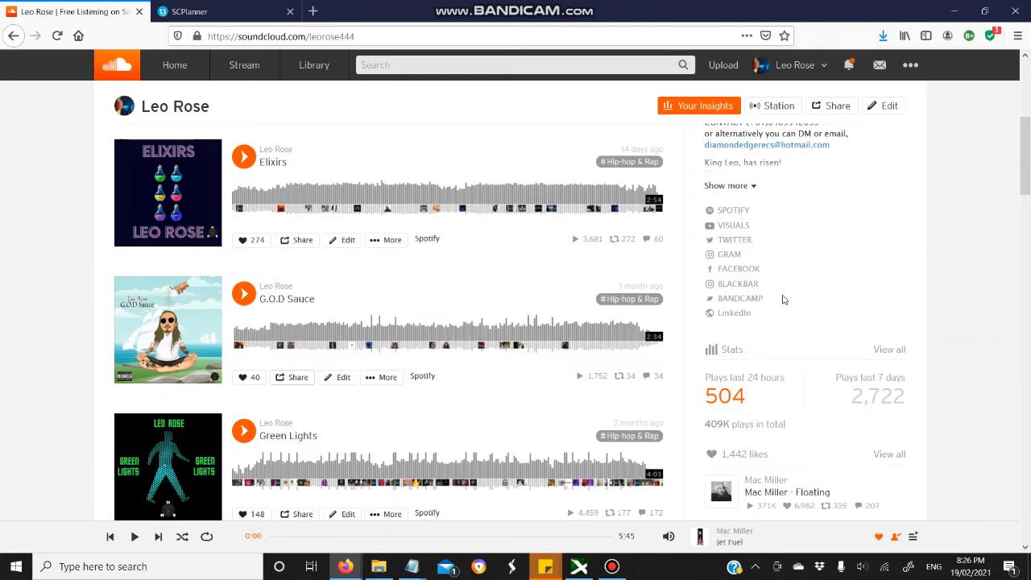
pyautogui.click(849, 65)
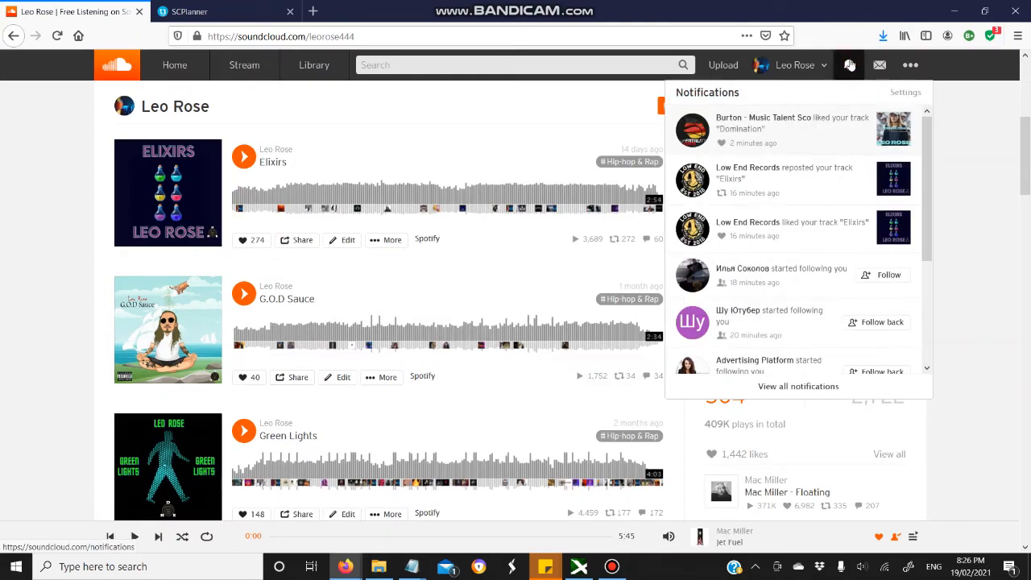
pyautogui.click(848, 65)
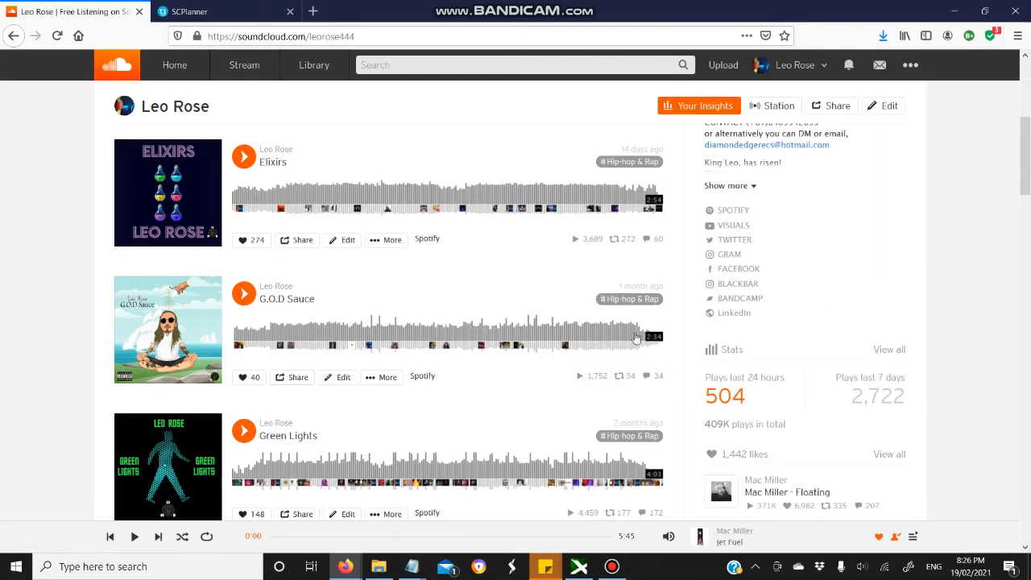
pyautogui.scroll(-3)
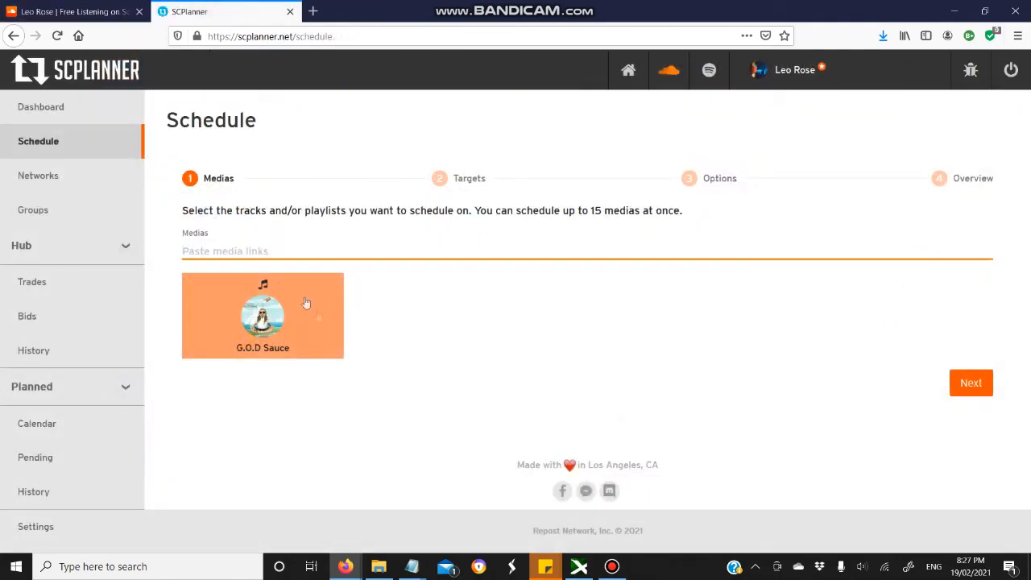
# Make Diamond Edge Records the target channel and continue to the repost options
pyautogui.click(969, 383)
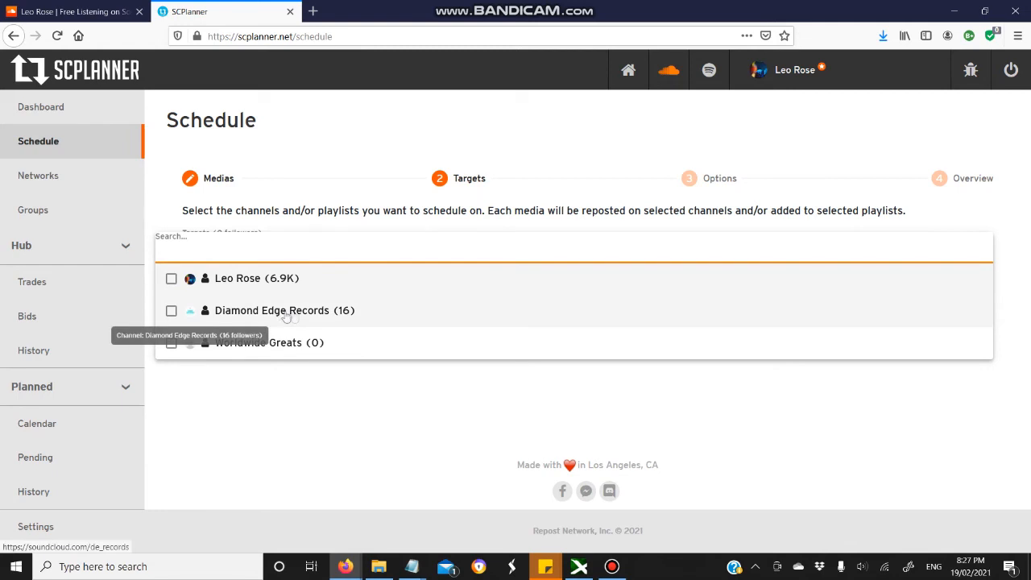
pyautogui.click(171, 309)
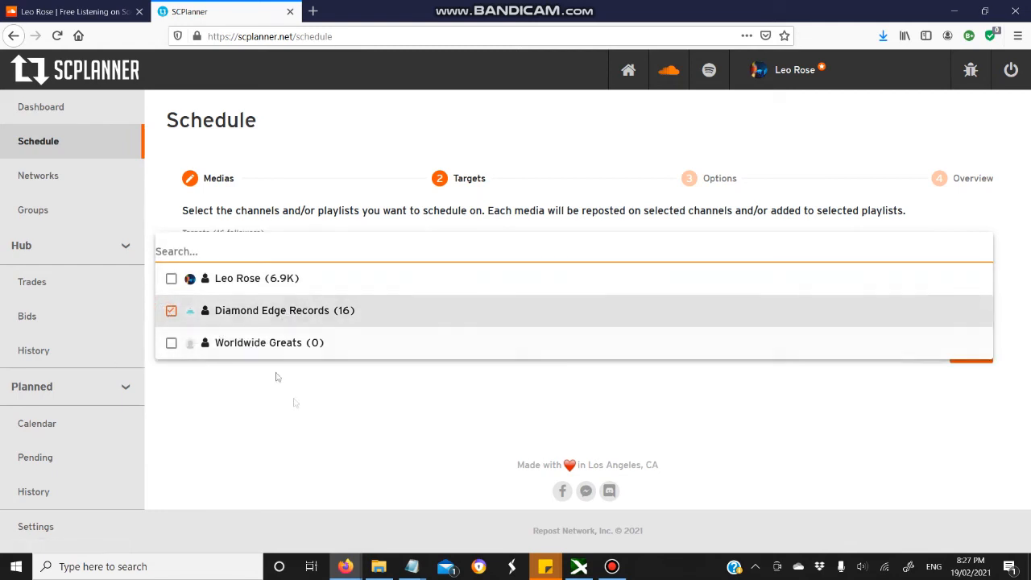
pyautogui.click(271, 309)
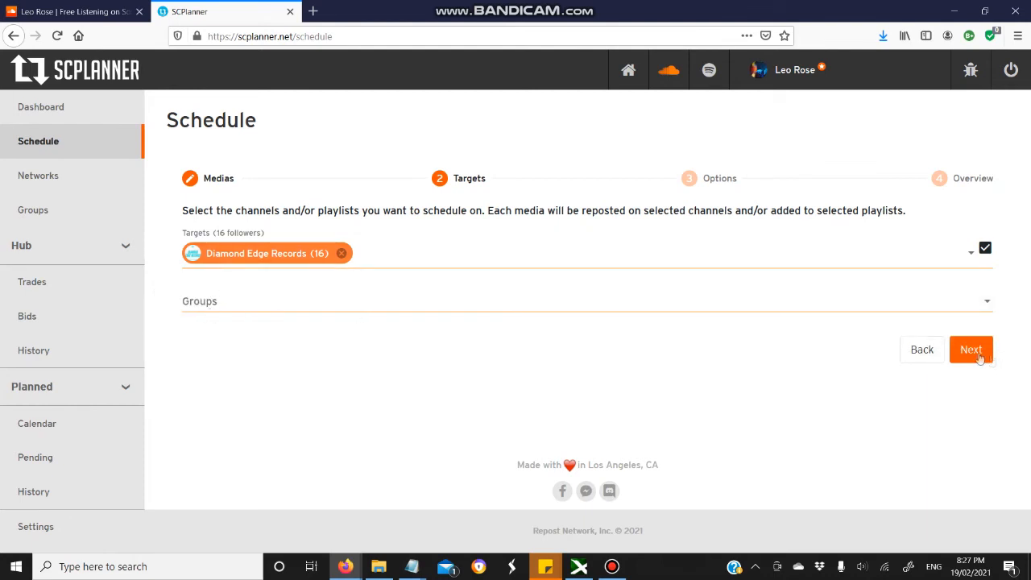
pyautogui.click(970, 348)
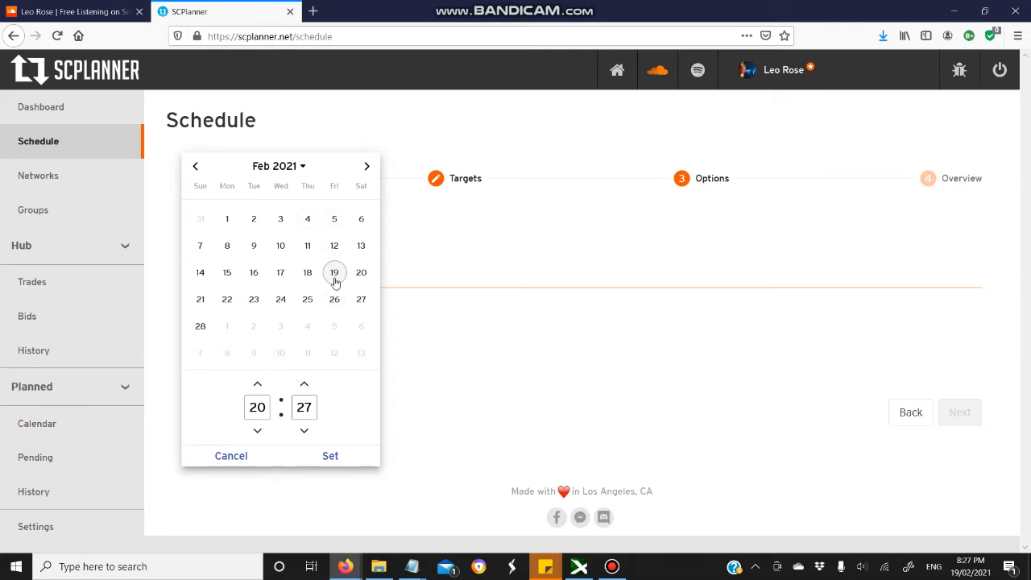
# Set the schedule date to Feb 19, 2021 at 8:33 PM
pyautogui.click(303, 383)
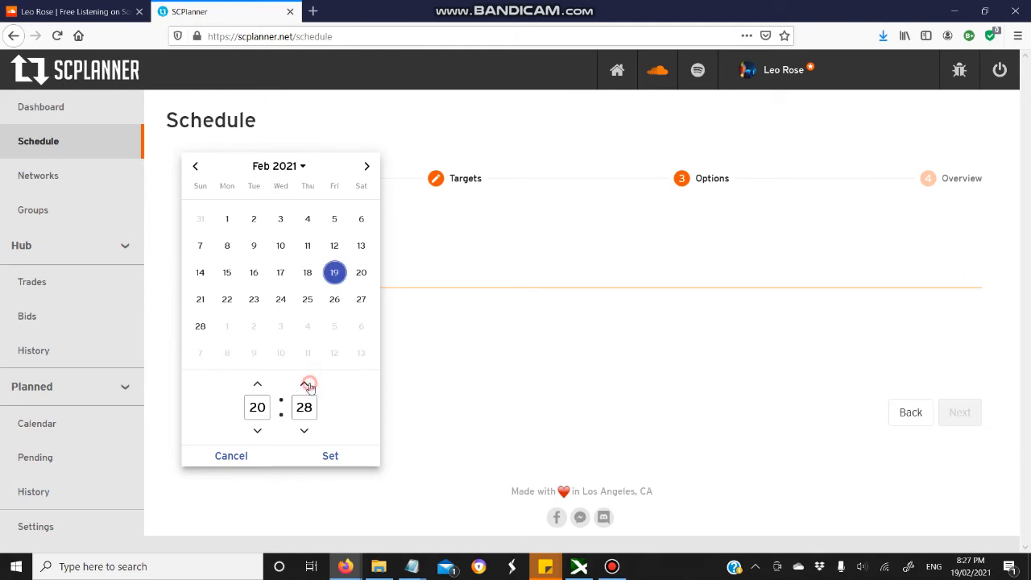
pyautogui.click(304, 383)
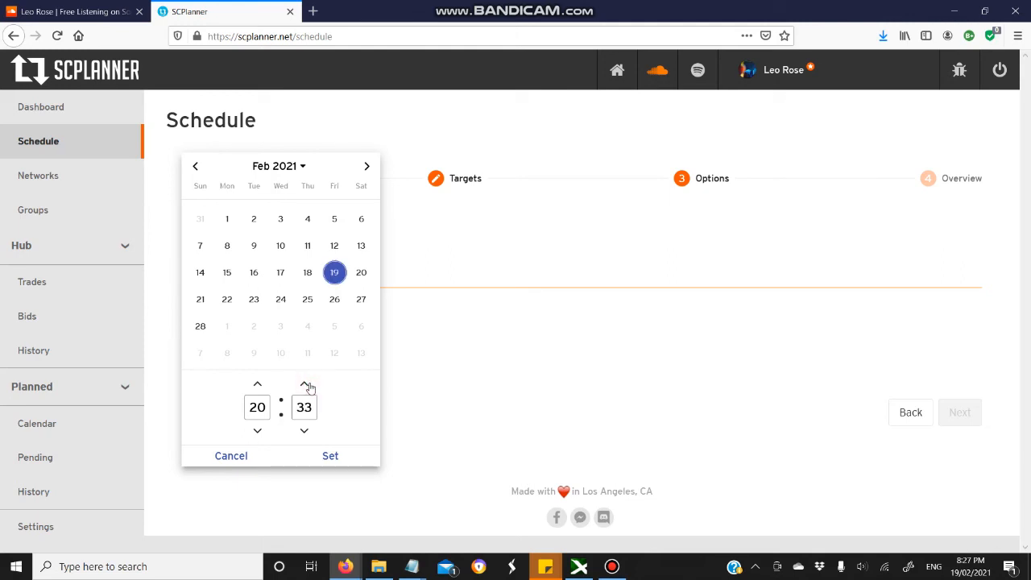
pyautogui.click(330, 454)
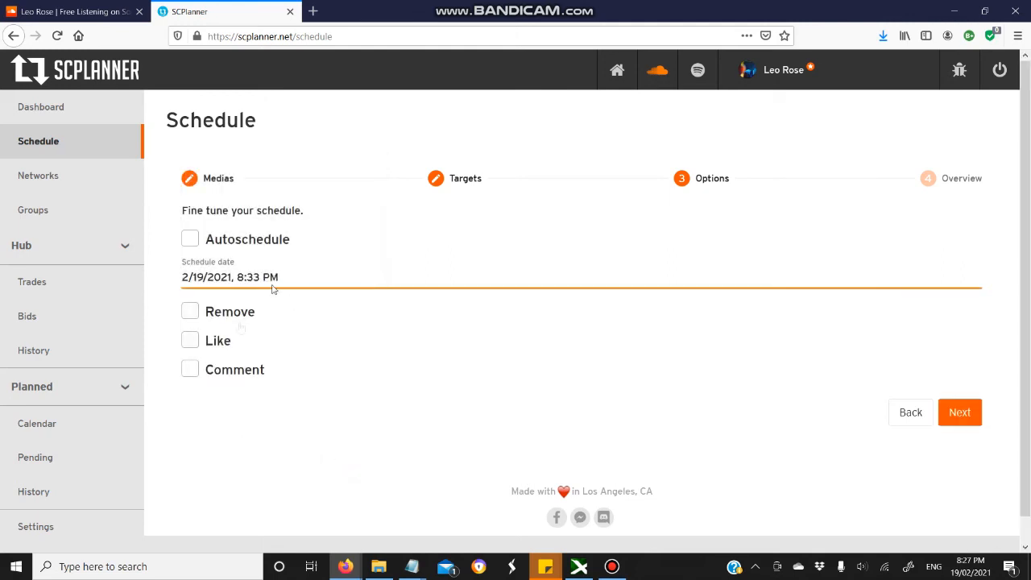
# Turn on 24-hour removal and liking the track for the repost
pyautogui.click(190, 311)
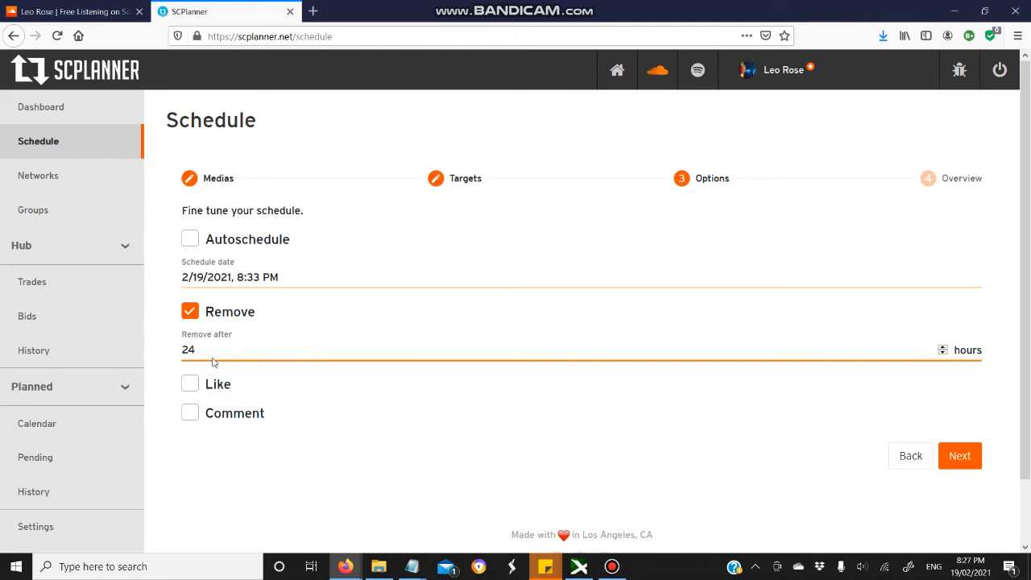
pyautogui.moveTo(239, 372)
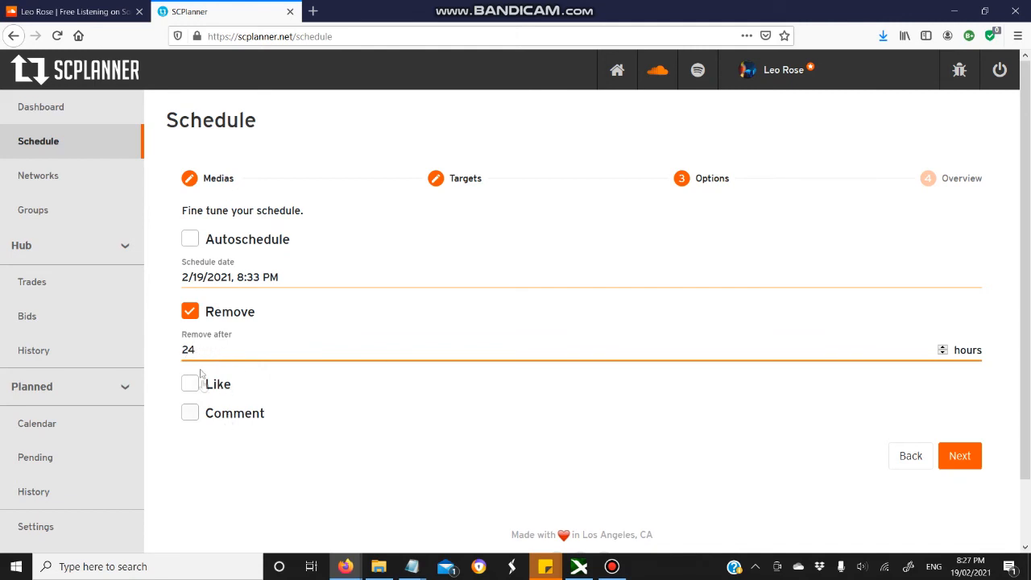
pyautogui.click(190, 384)
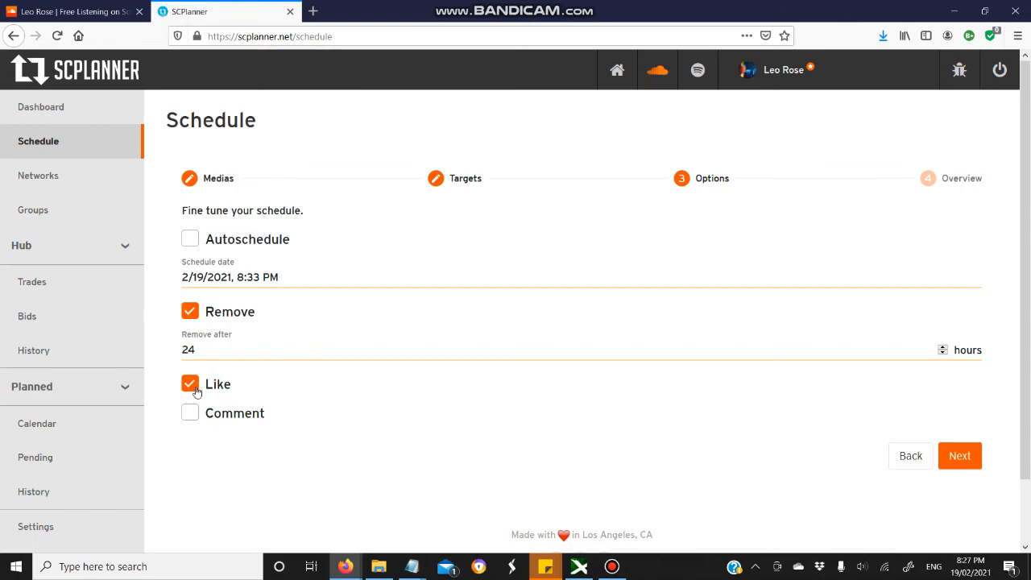
pyautogui.click(190, 412)
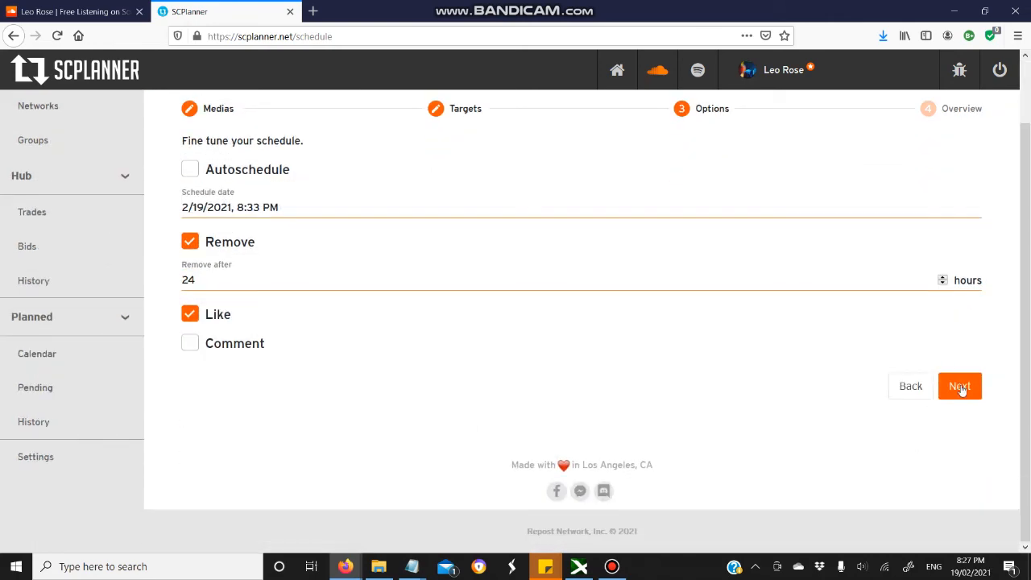
# Review the schedule overview and create the G.O.D Sauce repost
pyautogui.click(960, 387)
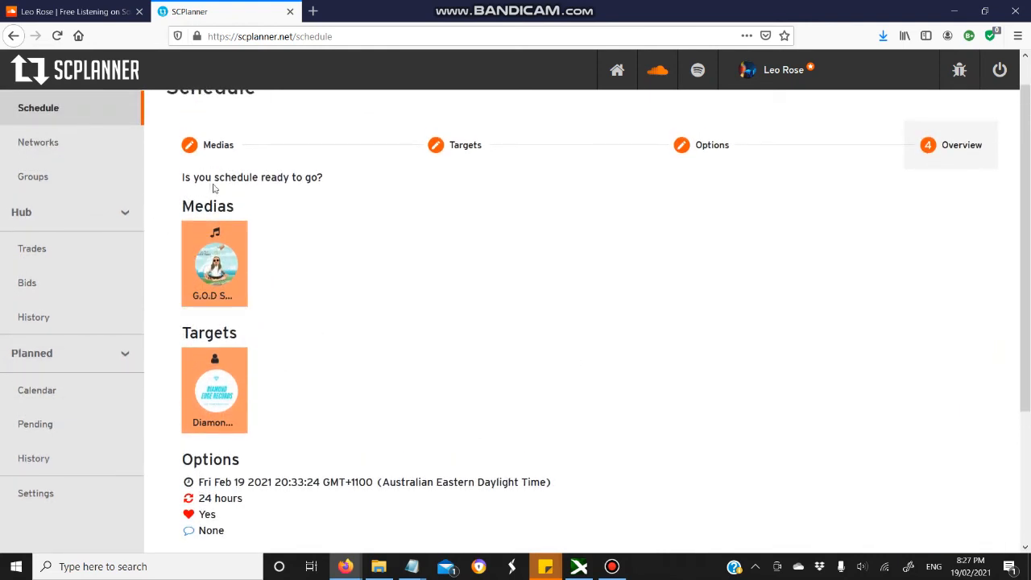
pyautogui.moveTo(214, 264)
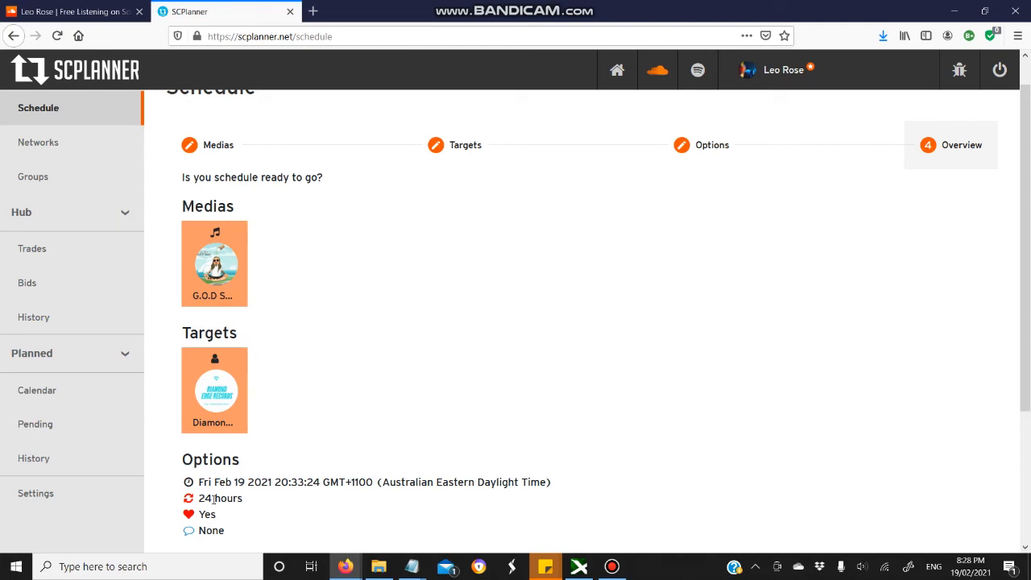
pyautogui.moveTo(195, 524)
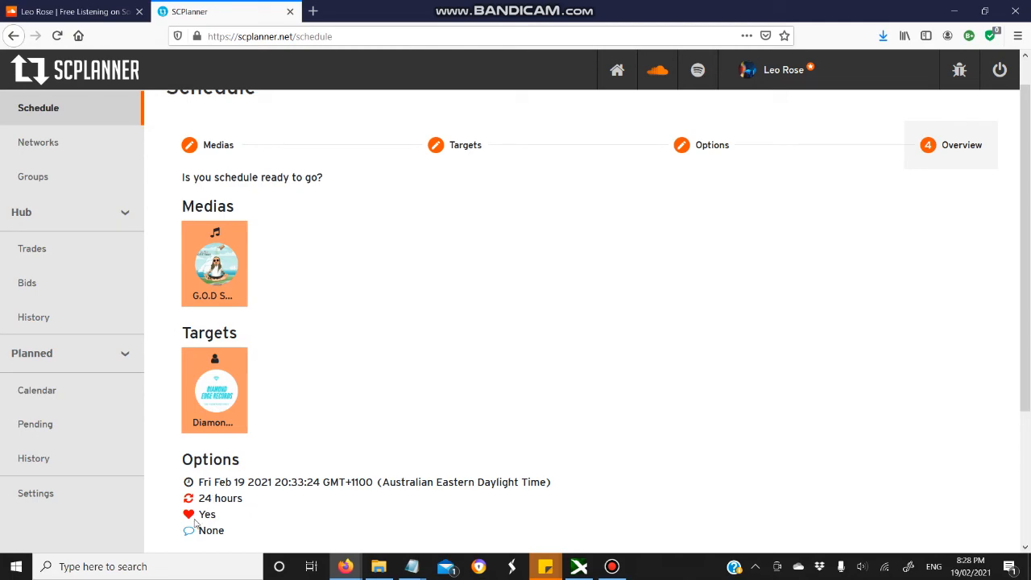
pyautogui.scroll(-3)
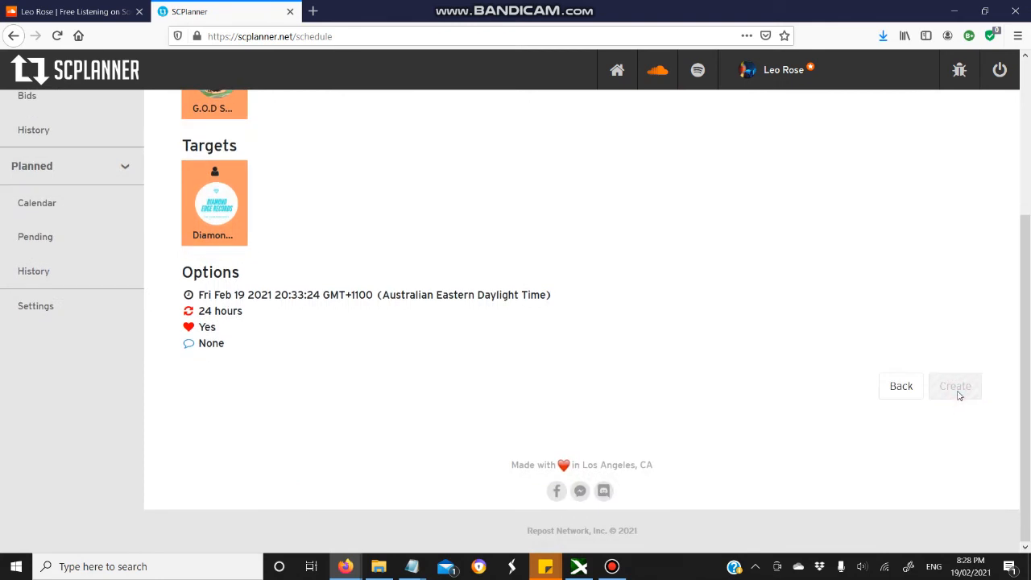
pyautogui.click(953, 386)
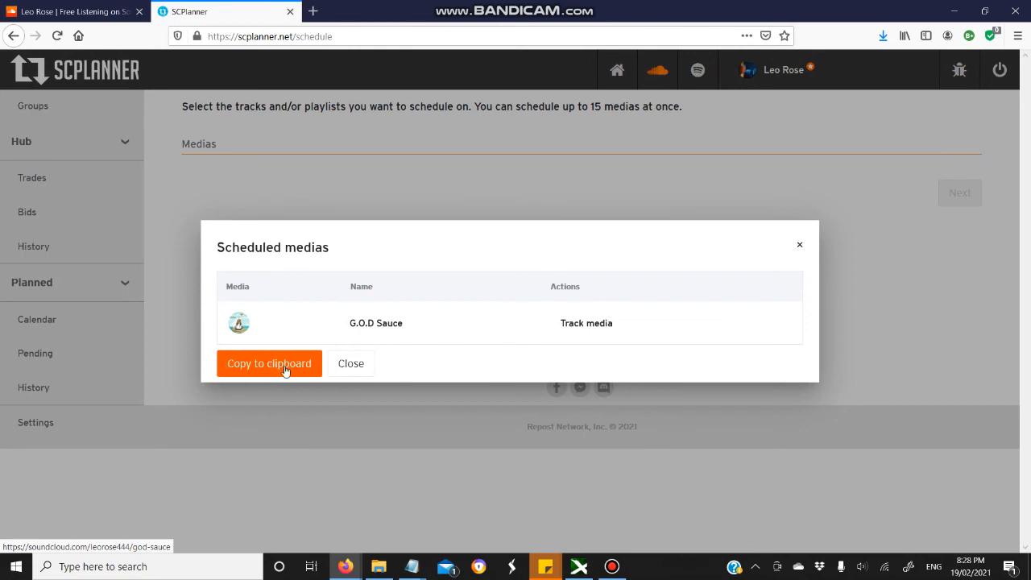
pyautogui.moveTo(290, 374)
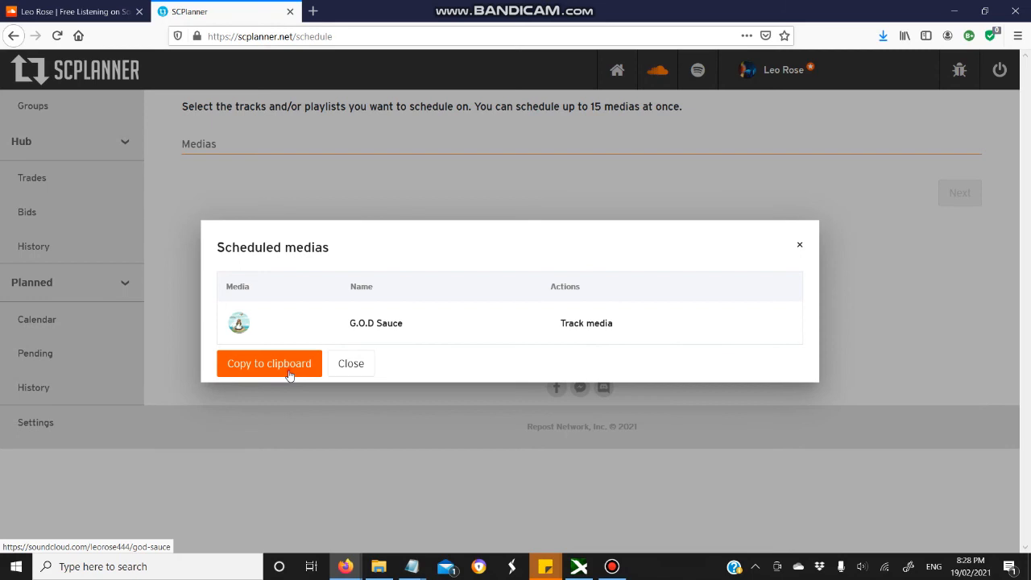
# Copy the G.O.D Sauce schedule link and show its February 2021 calendar
pyautogui.click(269, 364)
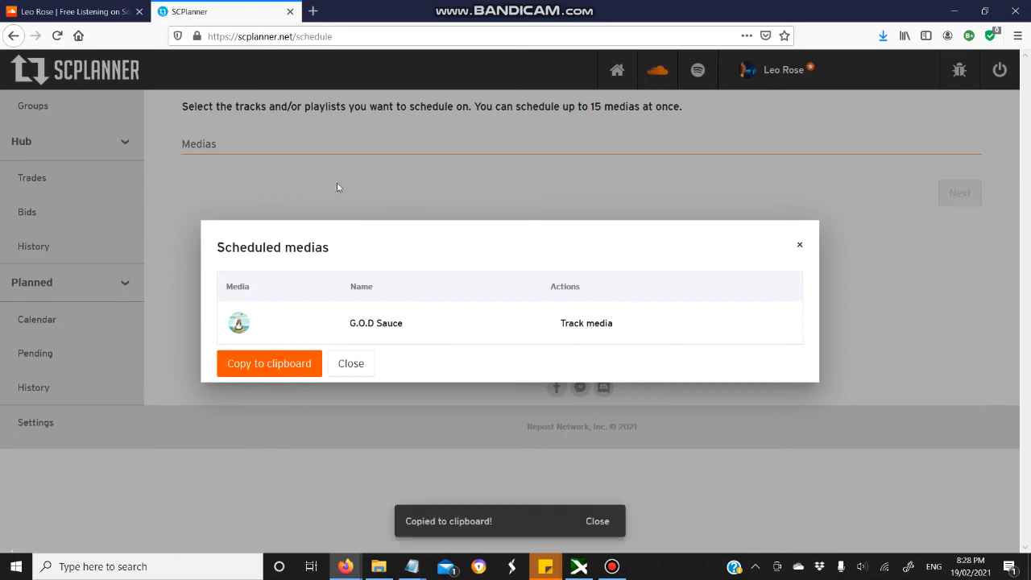
pyautogui.click(312, 12)
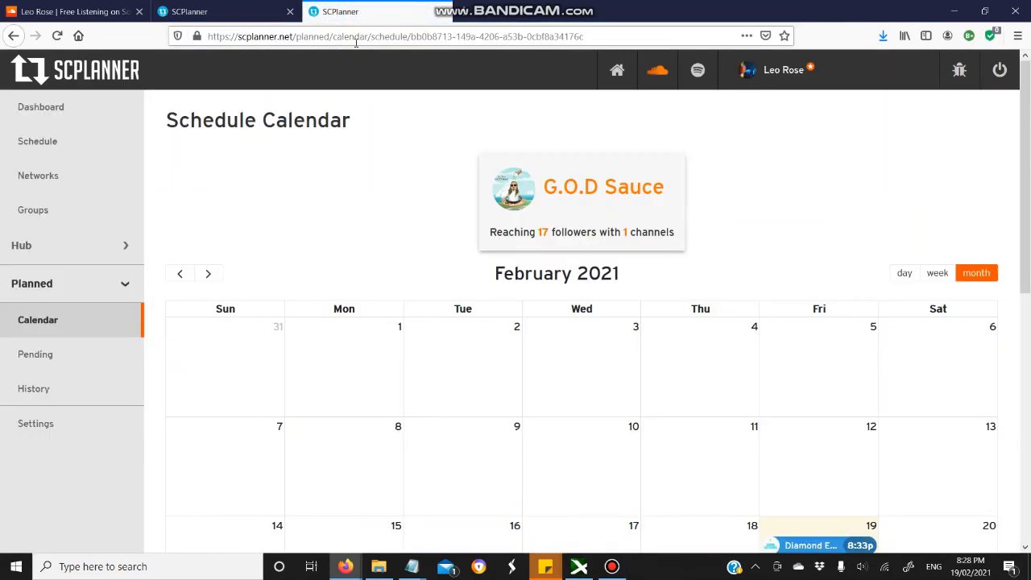
# Scroll the calendar to verify the Diamond Edge repost on Feb 19 at 8:33 PM
pyautogui.scroll(-3)
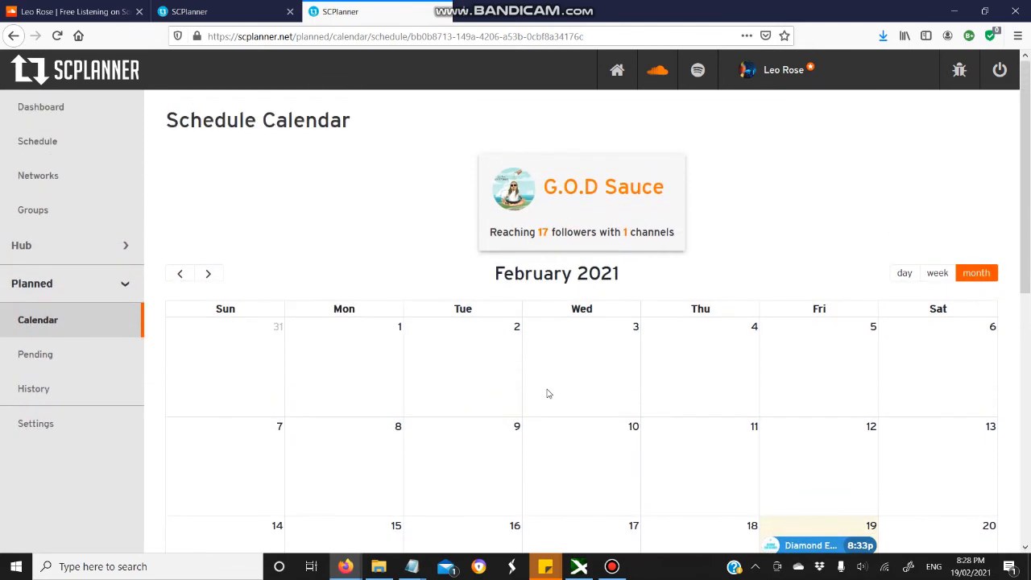
pyautogui.moveTo(644, 477)
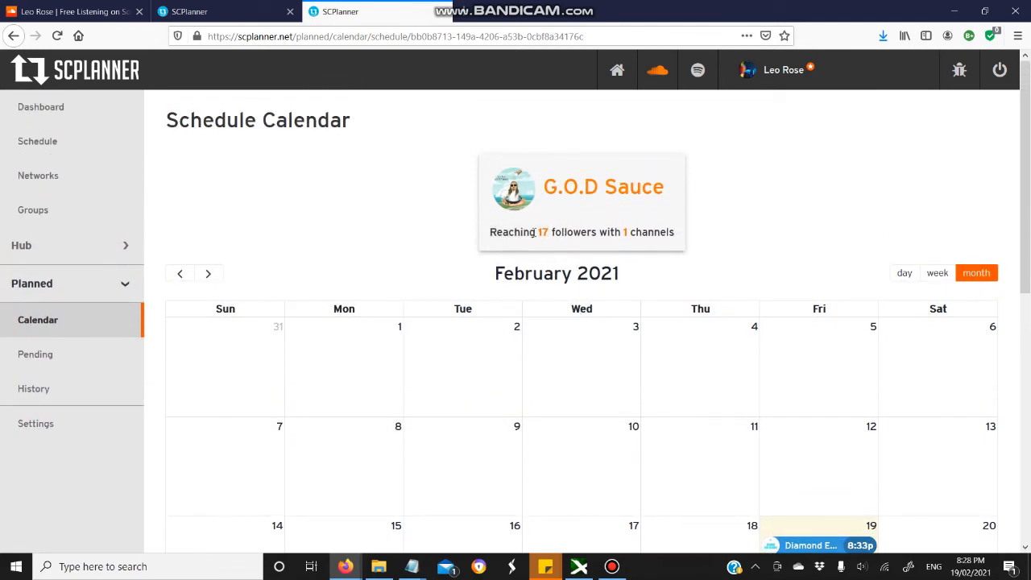
pyautogui.moveTo(528, 258)
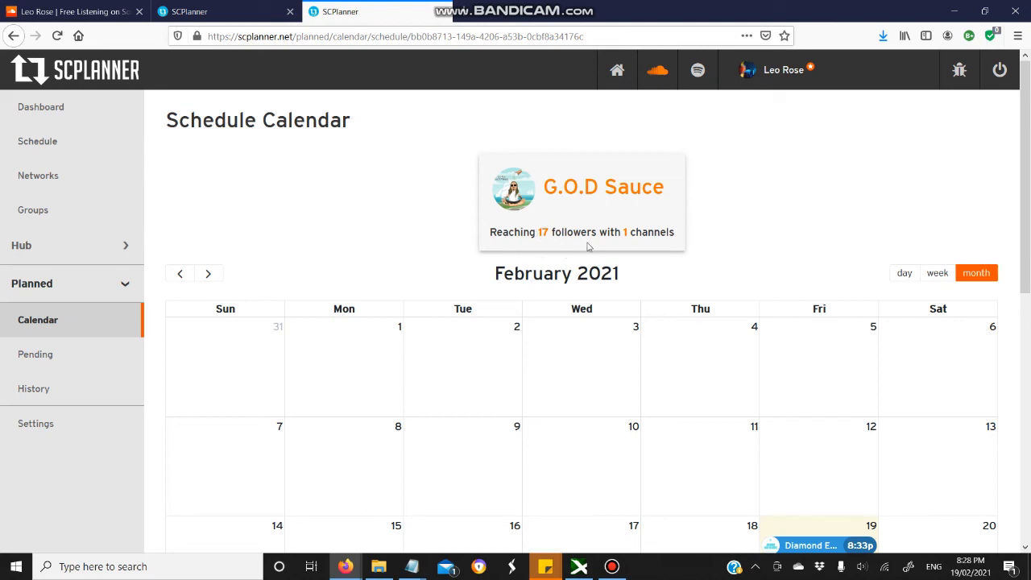
pyautogui.scroll(-3)
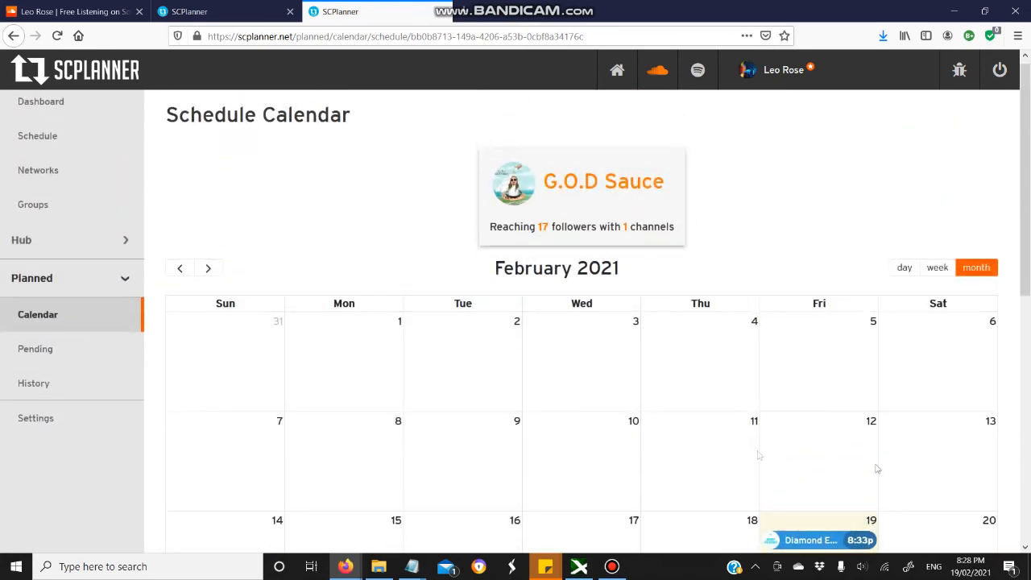
pyautogui.moveTo(860, 378)
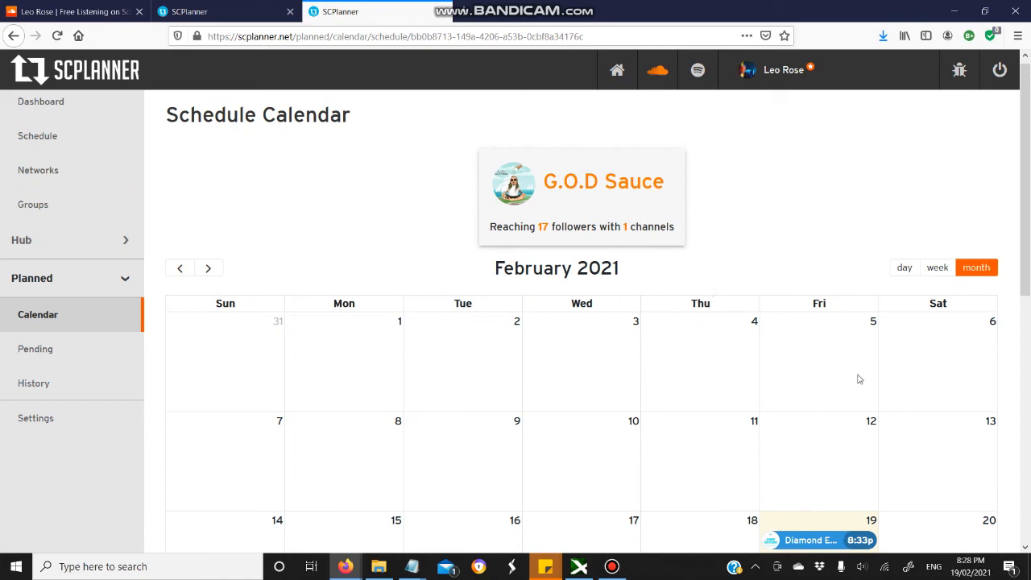
pyautogui.moveTo(763, 340)
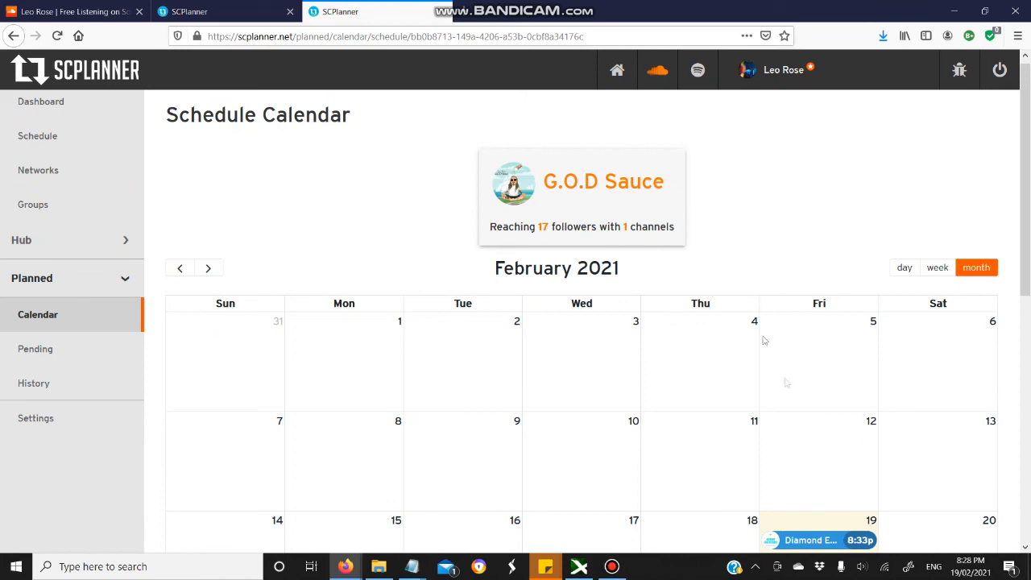
pyautogui.scroll(-3)
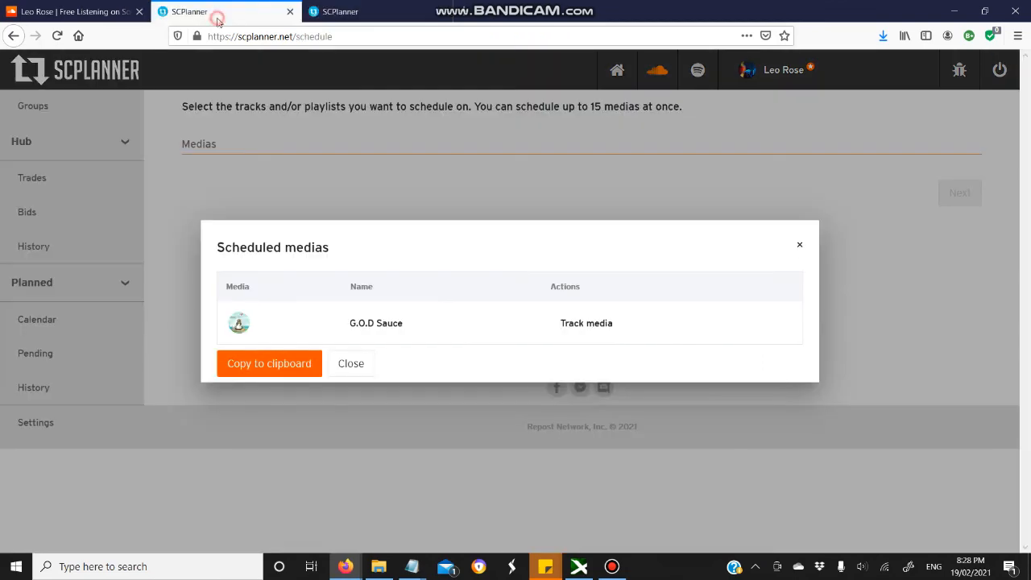
# Close the scheduled media list and return to the followers and hot trades dashboard
pyautogui.click(351, 364)
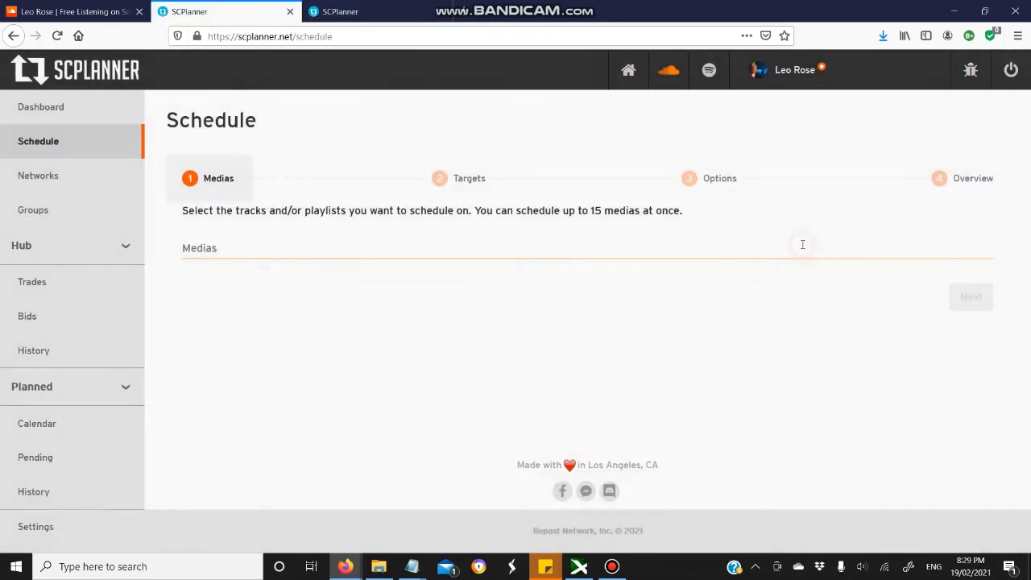
pyautogui.click(42, 106)
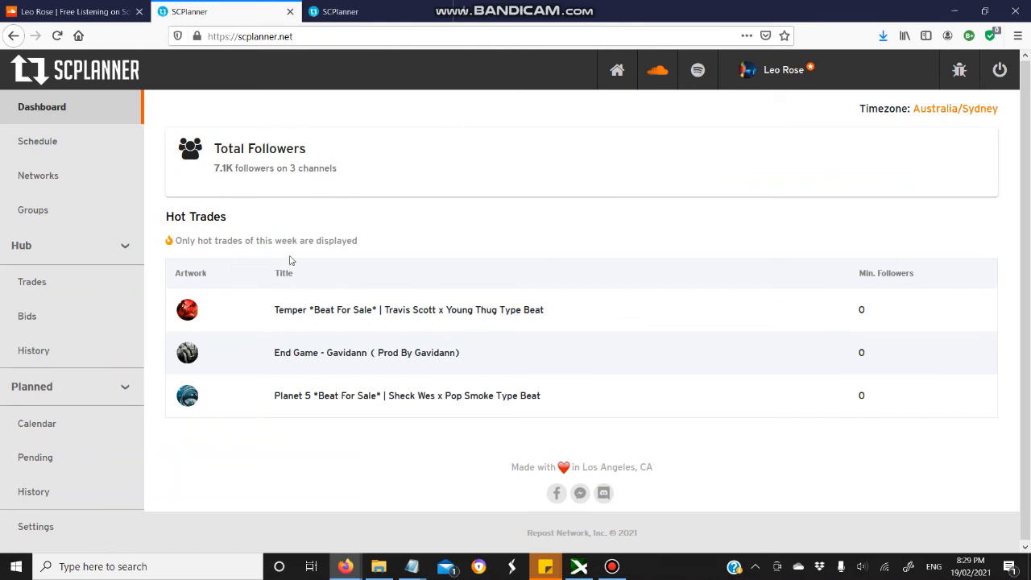
pyautogui.moveTo(295, 263)
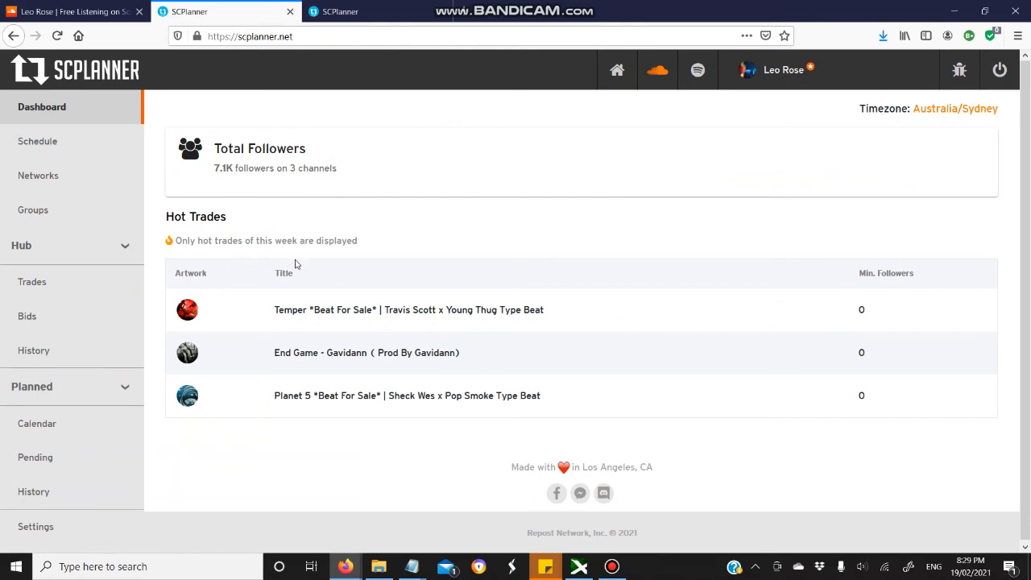
pyautogui.moveTo(298, 273)
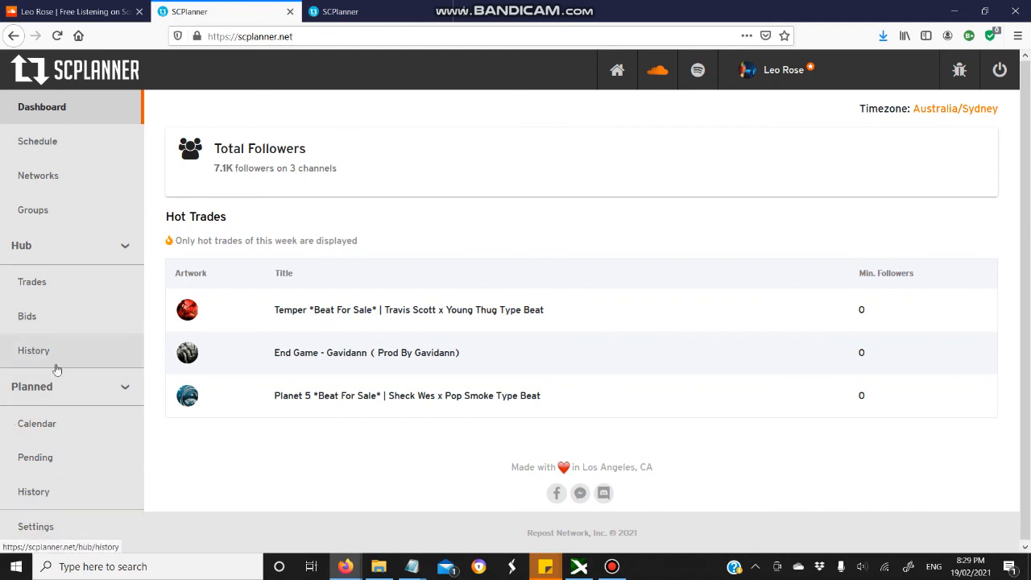
pyautogui.moveTo(233, 319)
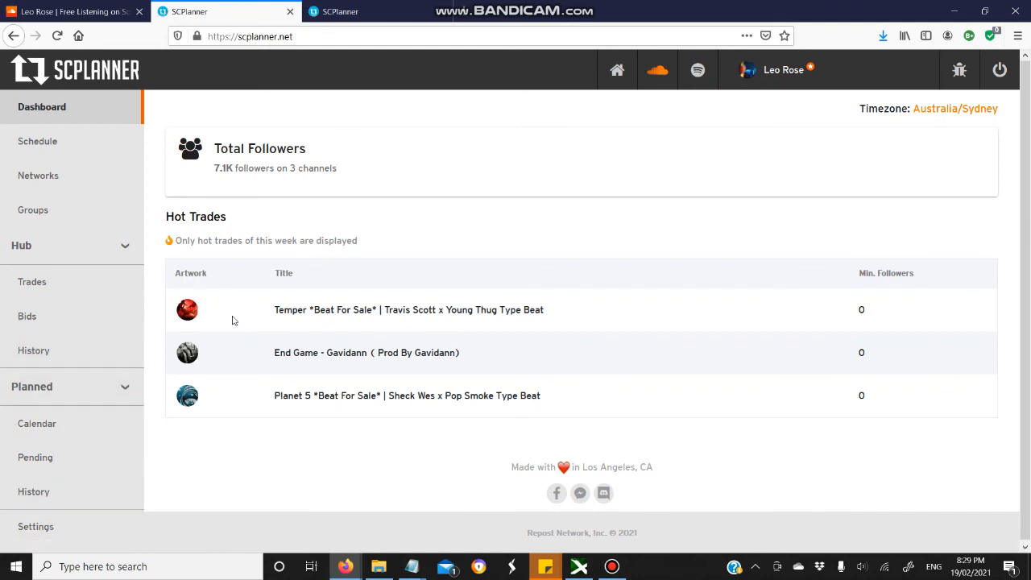
pyautogui.moveTo(315, 351)
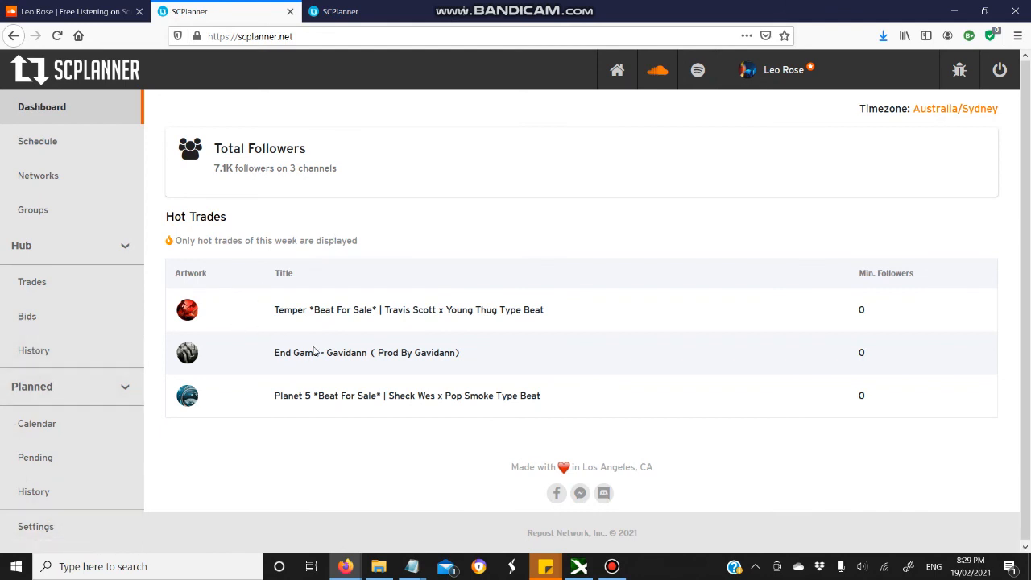
pyautogui.moveTo(631, 525)
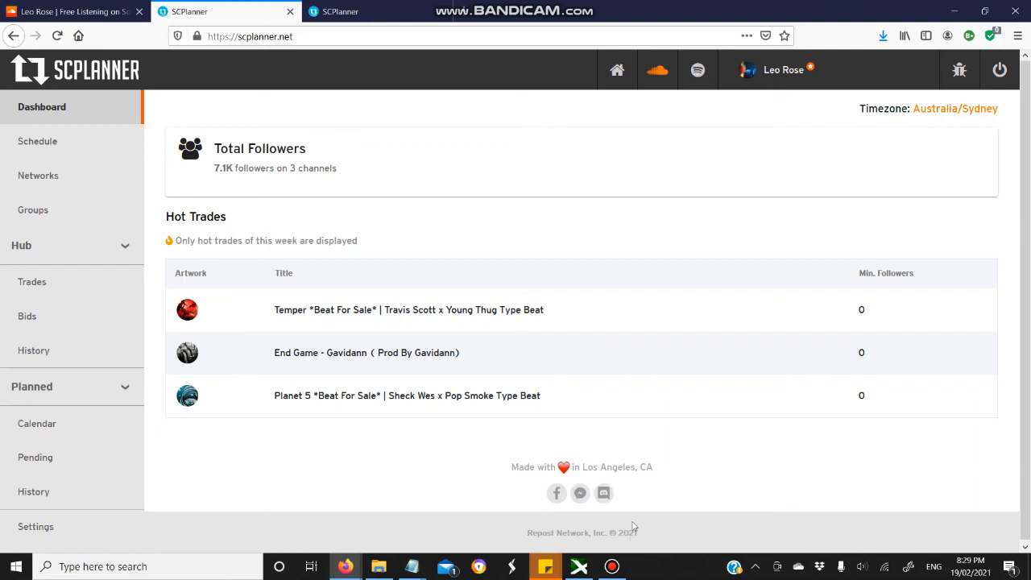